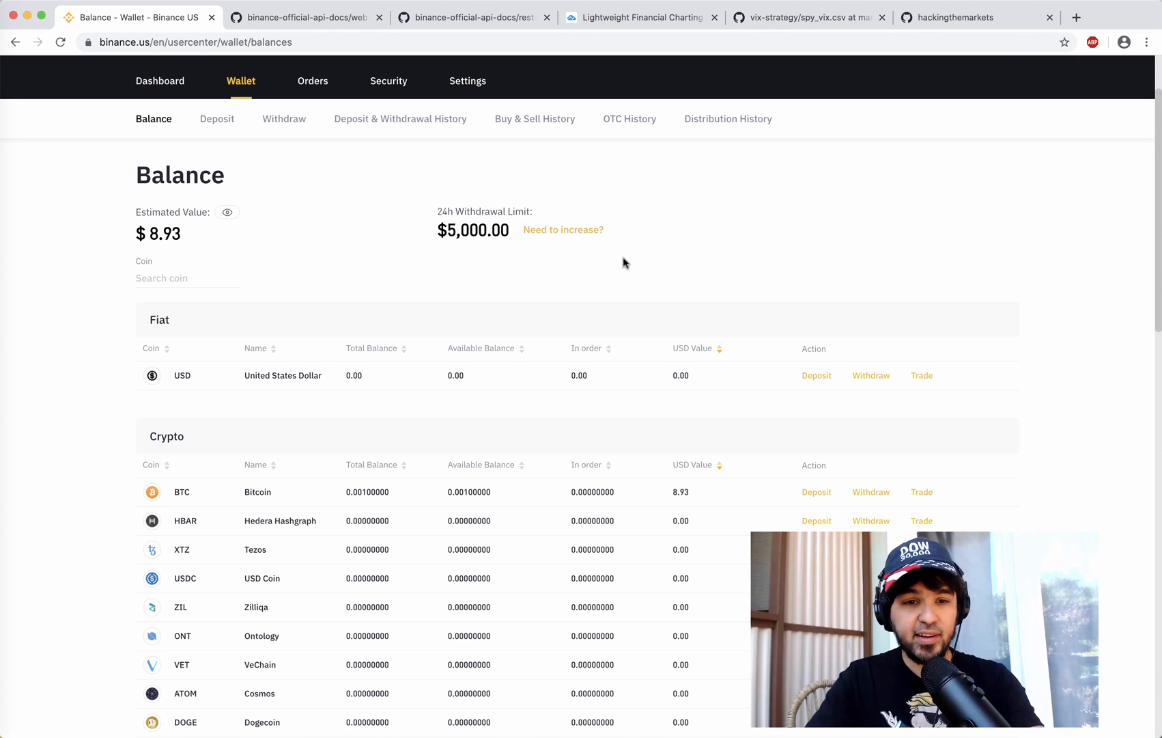
{"action": "mouse_move", "coordinate": [470, 500]}
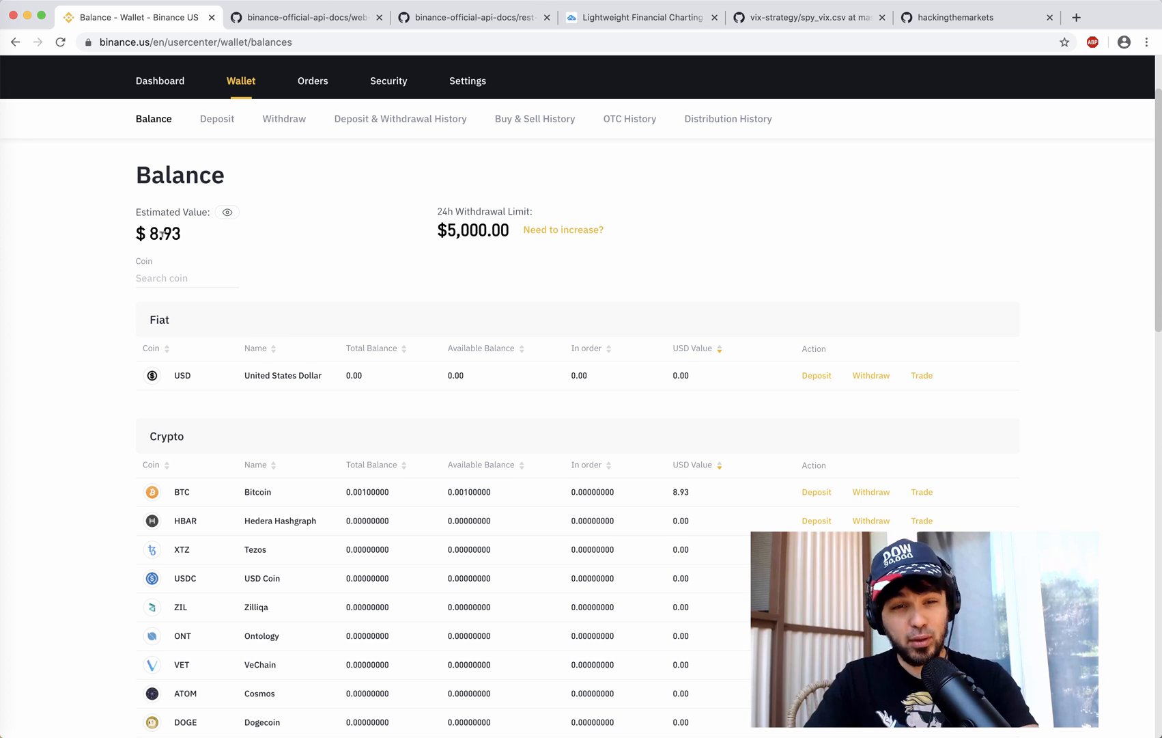
{"action": "mouse_move", "coordinate": [319, 276]}
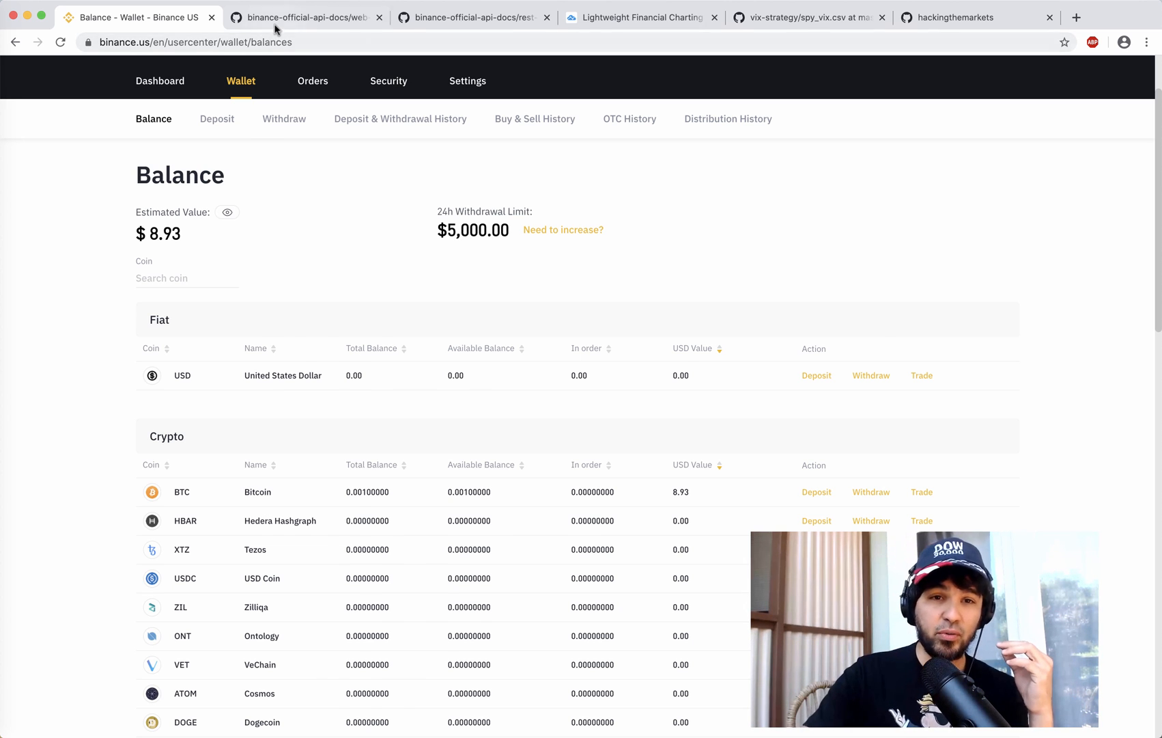
Switch to the GitHub tab with Binance's WebSocket streams API documentation.
{"action": "left_click", "coordinate": [304, 17]}
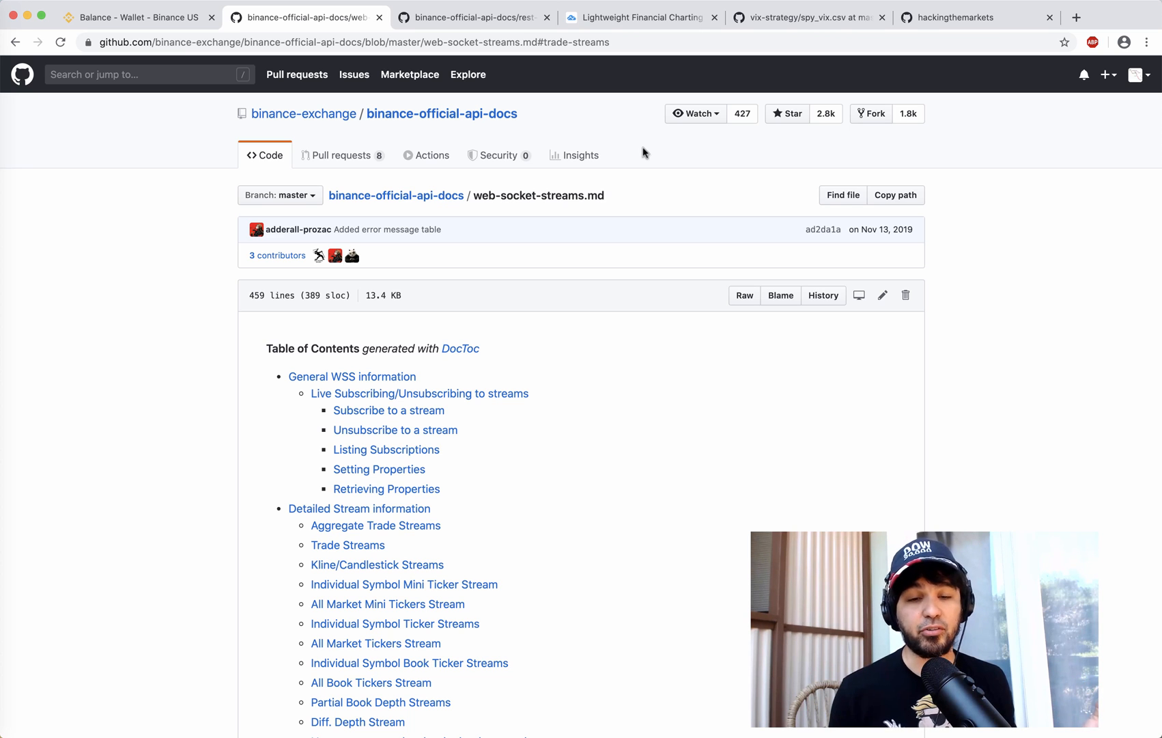
{"action": "mouse_move", "coordinate": [493, 139]}
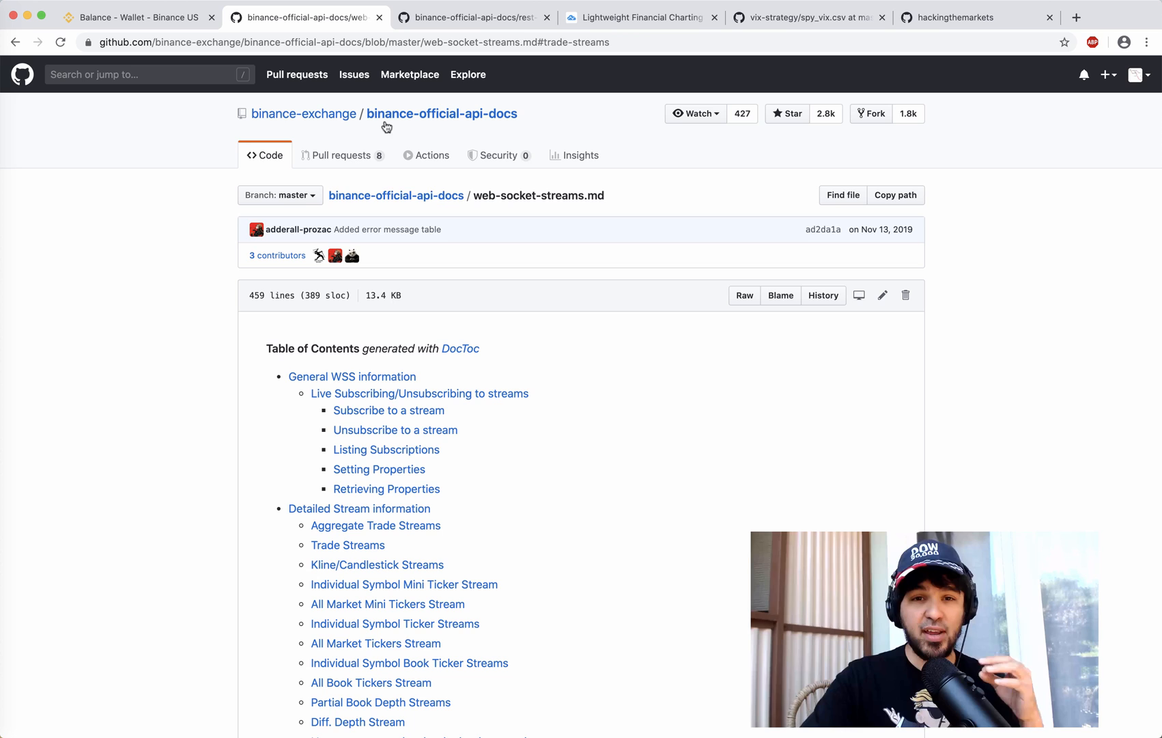
Jump to the General WSS information section of the streams doc.
{"action": "scroll", "scroll_direction": "down", "scroll_amount": 3}
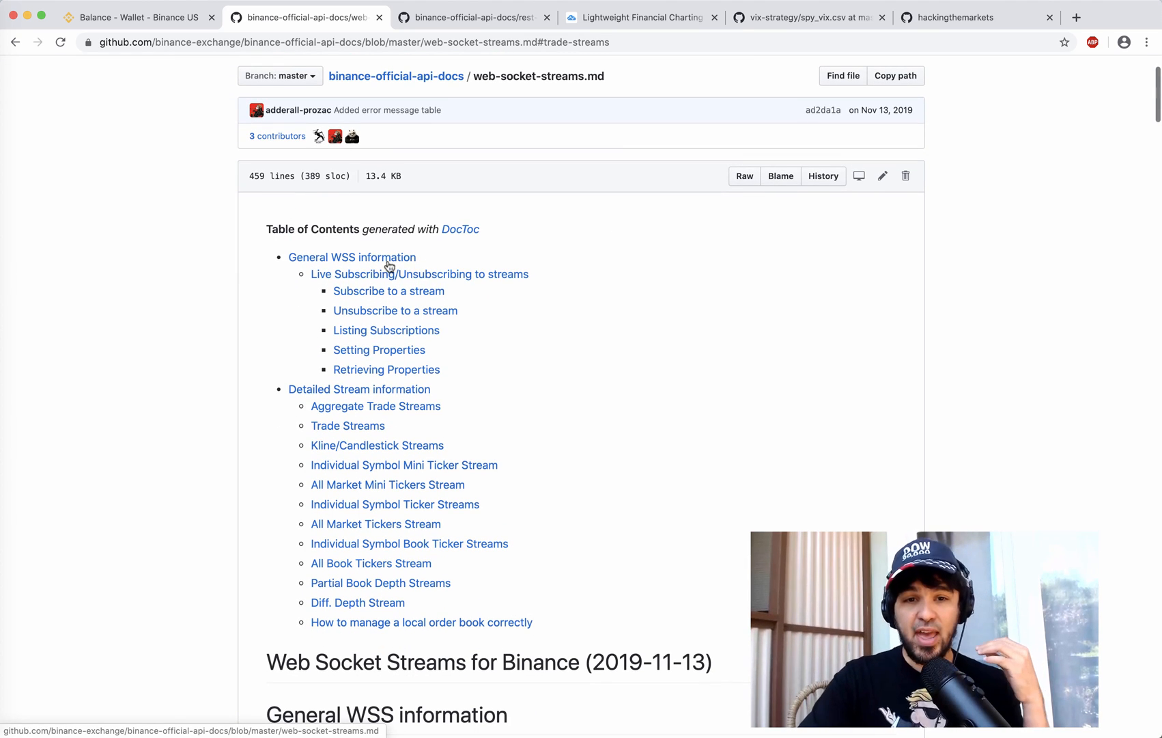
{"action": "left_click", "coordinate": [352, 257]}
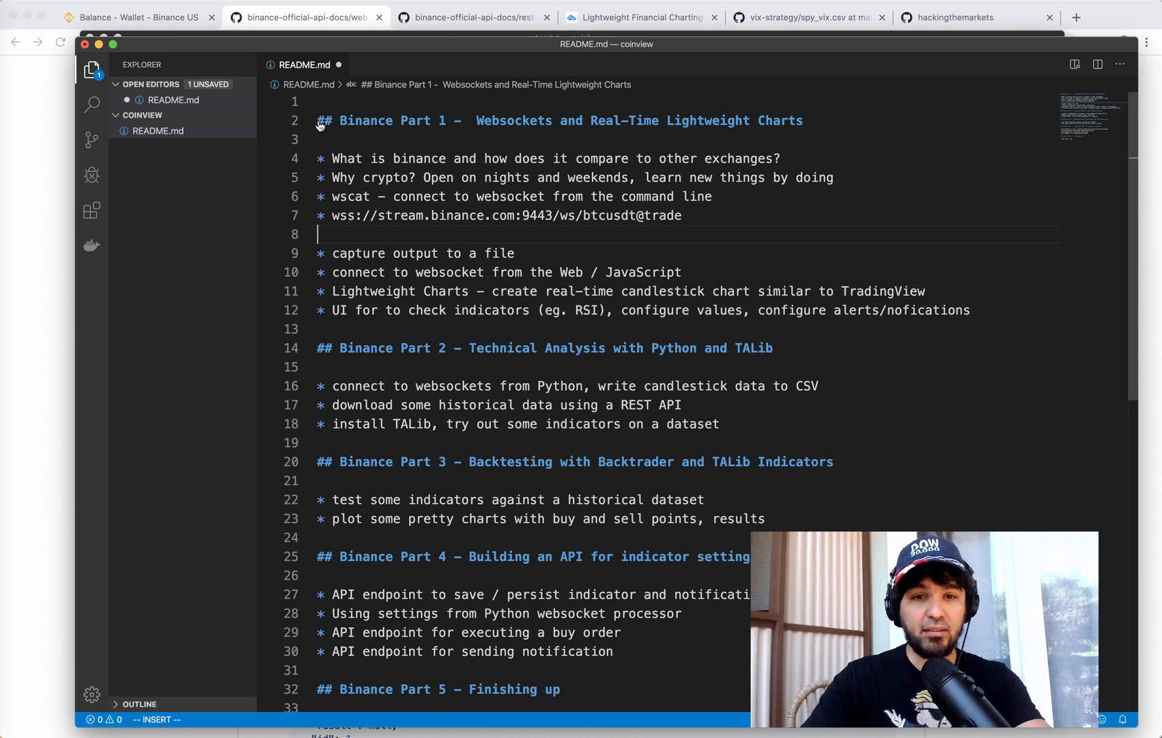
Add wss://stream.binance.com:9443 as the README's top line, then return to Chrome.
{"action": "left_click", "coordinate": [319, 120]}
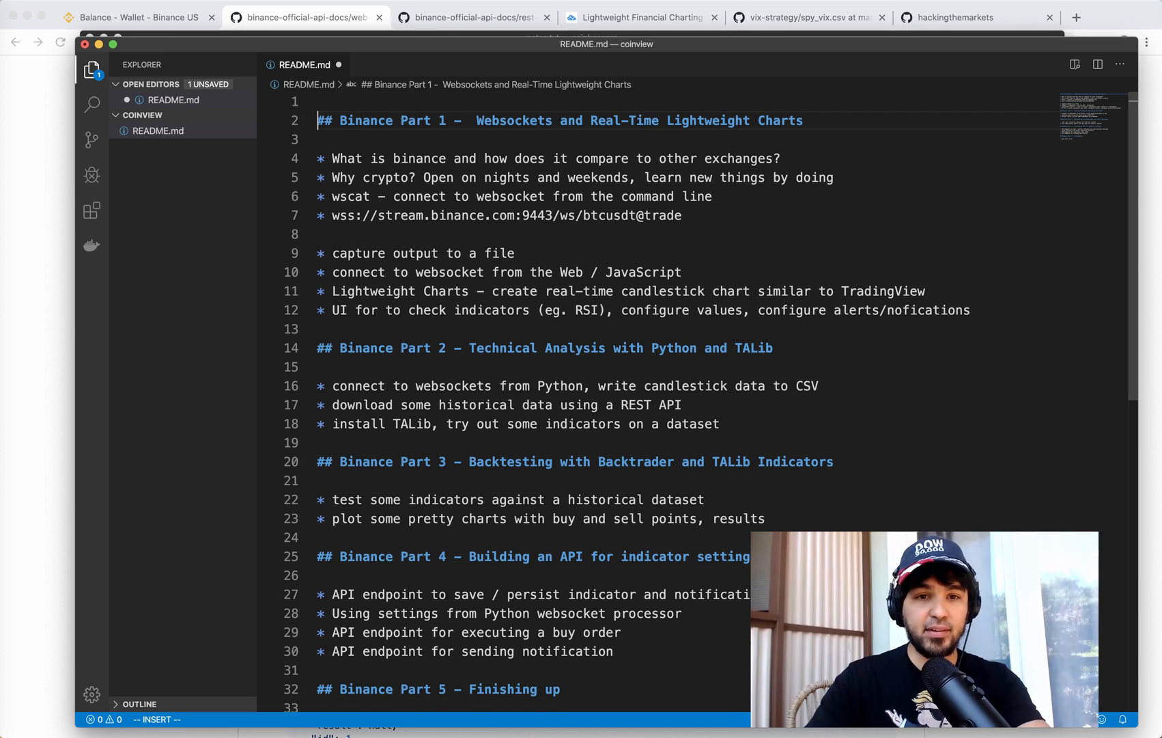
{"action": "type", "text": "wss://stream.binance.com:9443"}
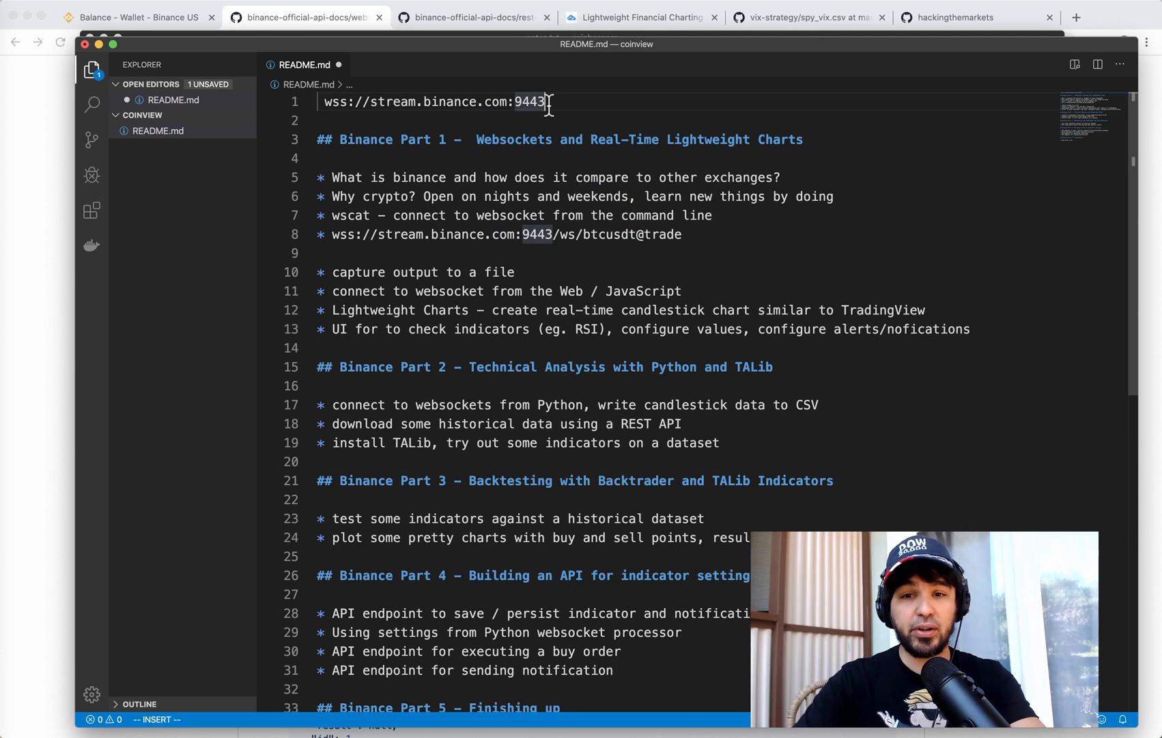
{"action": "left_click", "coordinate": [304, 17]}
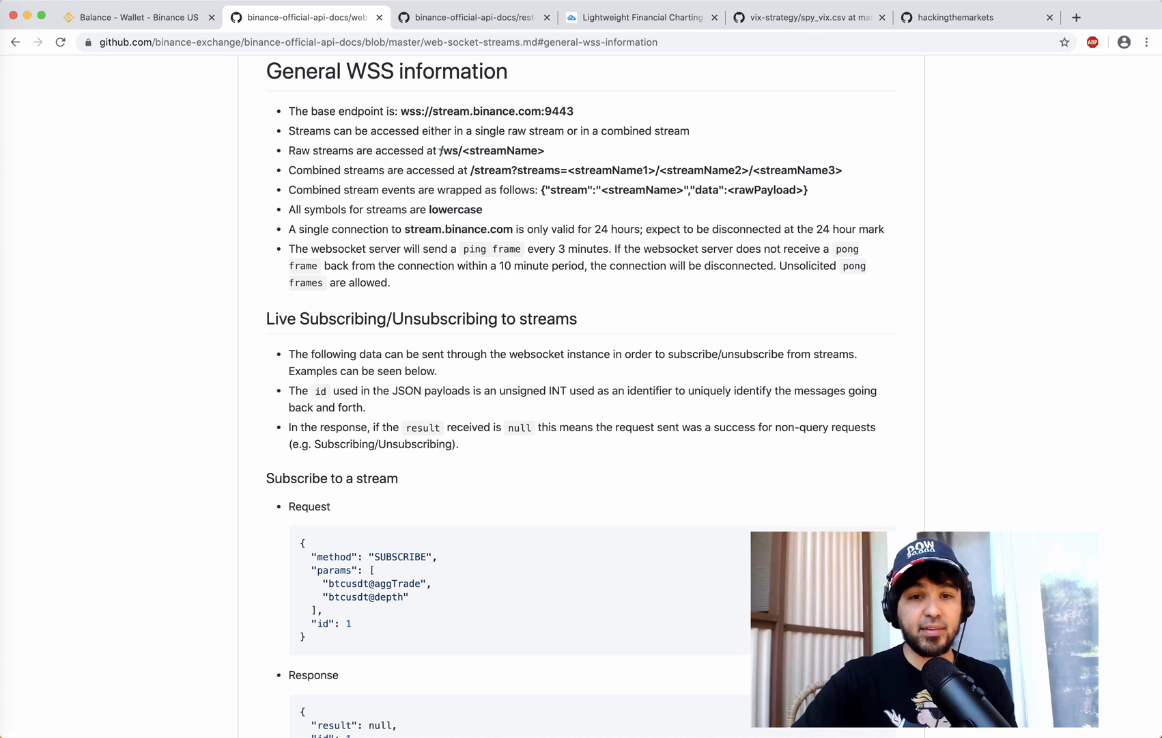
Search the stream docs for the trade stream and Kline/Candlestick stream sections.
{"action": "double_click", "coordinate": [449, 150]}
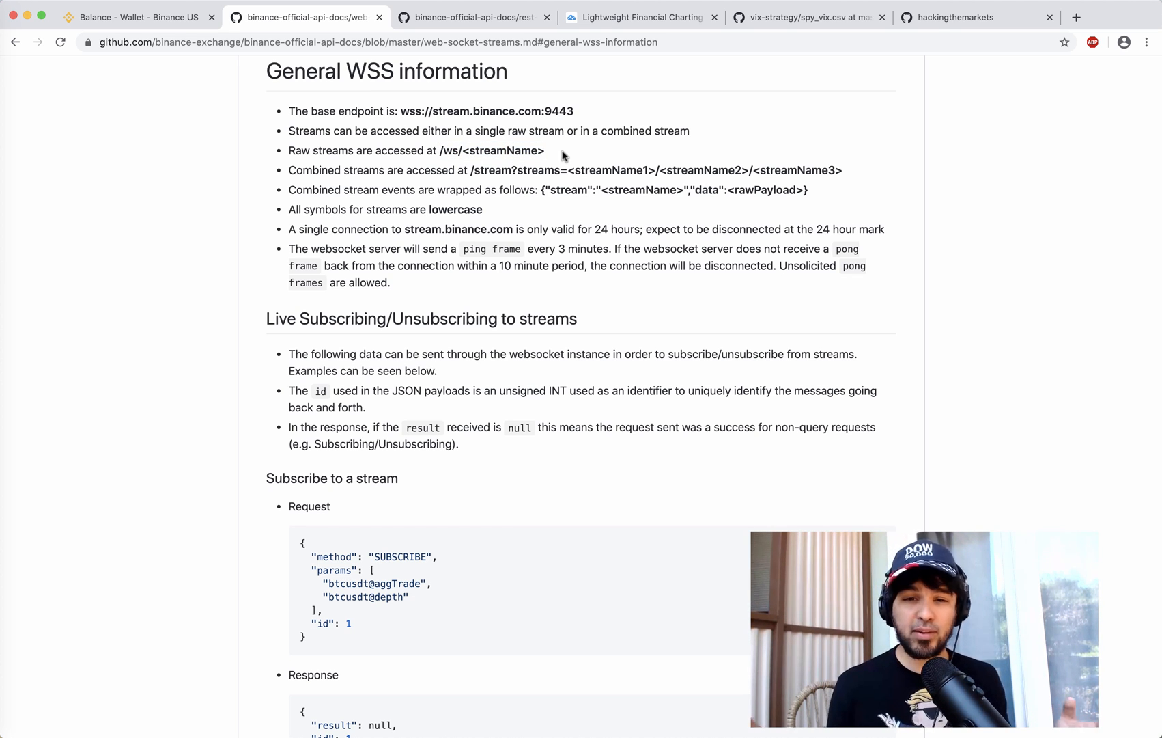
{"action": "mouse_move", "coordinate": [423, 523]}
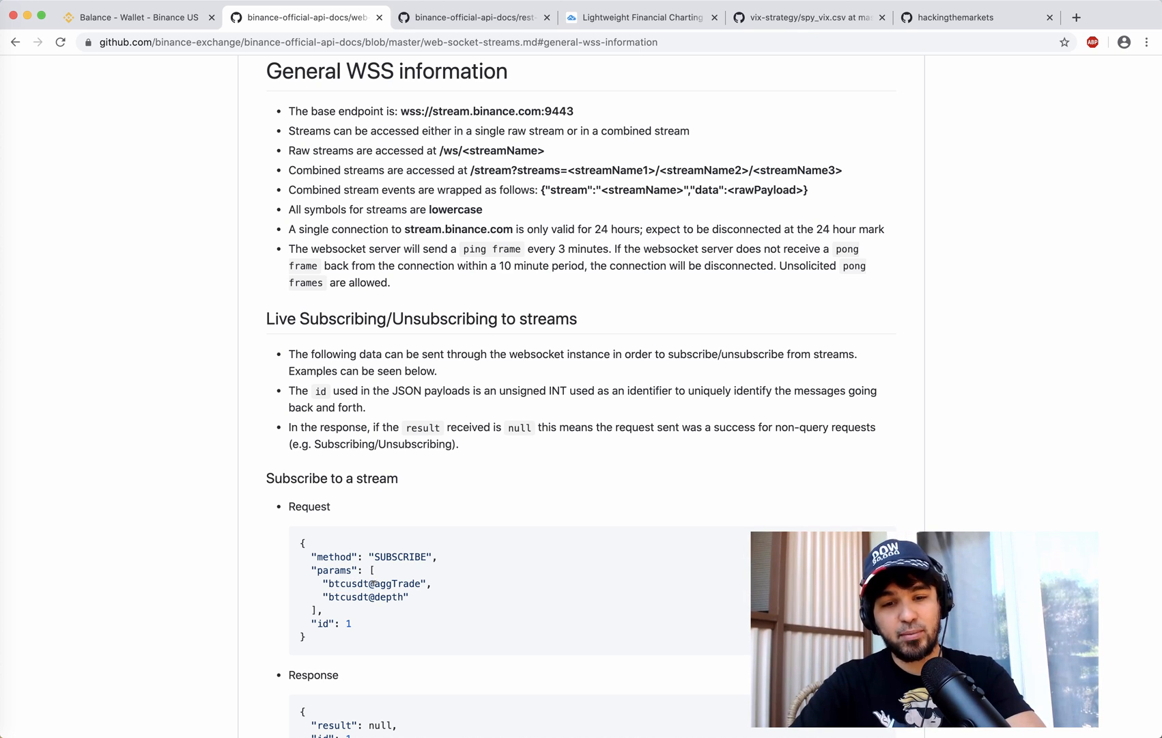
{"action": "scroll", "scroll_direction": "down", "scroll_amount": 3}
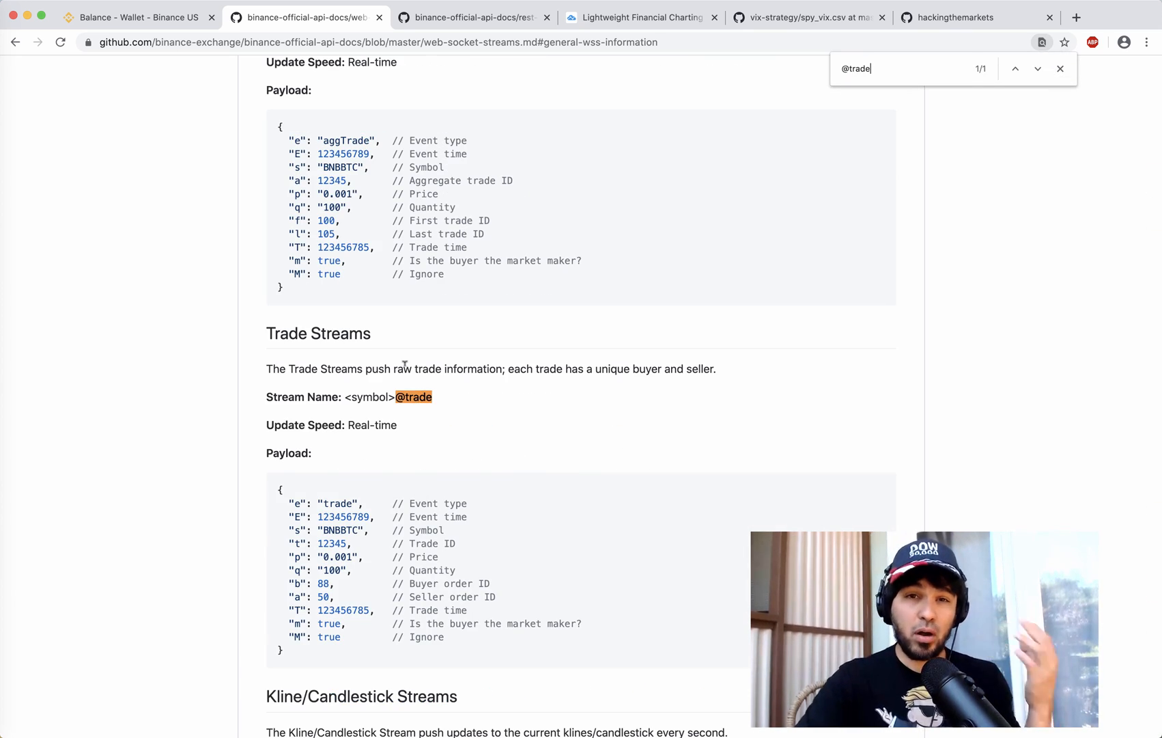
{"action": "type", "text": "k"}
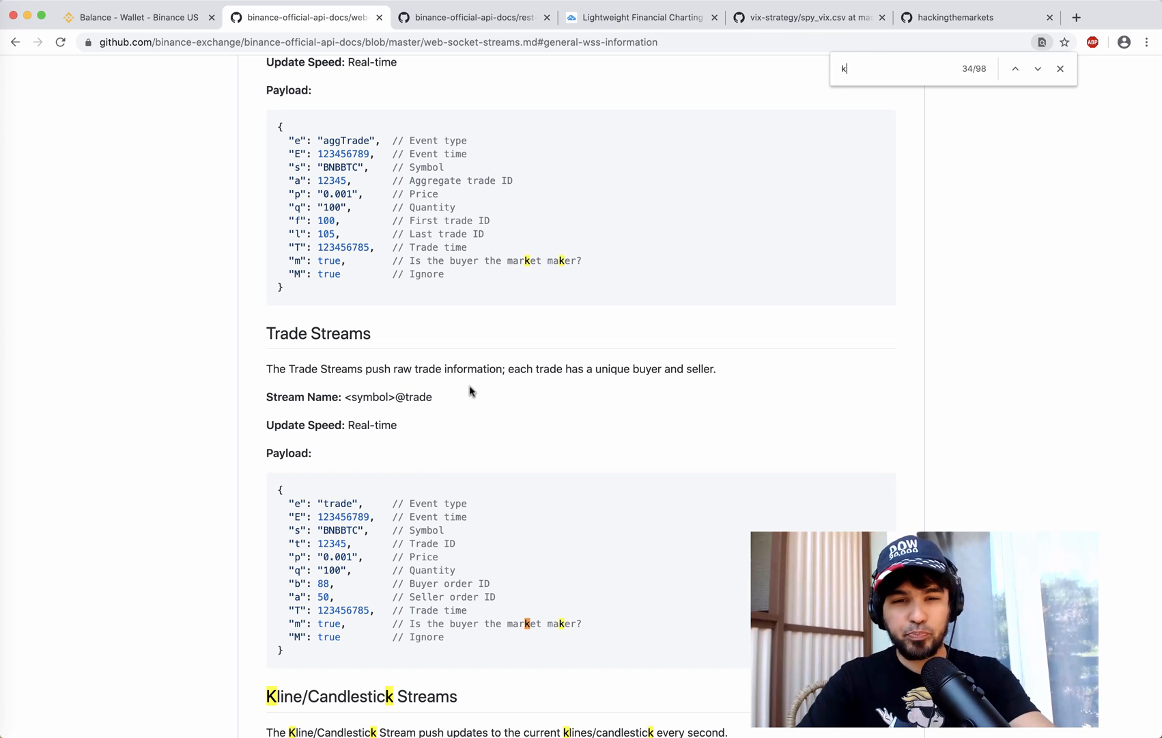
{"action": "type", "text": "line"}
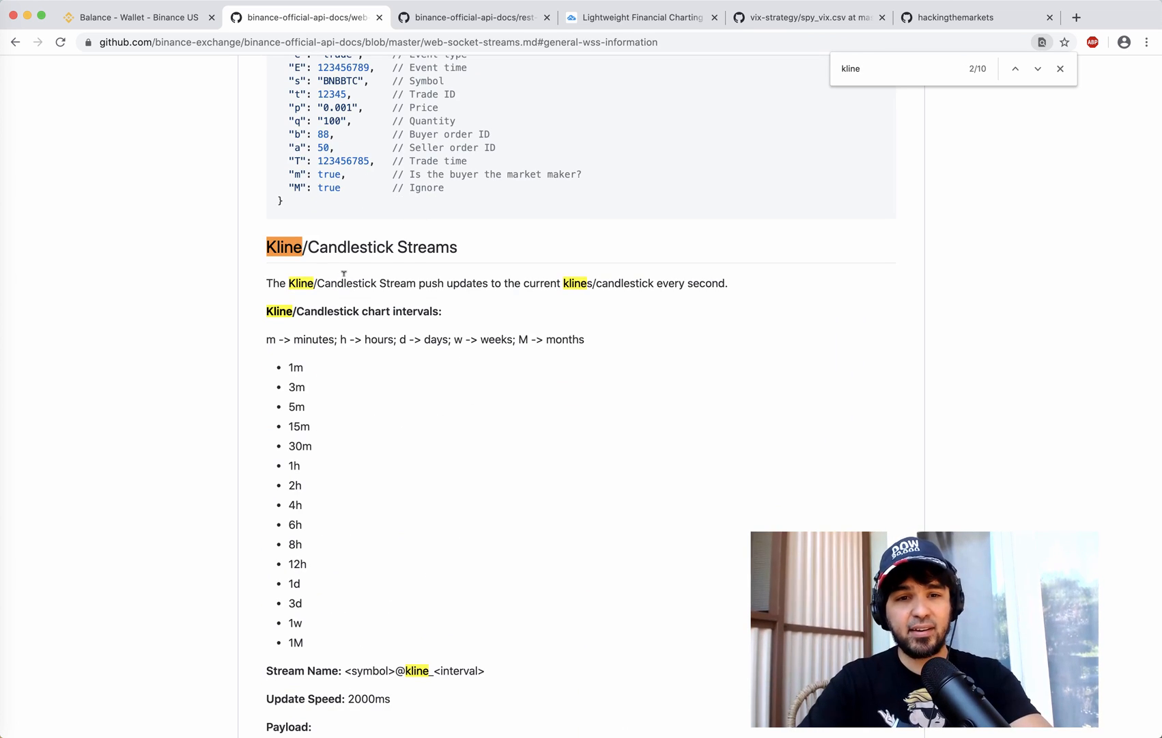
{"action": "scroll", "scroll_direction": "down", "scroll_amount": 3}
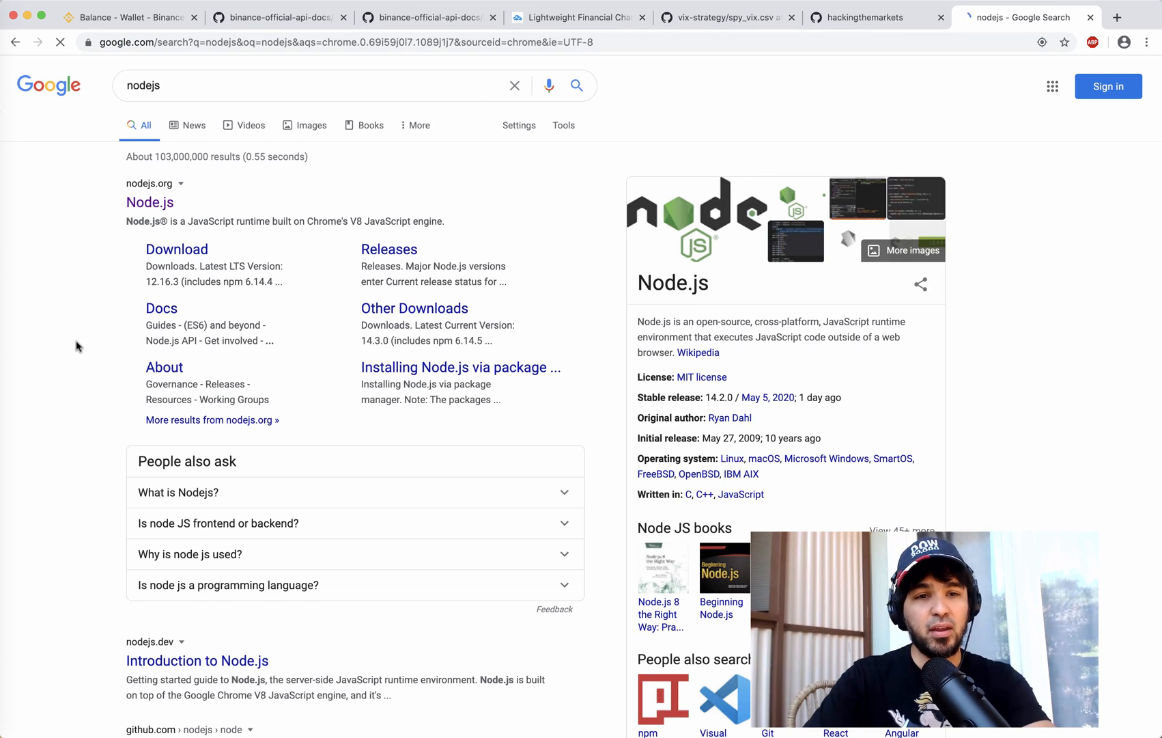
Find the wscat package page on npm, showing its global install command.
{"action": "left_click", "coordinate": [150, 201]}
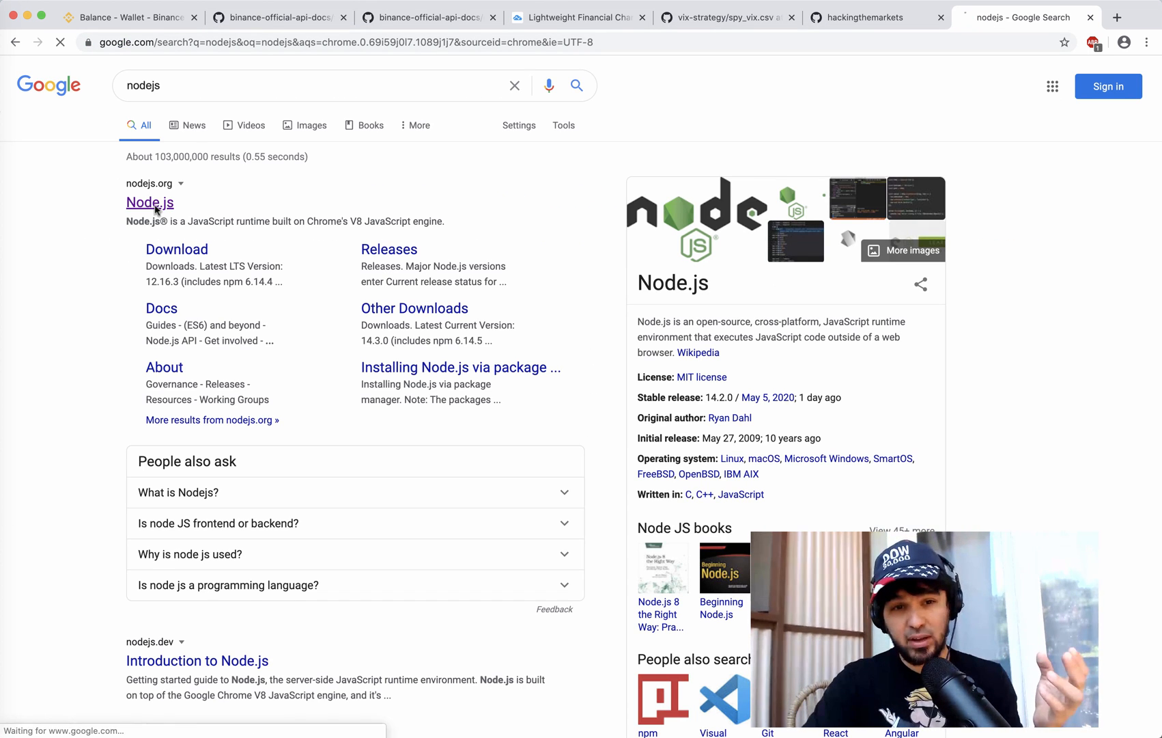
{"action": "left_click", "coordinate": [150, 202]}
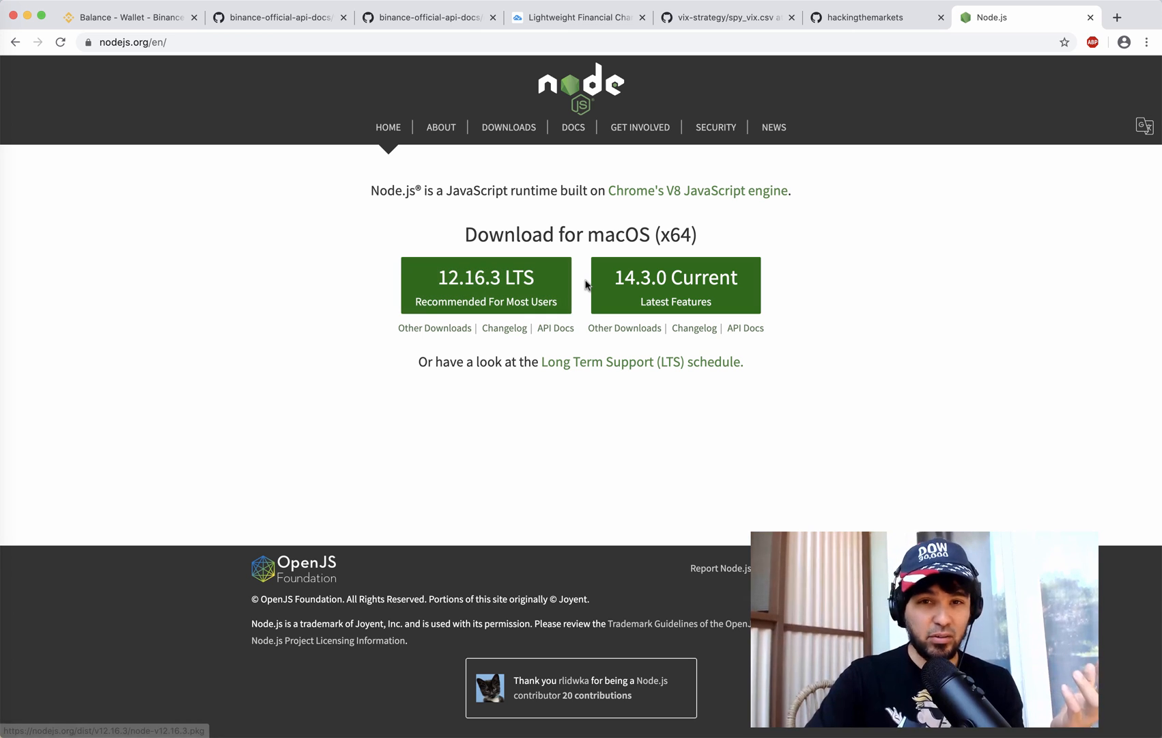
{"action": "mouse_move", "coordinate": [763, 206]}
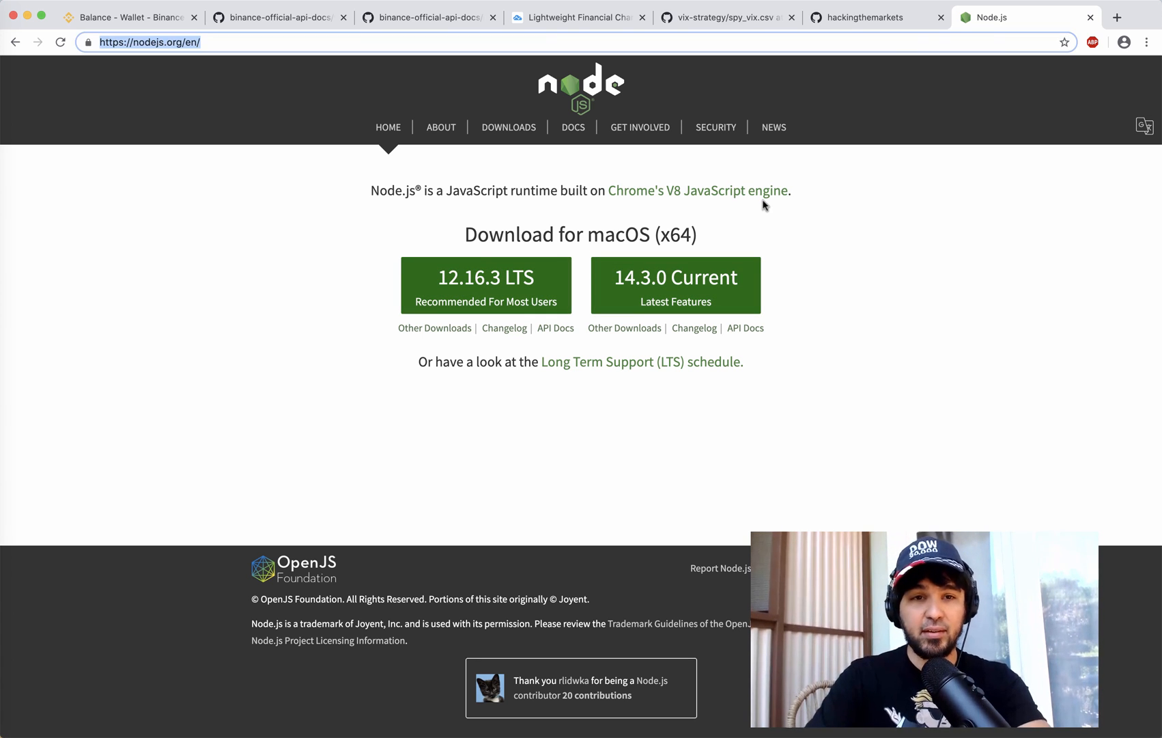
{"action": "type", "text": "npm install wscat"}
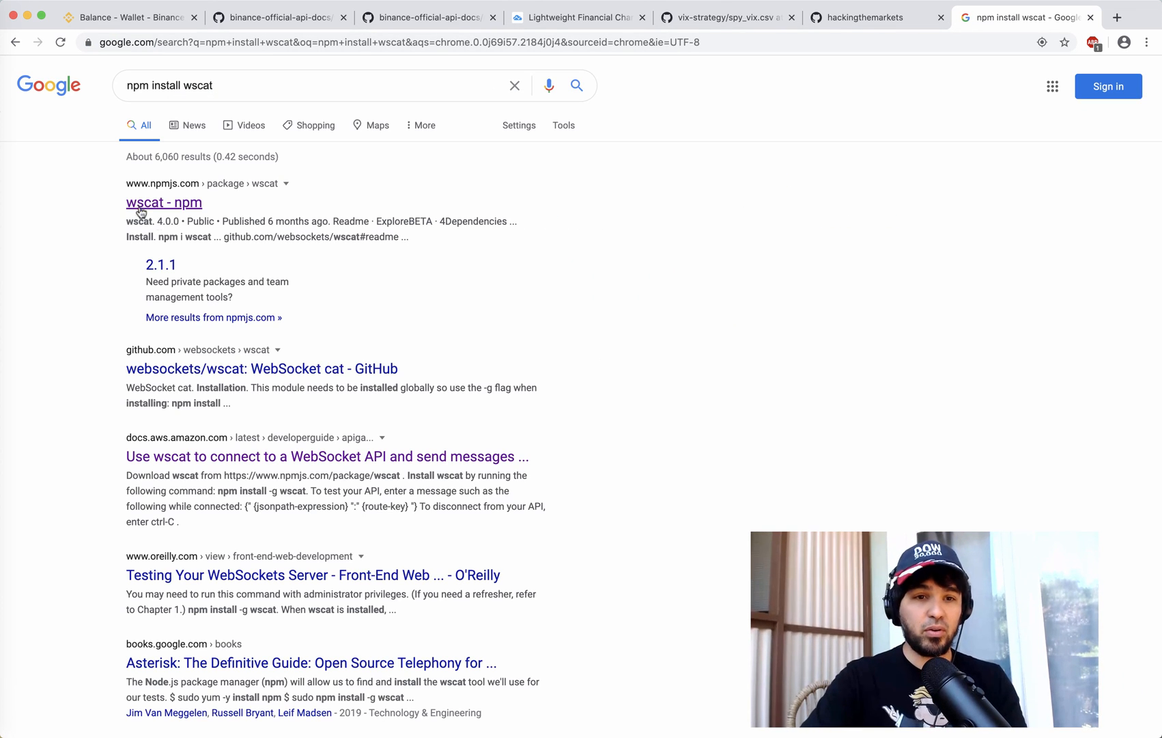
{"action": "left_click", "coordinate": [163, 202]}
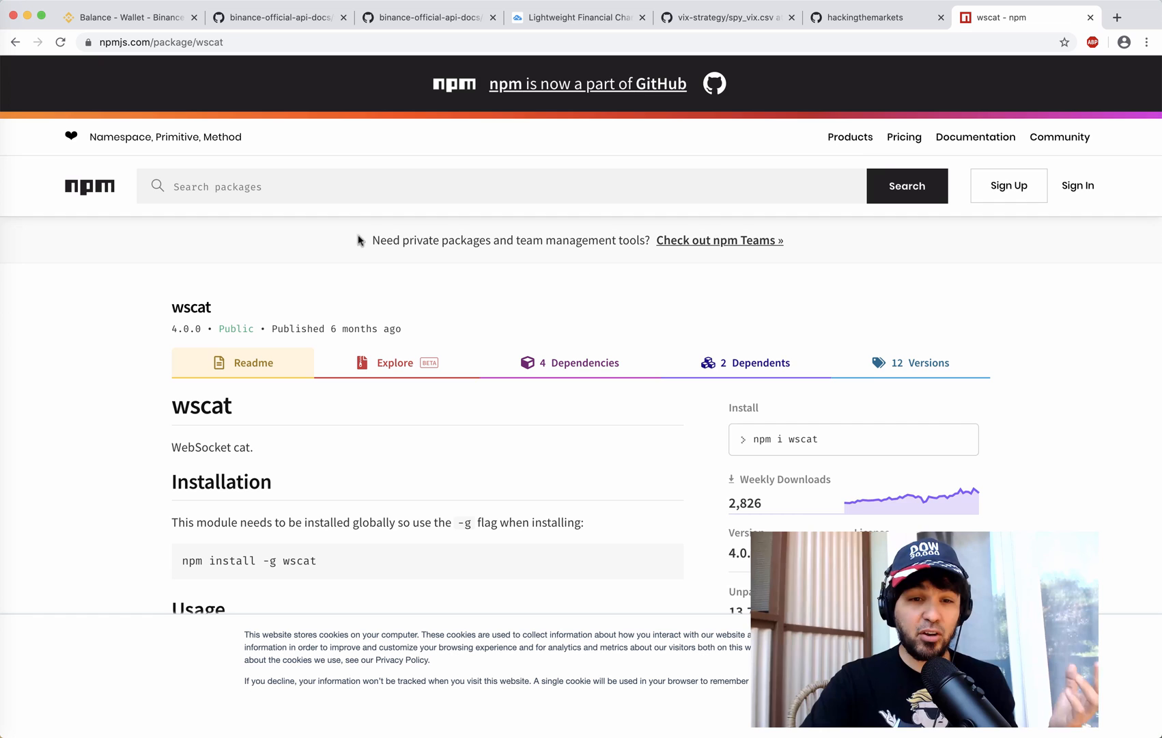
{"action": "scroll", "scroll_direction": "down", "scroll_amount": 3}
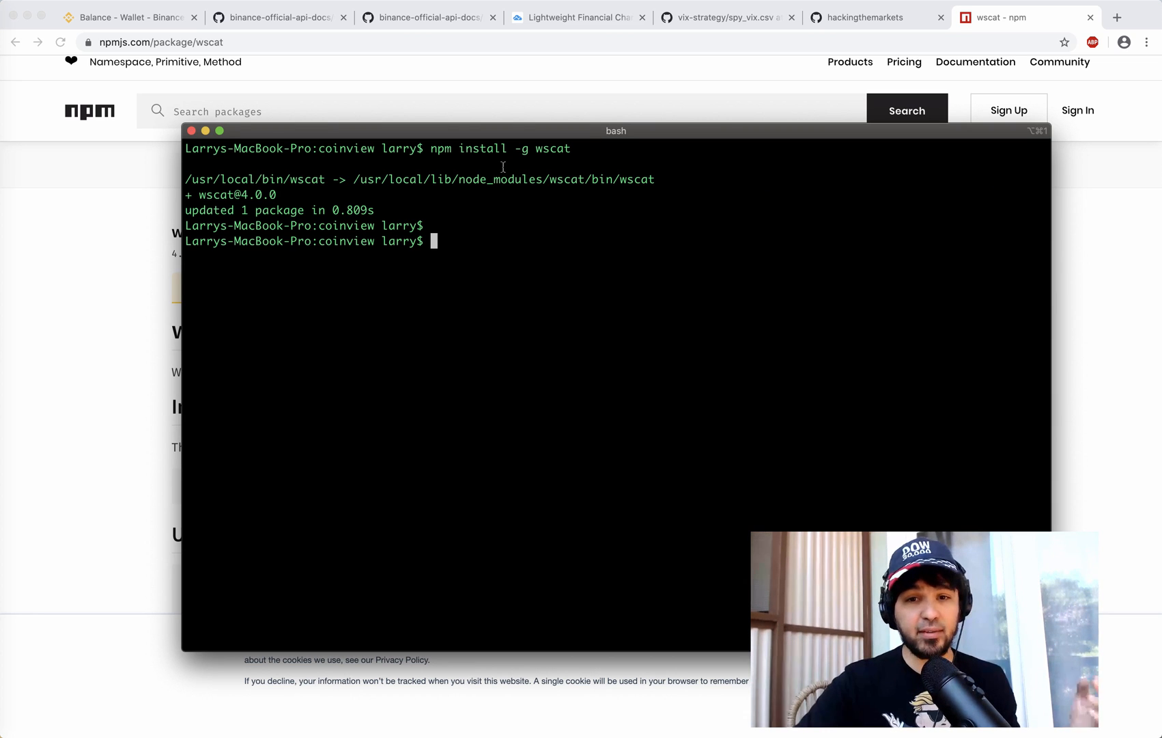
Run wscat to confirm the install and list its usage options.
{"action": "type", "text": "wscat"}
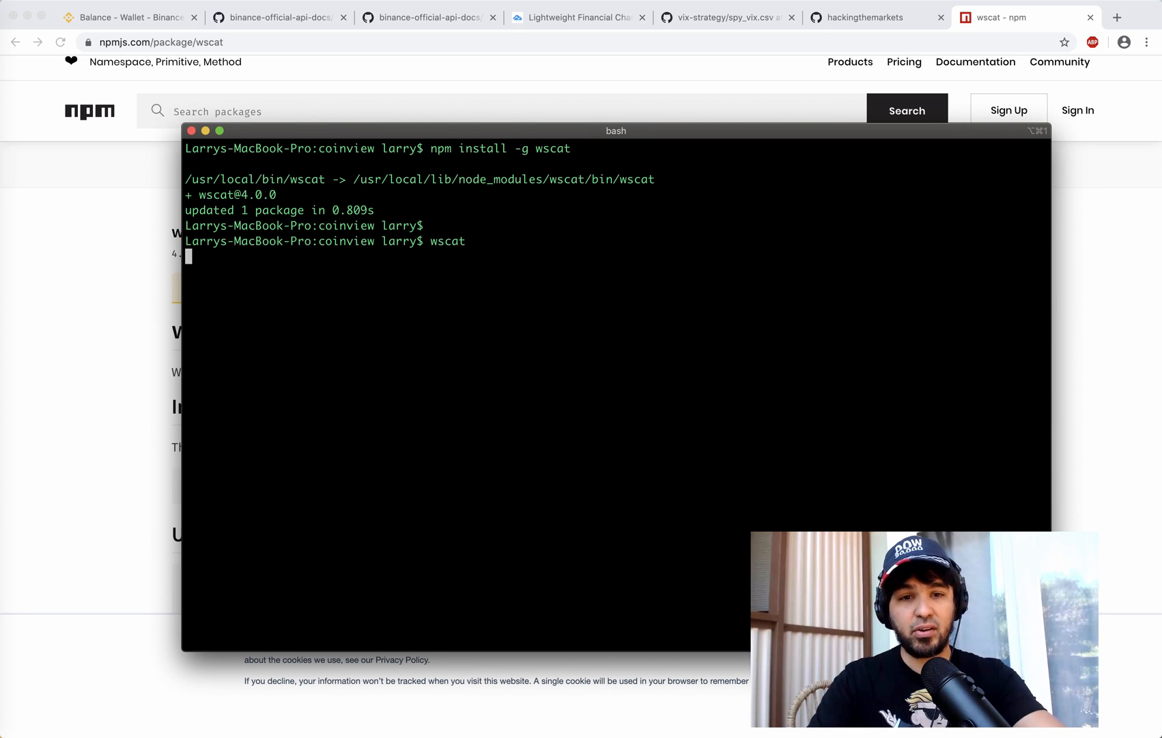
{"action": "key", "text": "Return"}
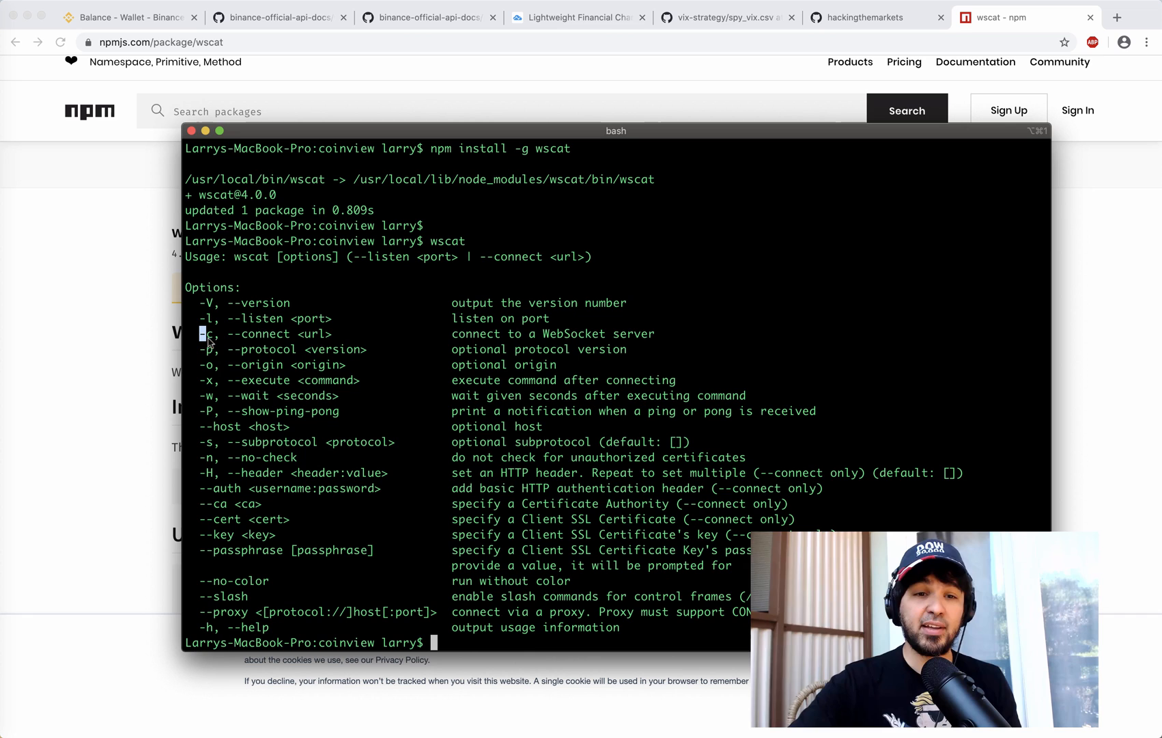
{"action": "type", "text": "-"}
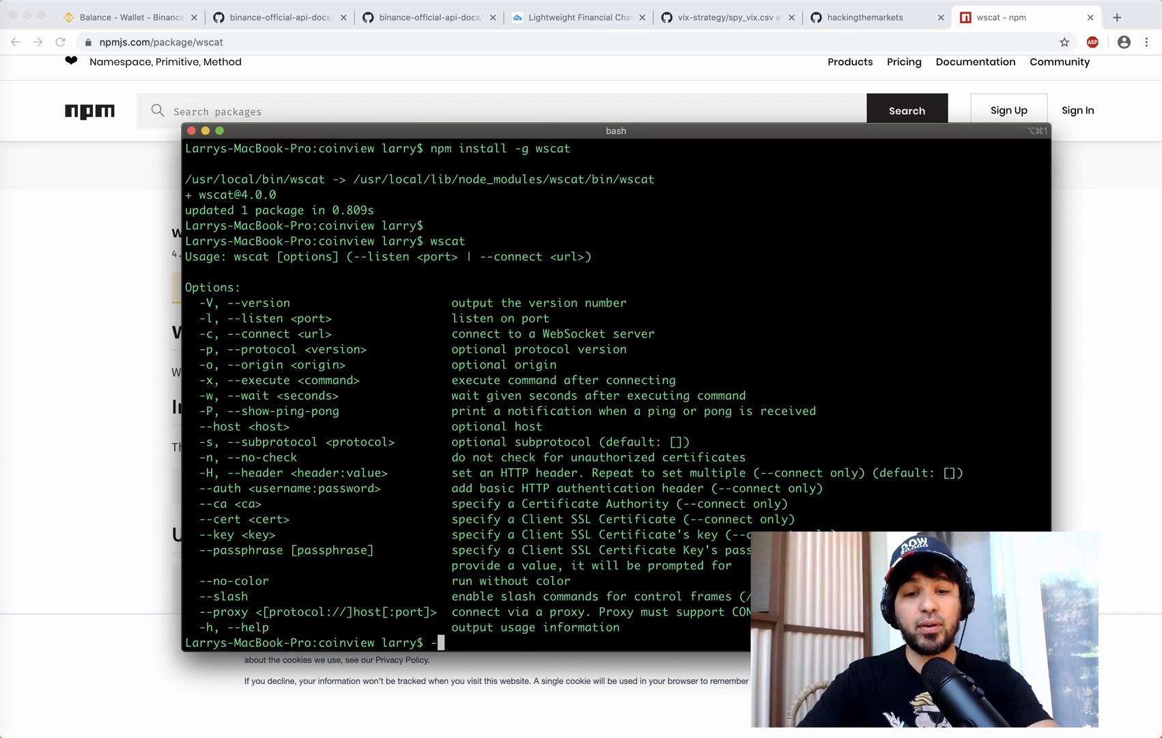
{"action": "type", "text": "wscat -"}
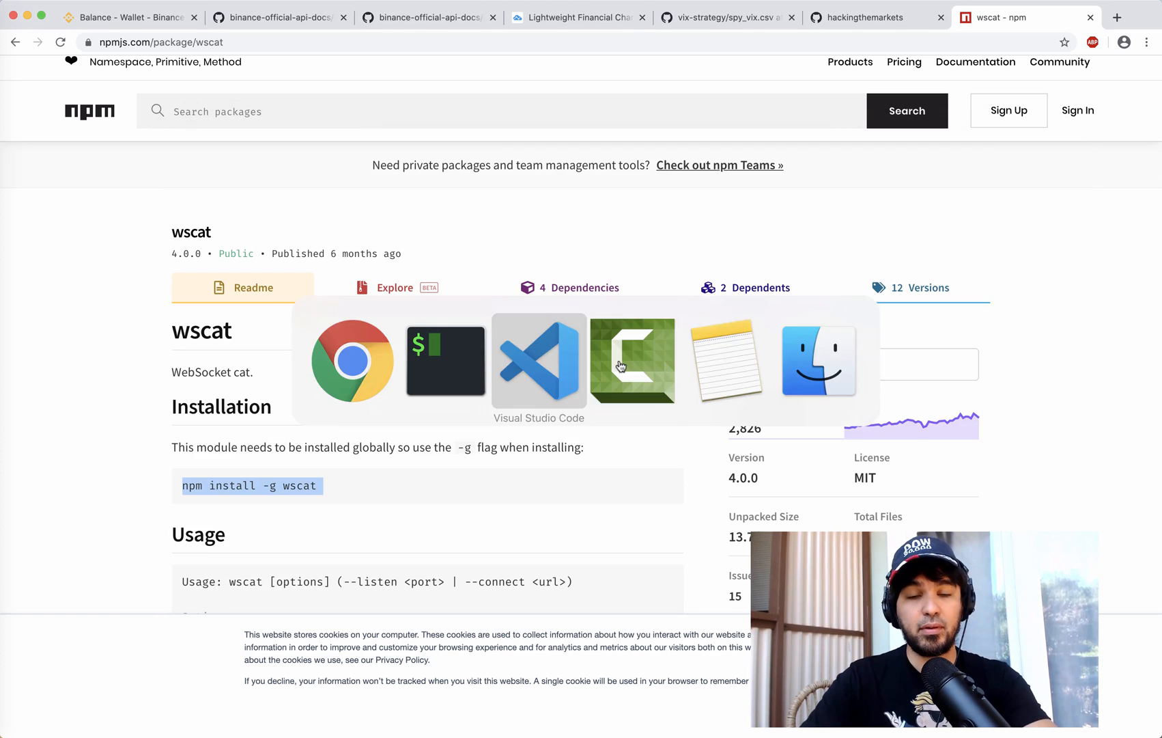
Select the wss://stream.binance.com:9443/ws/btcusdt@trade address in the README.
{"action": "left_click", "coordinate": [539, 361]}
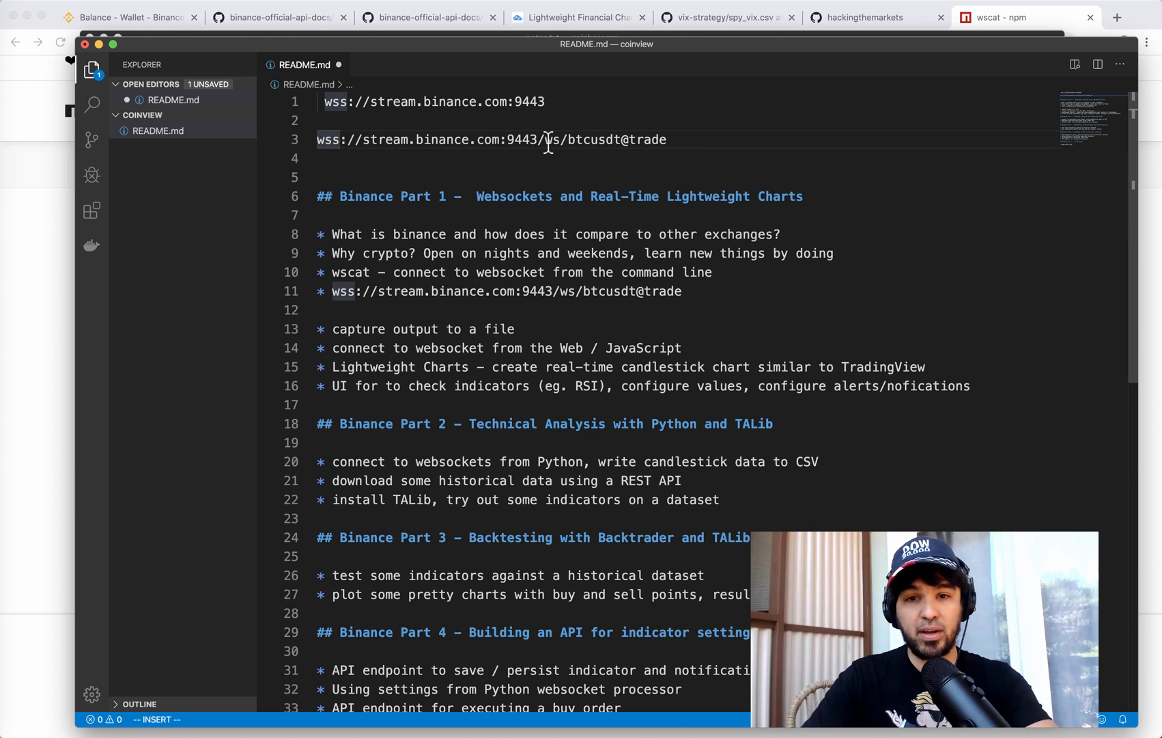
{"action": "triple_click", "coordinate": [492, 139]}
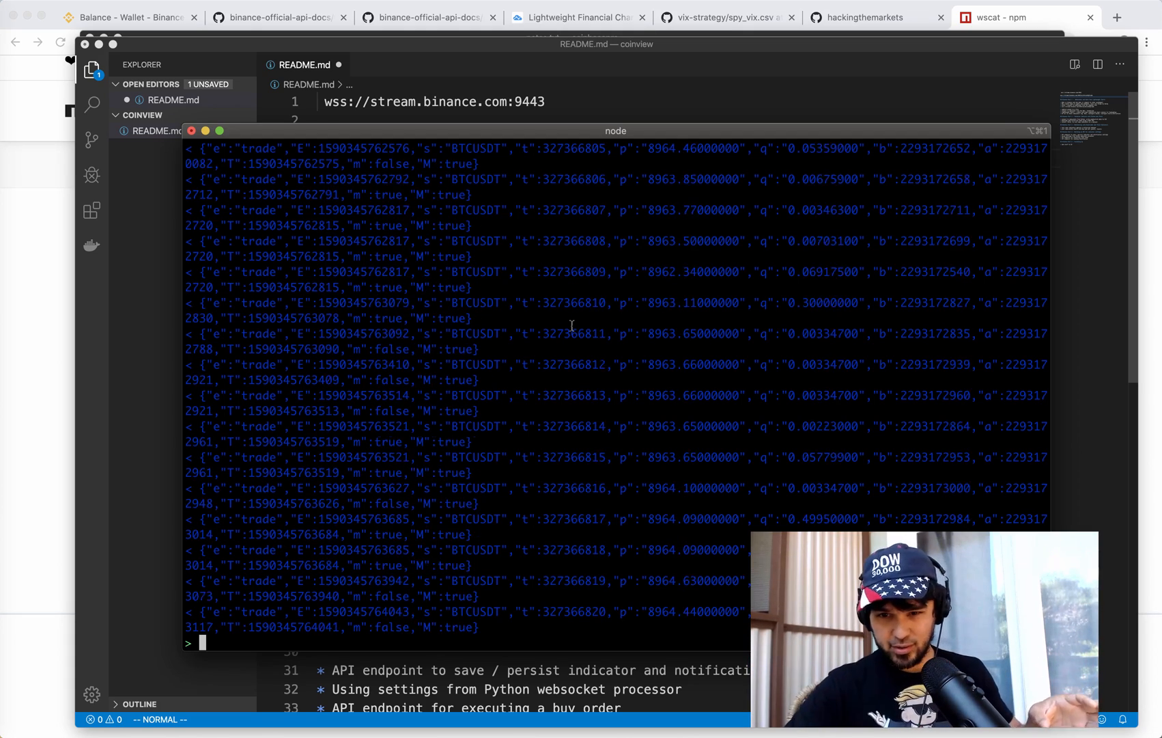
Scroll through the live BTCUSDT trade messages printed by wscat.
{"action": "scroll", "scroll_direction": "down", "scroll_amount": 3}
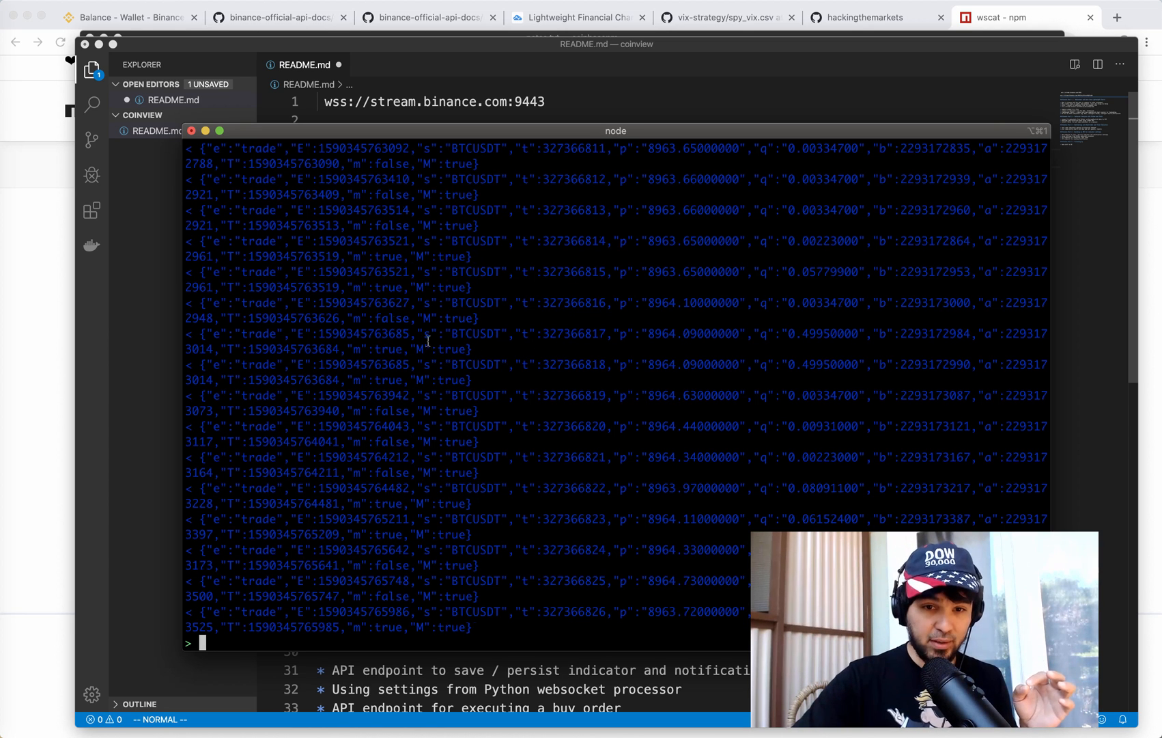
{"action": "scroll", "scroll_direction": "down", "scroll_amount": 3}
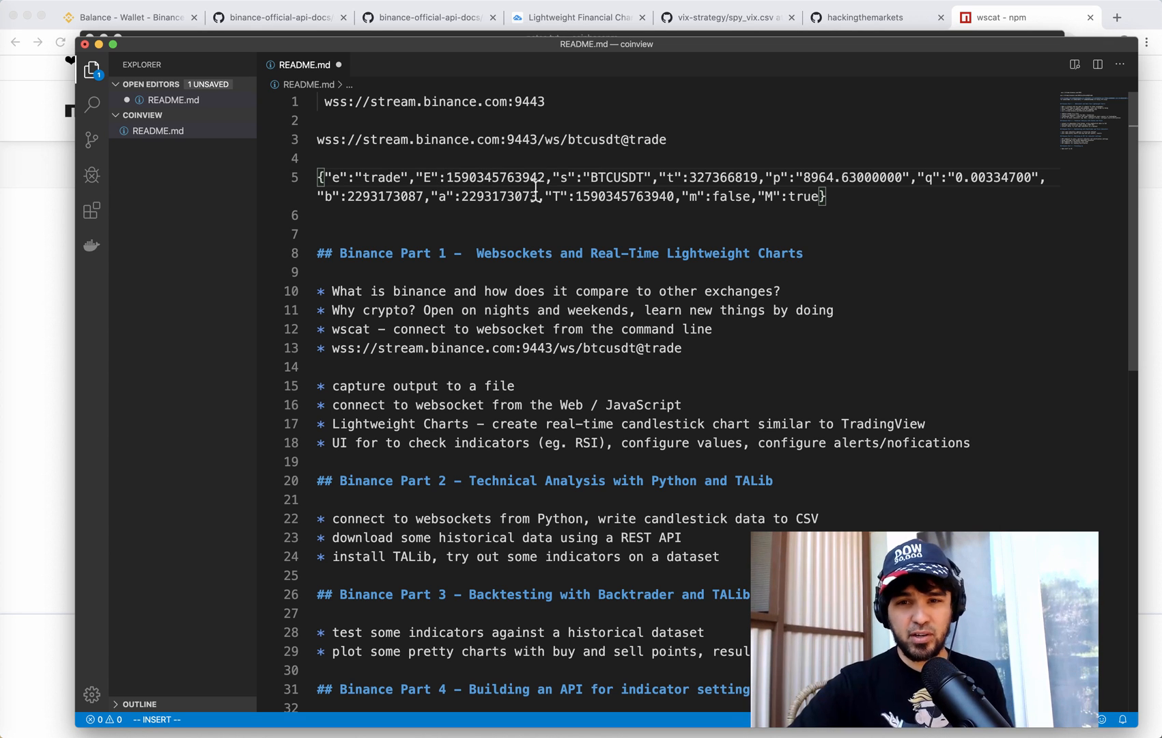
Select the trade time "T" value in the pasted BTCUSDT trade message.
{"action": "double_click", "coordinate": [616, 177]}
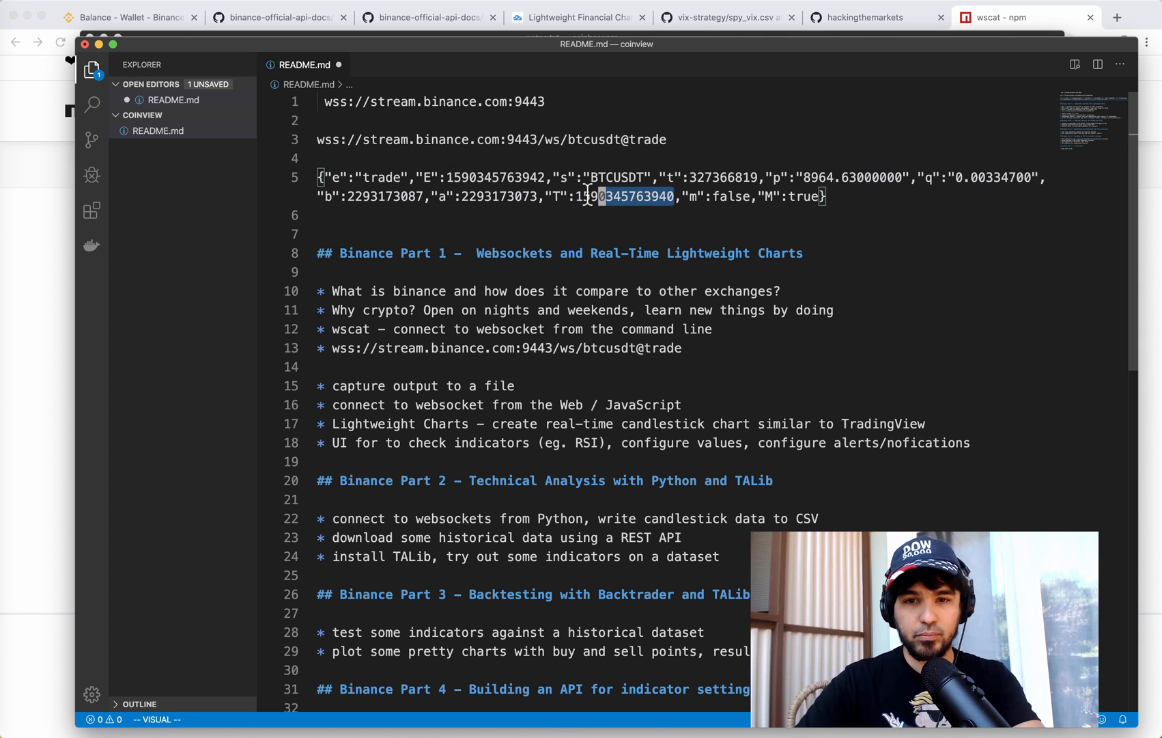
{"action": "left_click", "coordinate": [576, 197]}
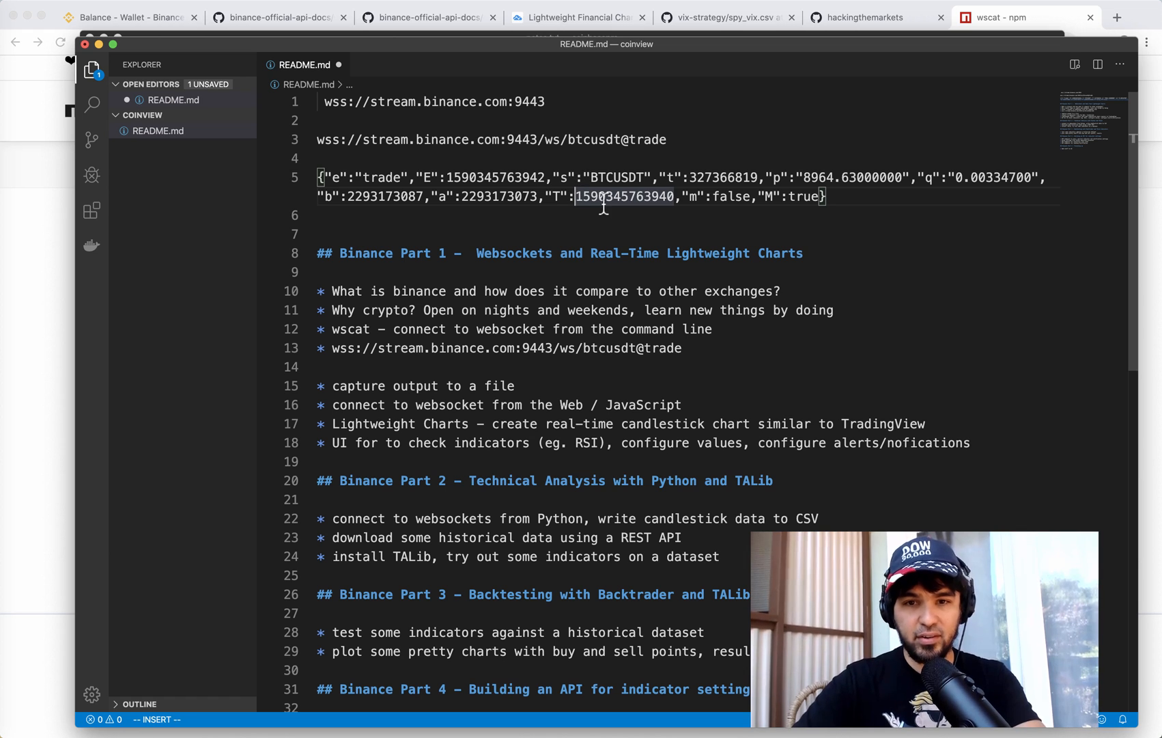
{"action": "double_click", "coordinate": [623, 196]}
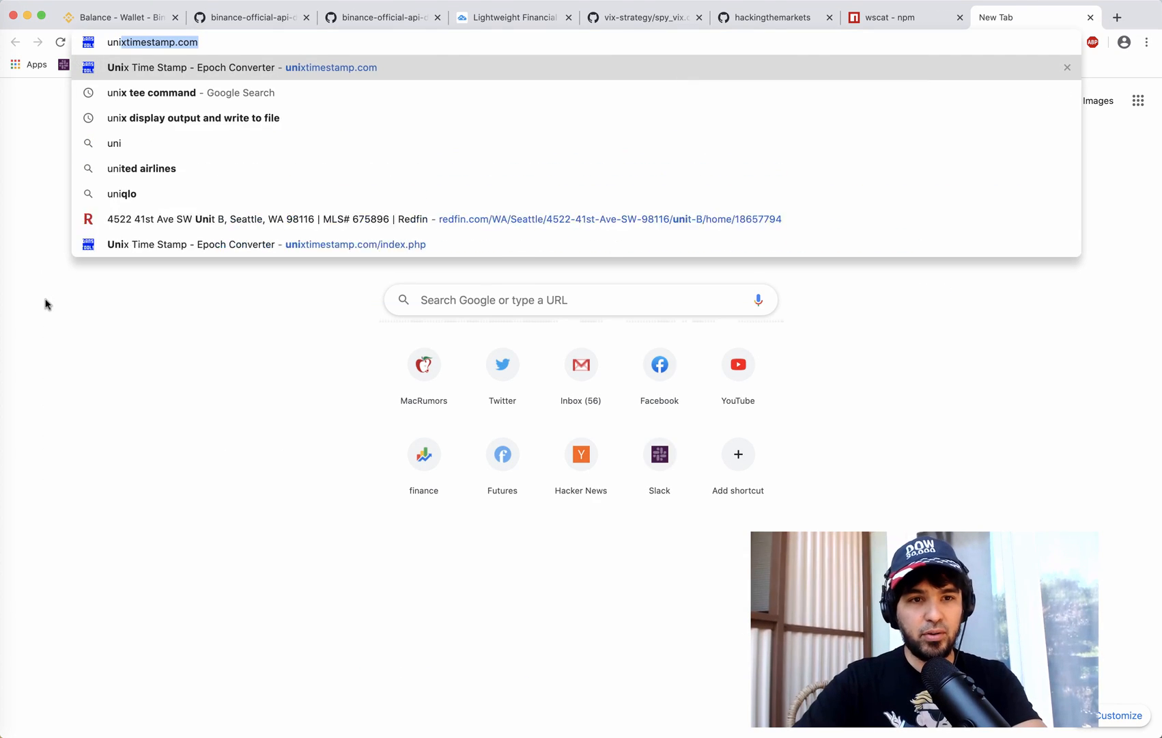
{"action": "left_click", "coordinate": [222, 67]}
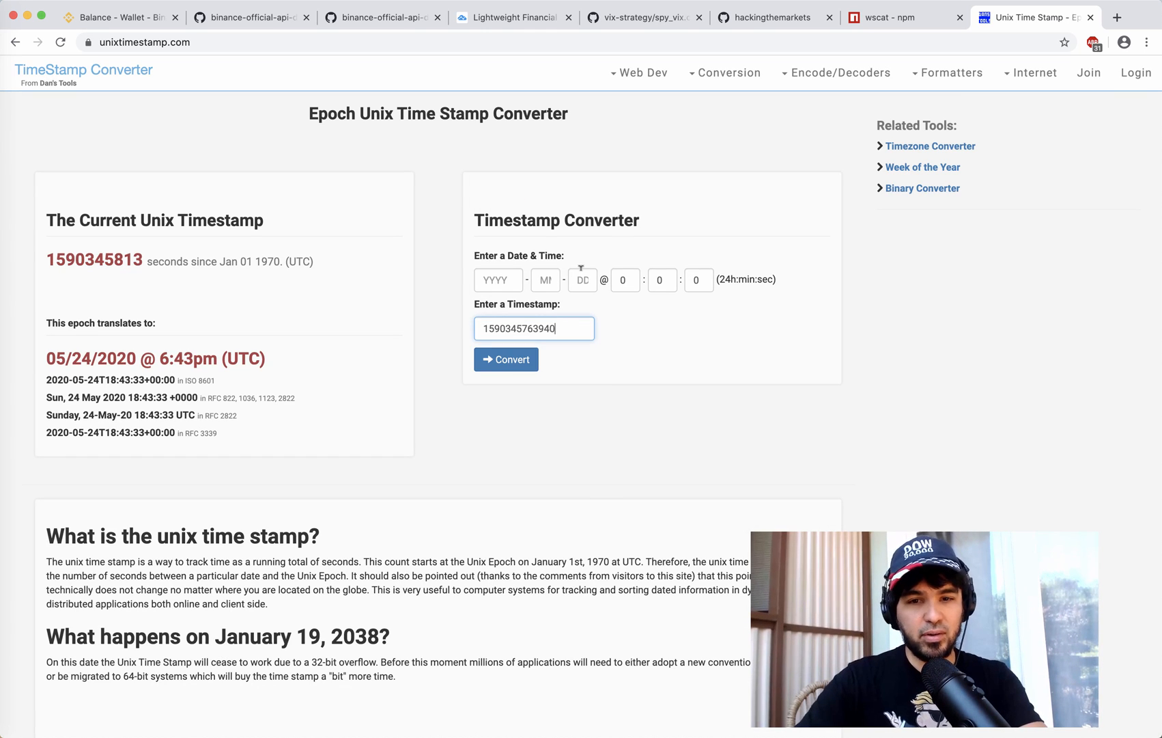
{"action": "key", "text": "Backspace"}
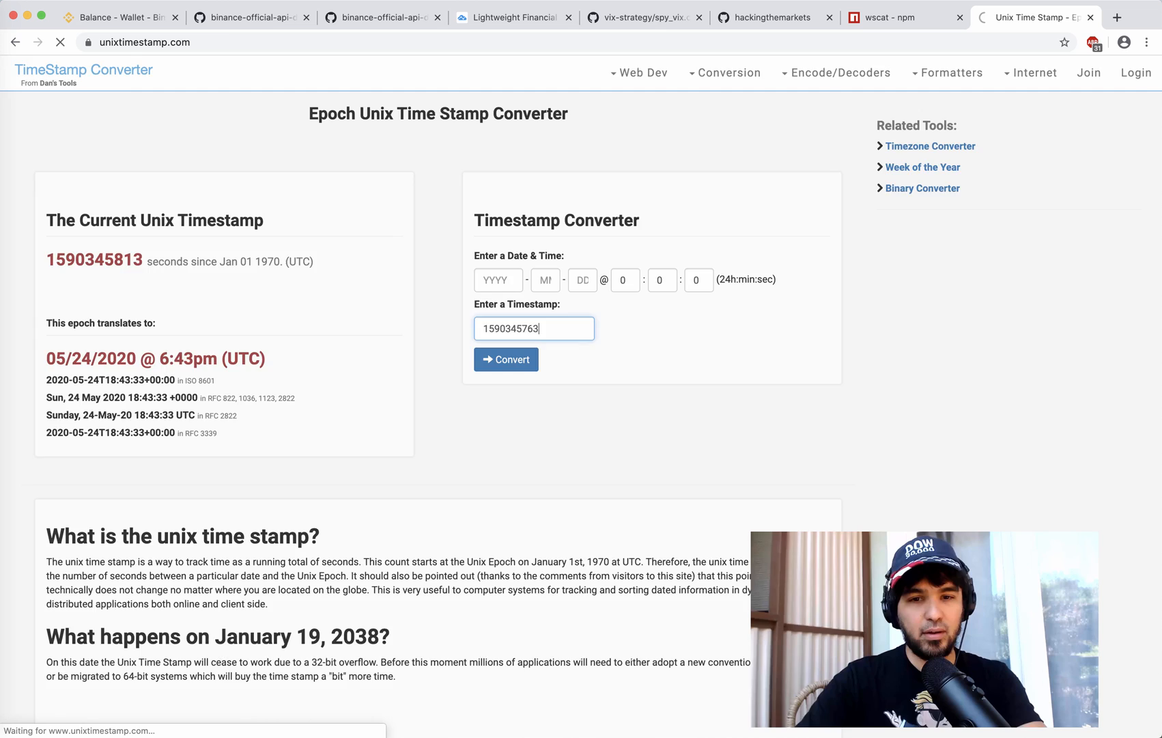
{"action": "left_click", "coordinate": [506, 358]}
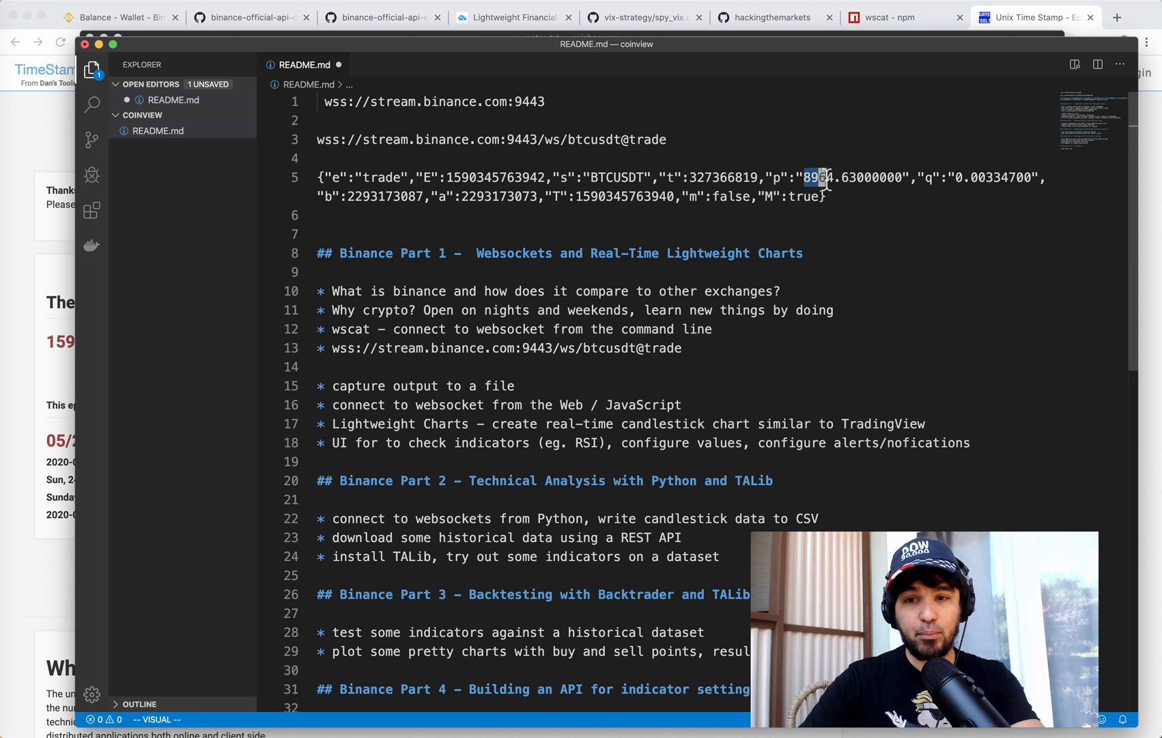
{"action": "key", "text": "Escape"}
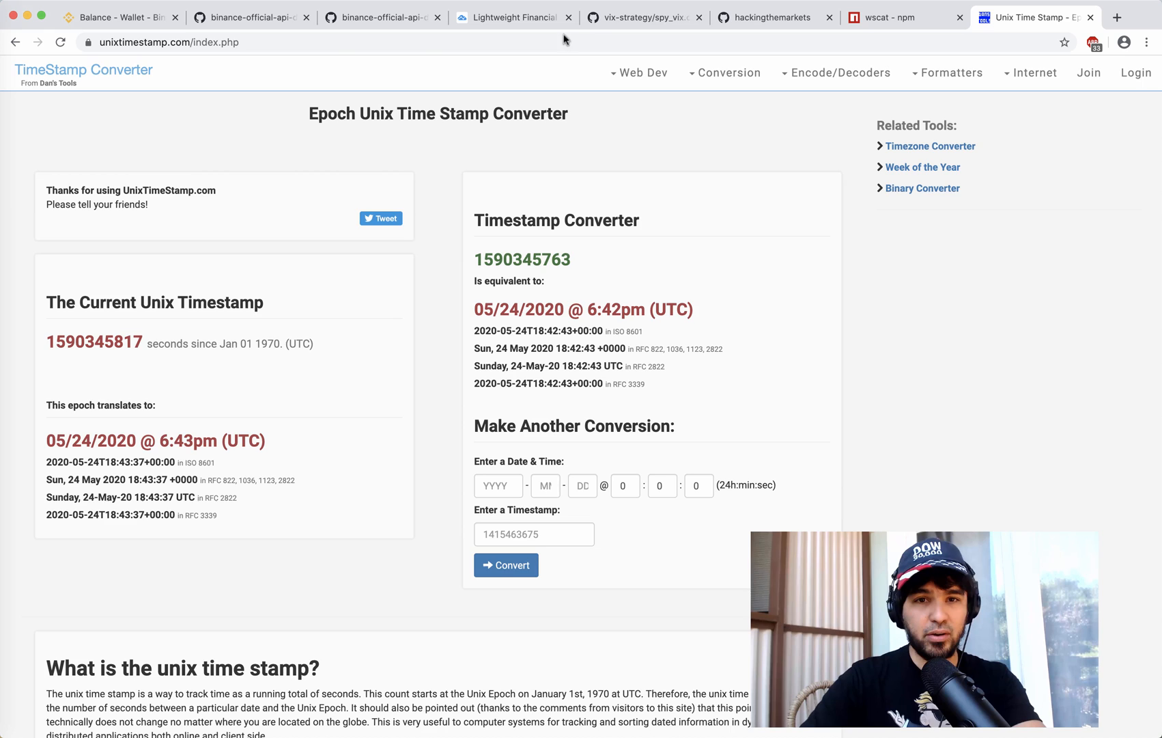
Bring back the Binance streams docs tab and scroll to the Trade Streams payload field descriptions.
{"action": "left_click", "coordinate": [381, 17]}
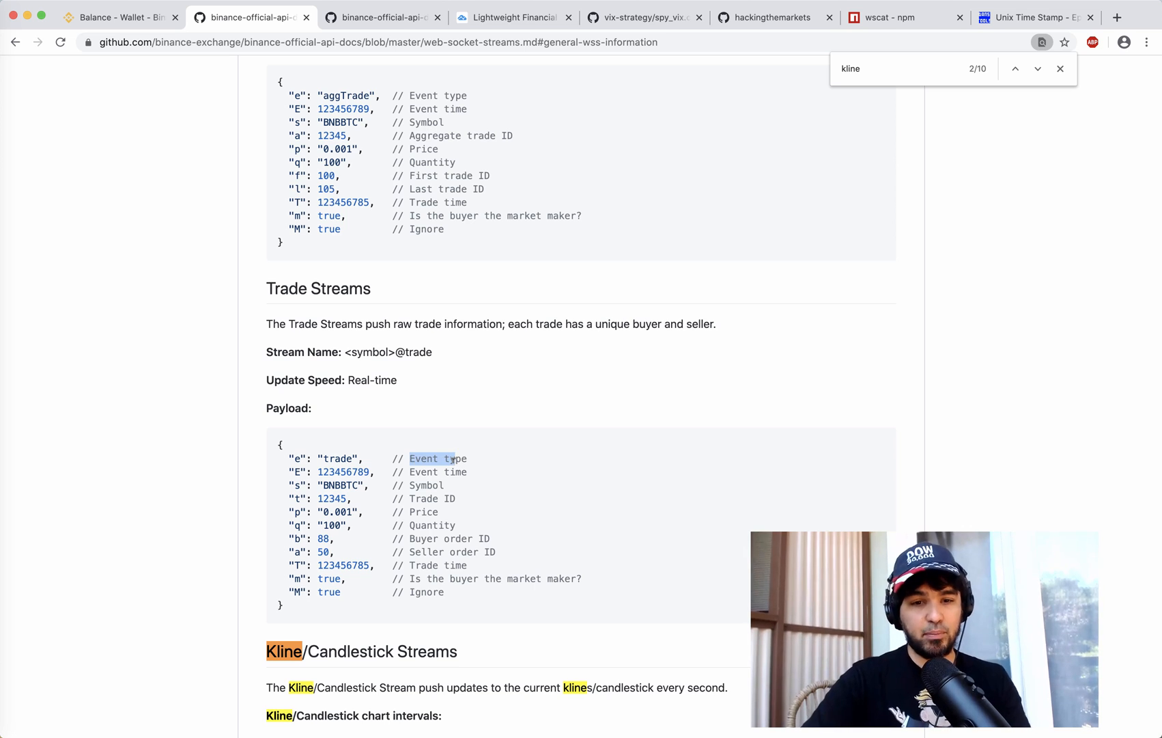
{"action": "scroll", "scroll_direction": "down", "scroll_amount": 3}
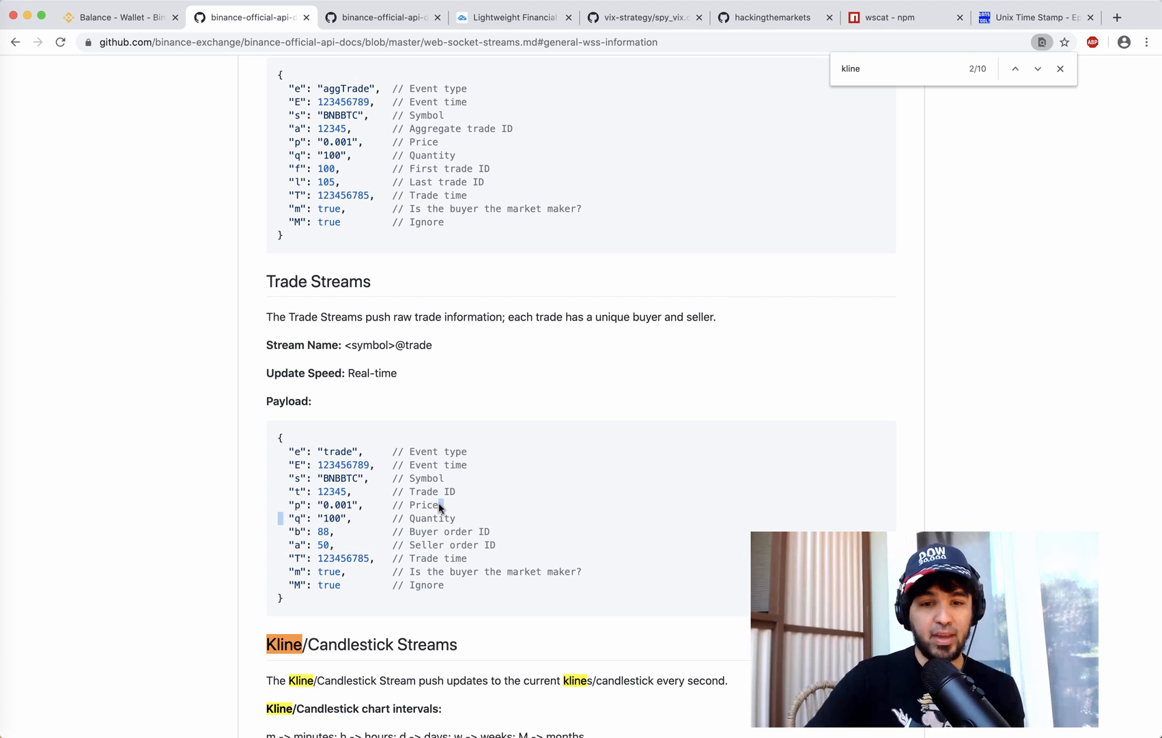
{"action": "mouse_move", "coordinate": [473, 591]}
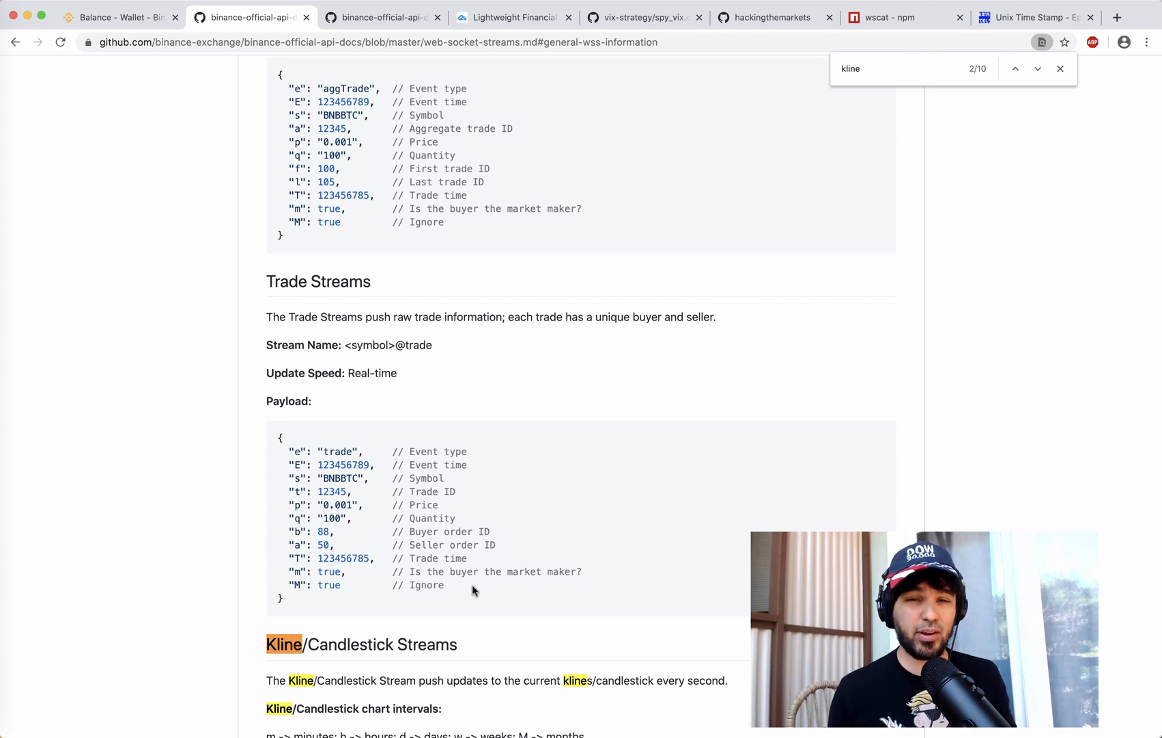
Scroll the GitHub docs to Kline/Candlestick Streams, showing chart intervals, stream name and payload.
{"action": "scroll", "scroll_direction": "down", "scroll_amount": 3}
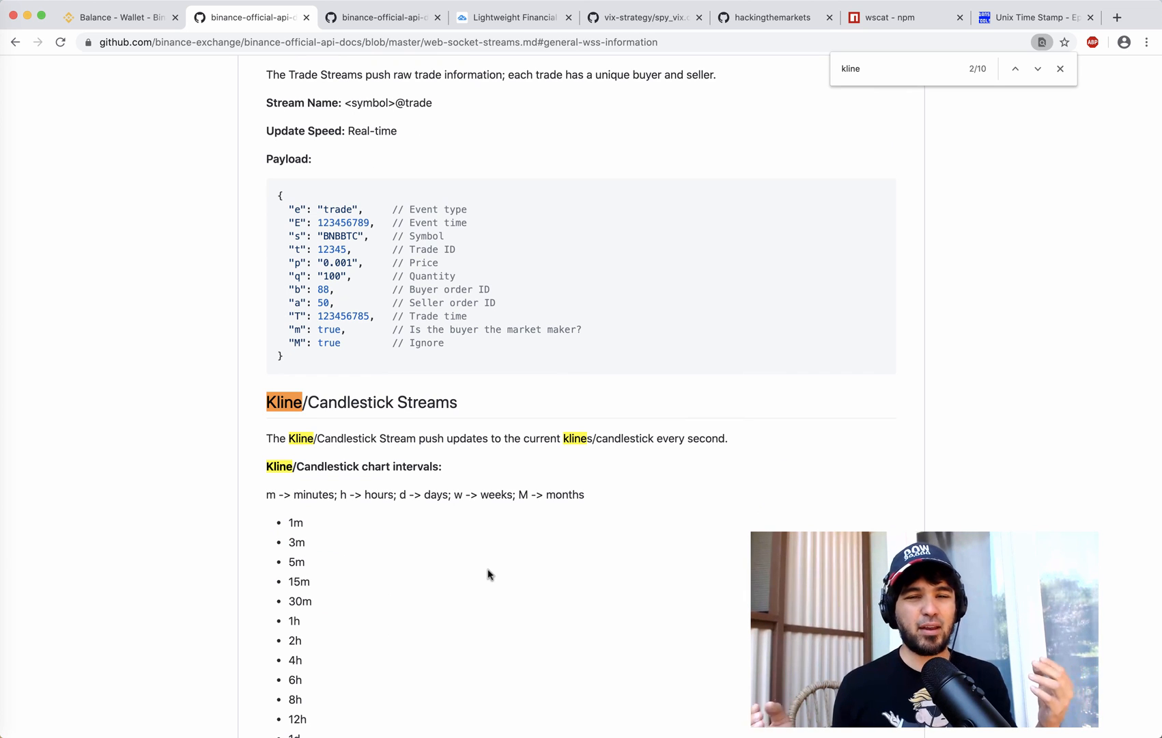
{"action": "scroll", "scroll_direction": "down", "scroll_amount": 3}
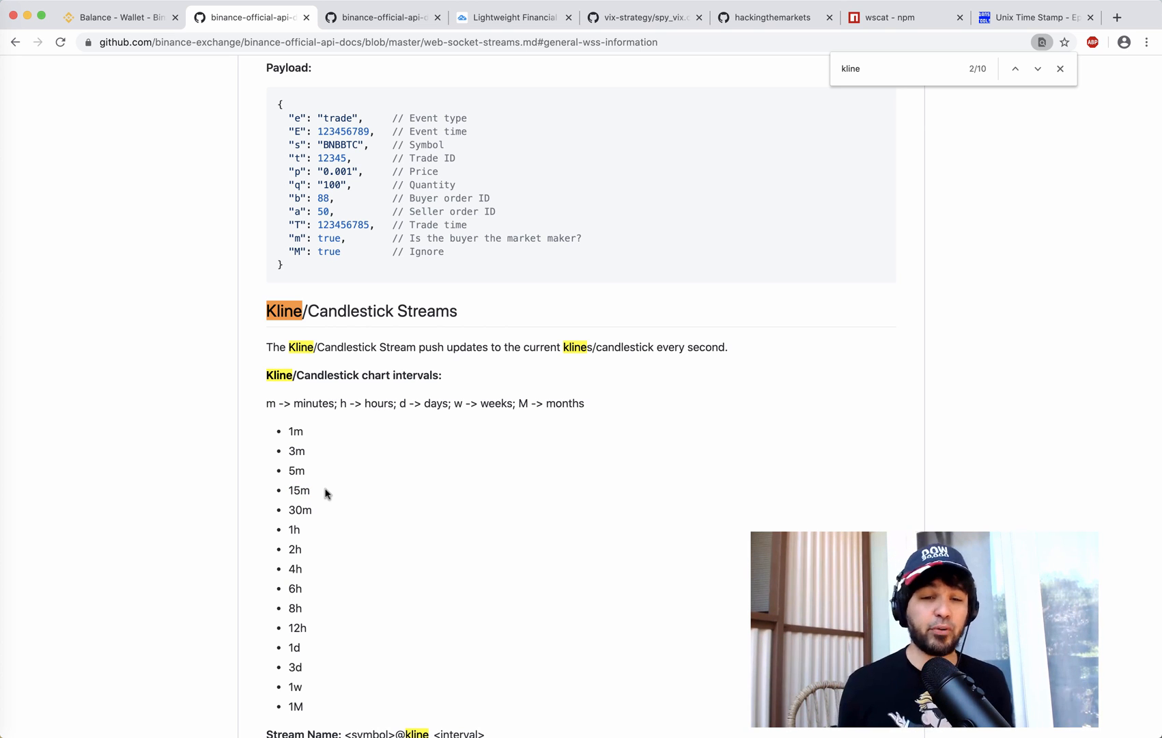
{"action": "scroll", "scroll_direction": "down", "scroll_amount": 3}
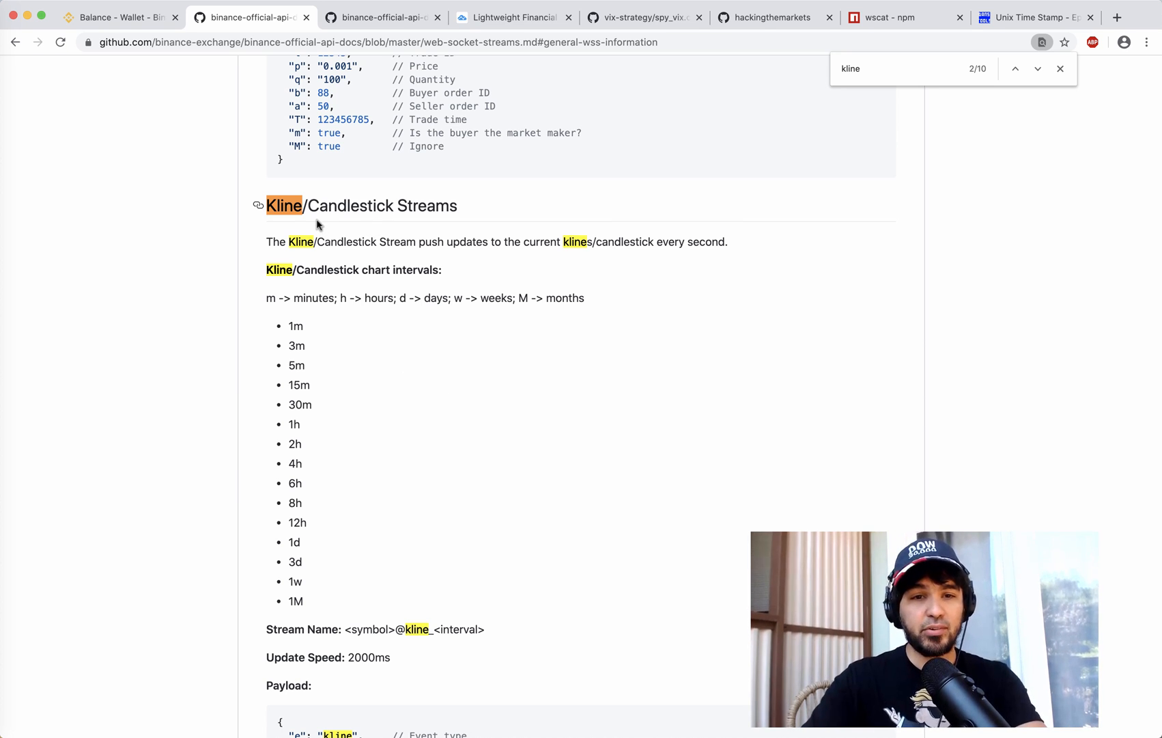
{"action": "scroll", "scroll_direction": "down", "scroll_amount": 3}
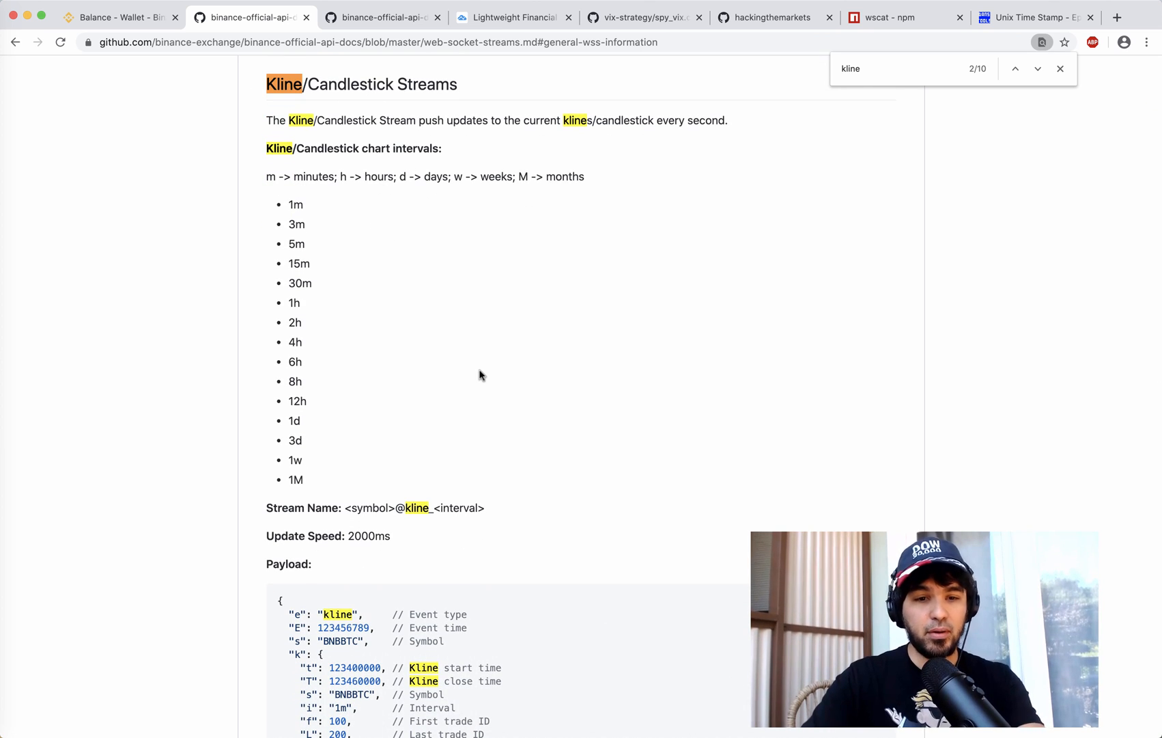
{"action": "mouse_move", "coordinate": [350, 518]}
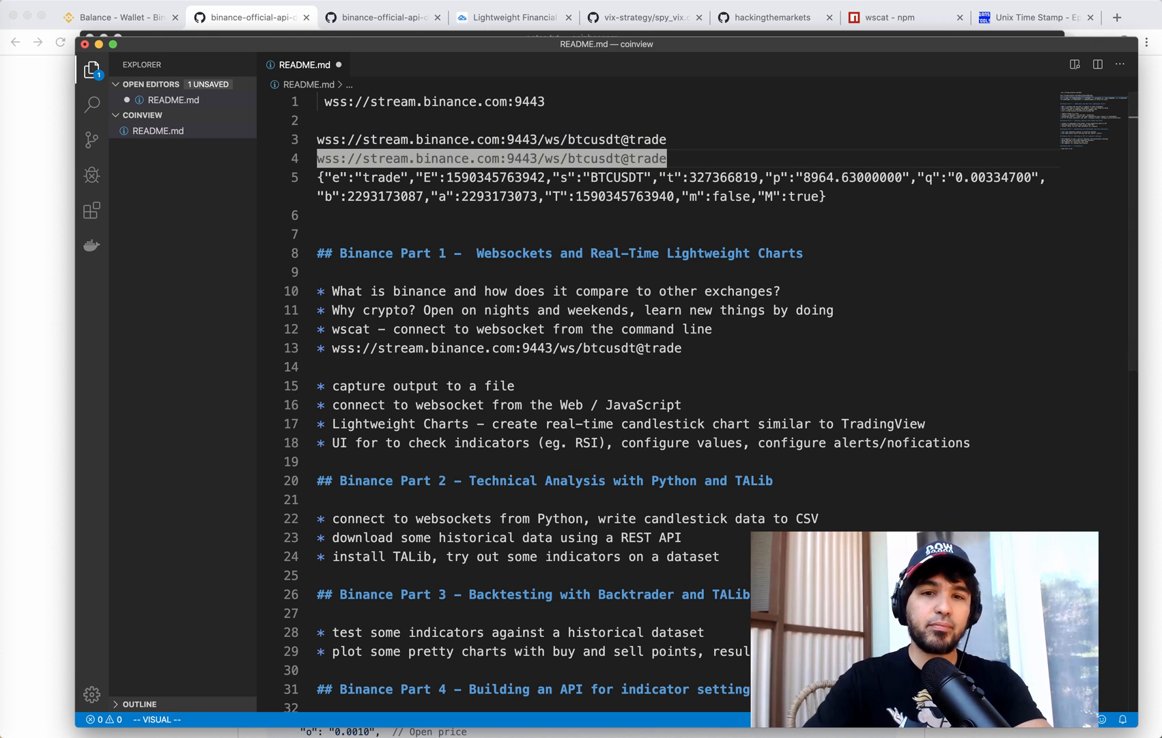
Add a second README line with the btcusdt@kline_5m stream URL.
{"action": "key", "text": "Return"}
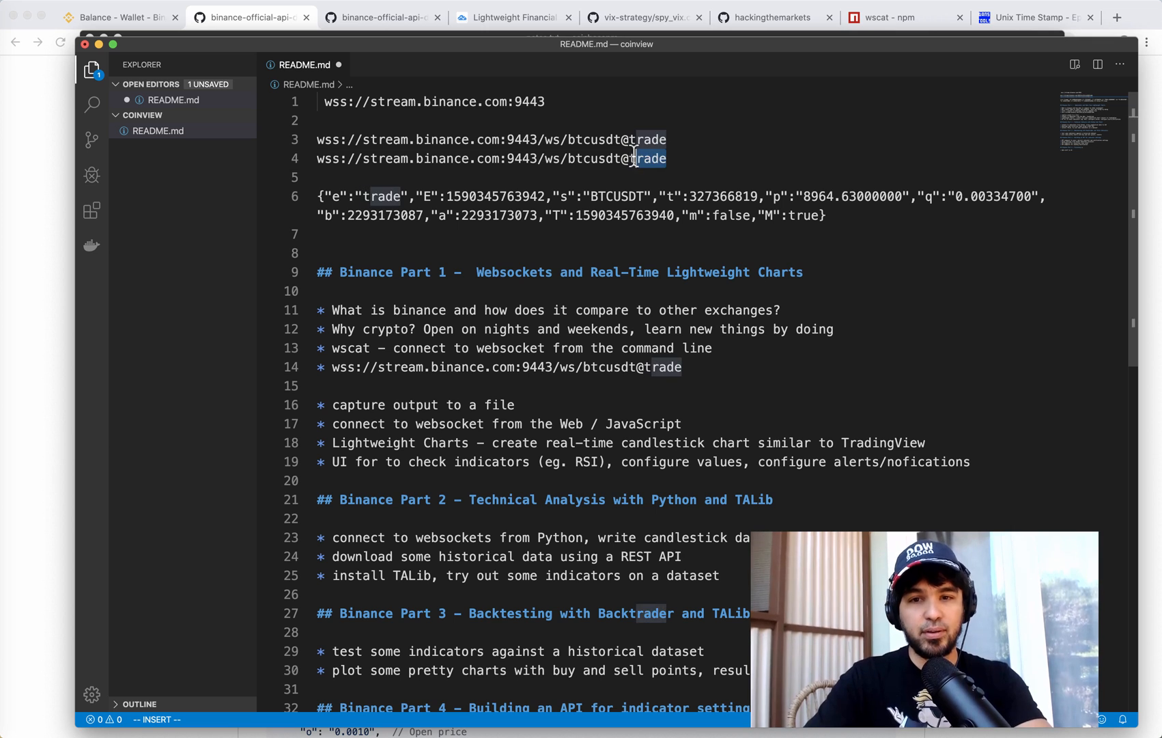
{"action": "type", "text": "kline"}
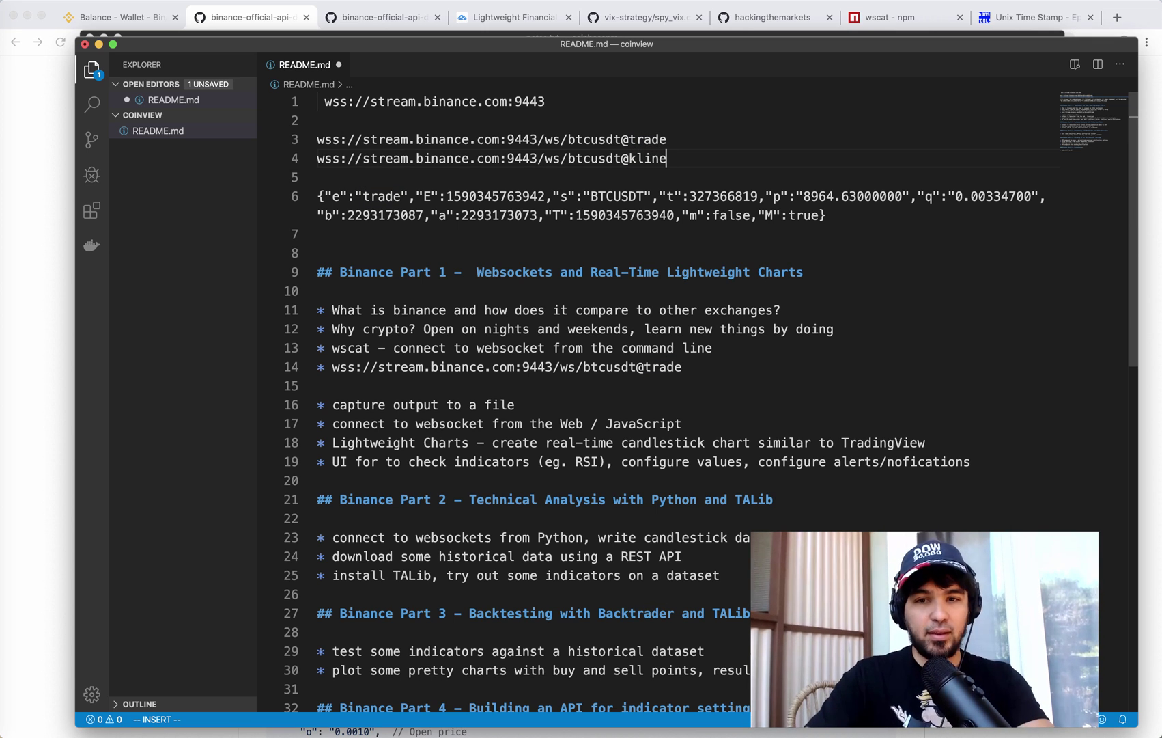
{"action": "type", "text": "_5m"}
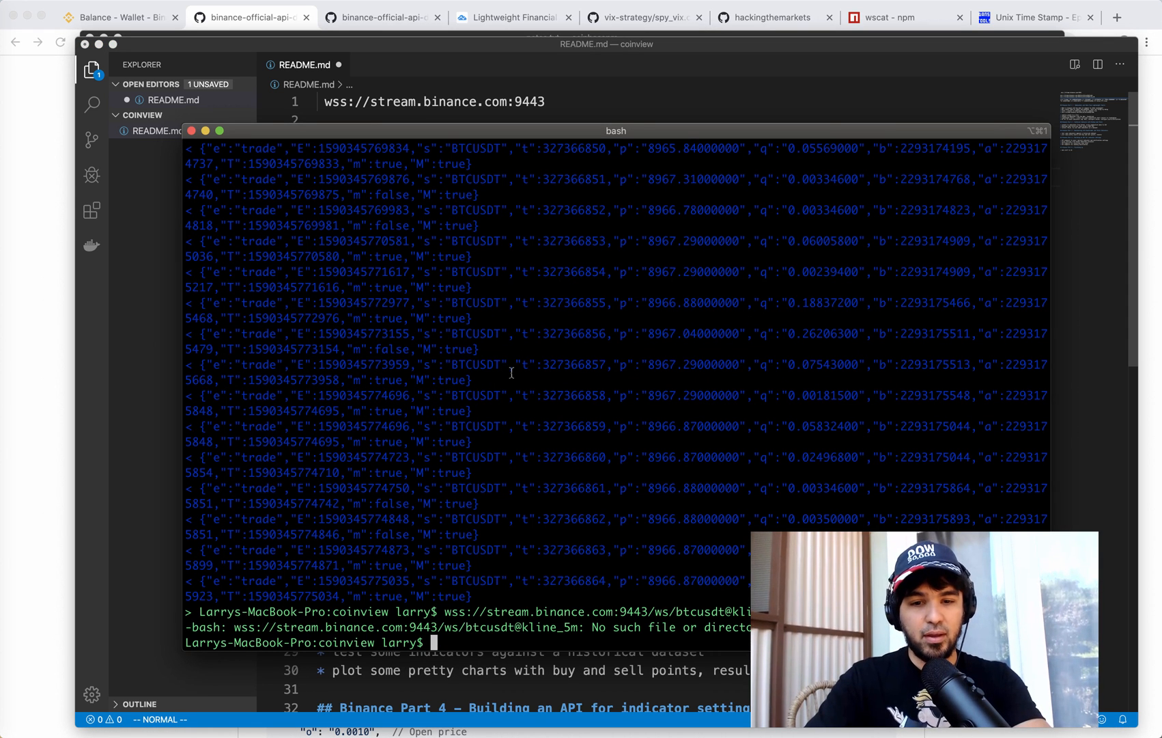
Connect wscat to the btcusdt@kline_5m stream and select a kline start time from the output.
{"action": "type", "text": "wscat"}
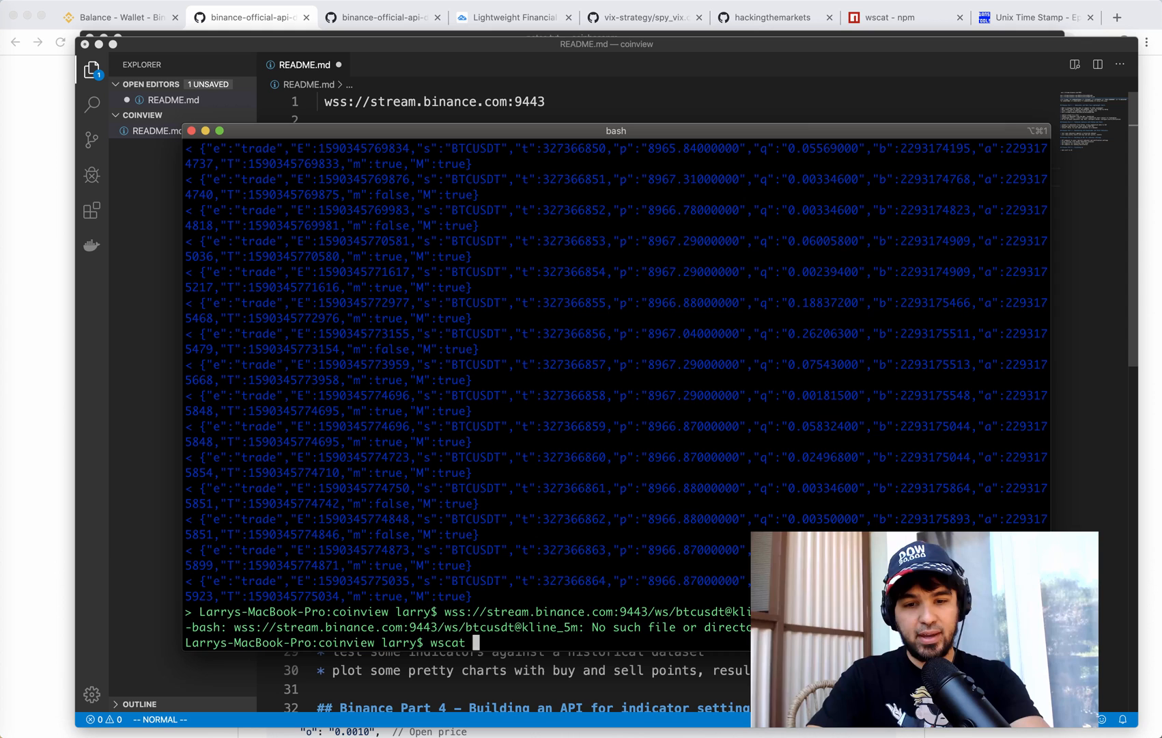
{"action": "key", "text": "Return"}
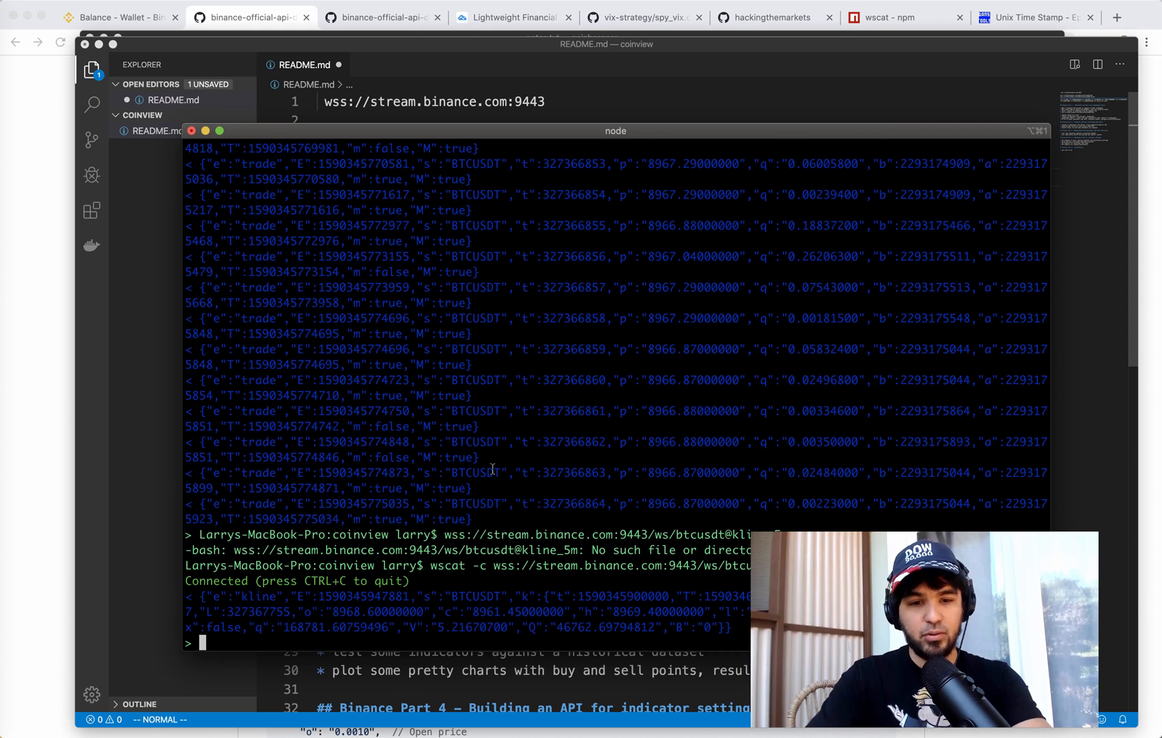
{"action": "mouse_move", "coordinate": [730, 630]}
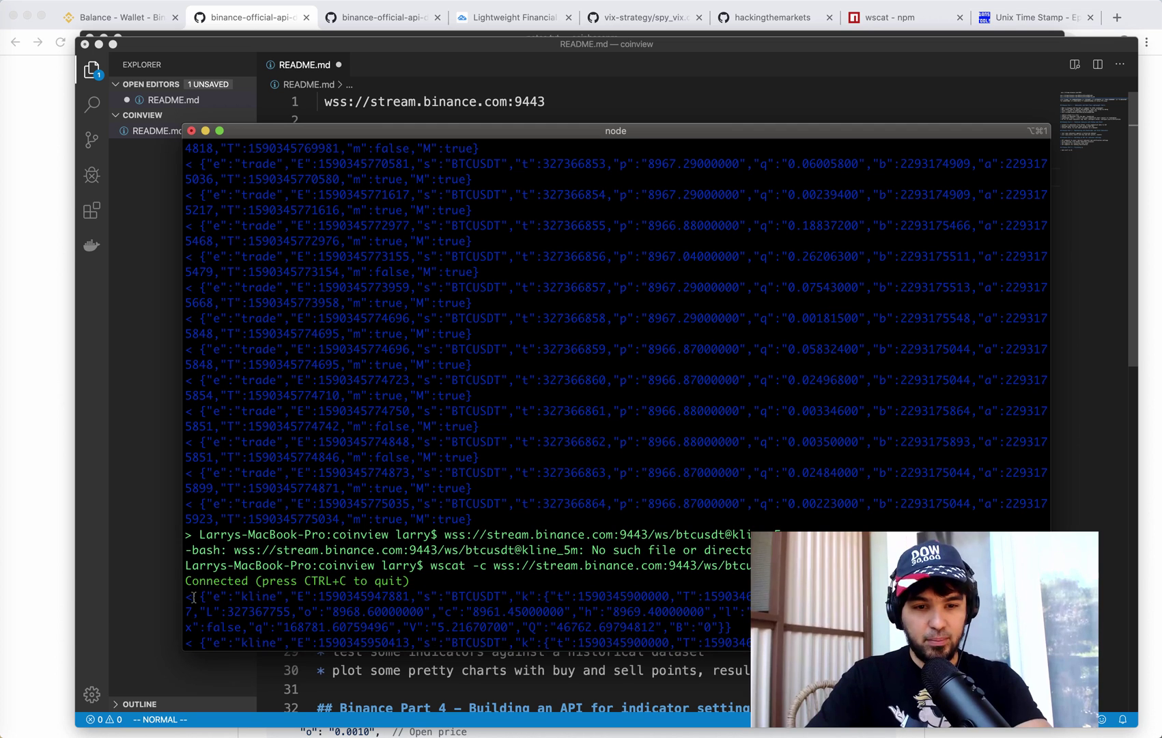
{"action": "scroll", "scroll_direction": "down", "scroll_amount": 3}
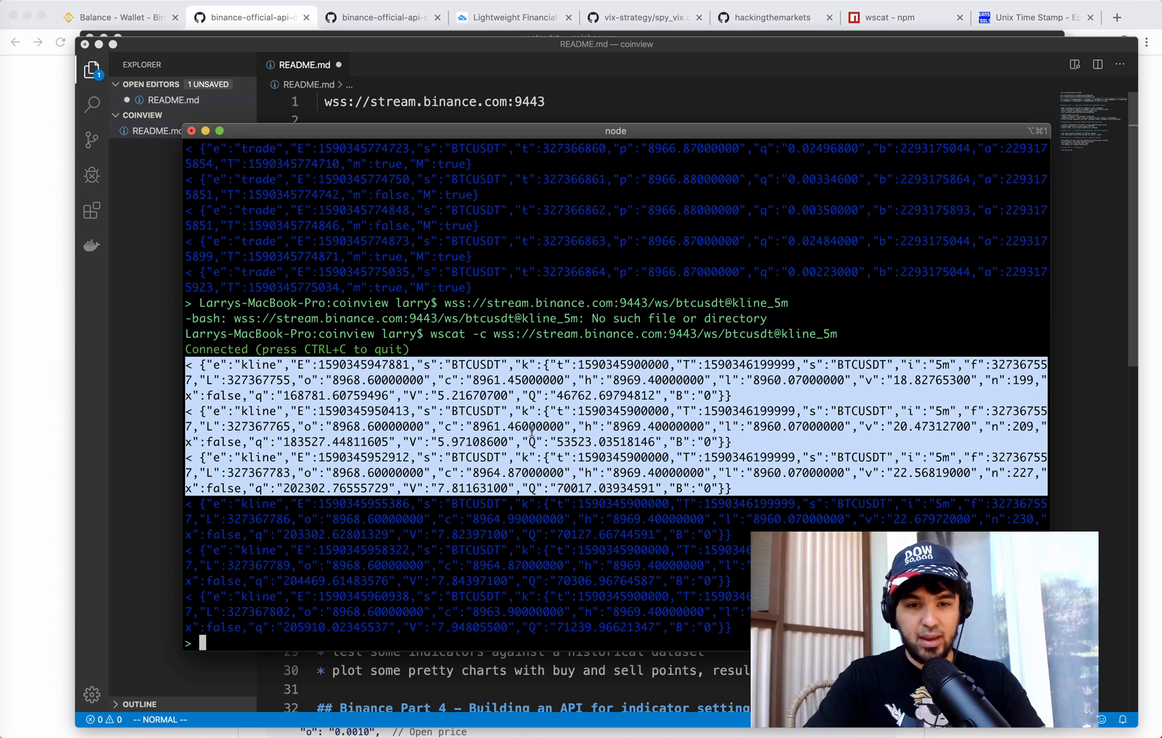
{"action": "scroll", "scroll_direction": "down", "scroll_amount": 3}
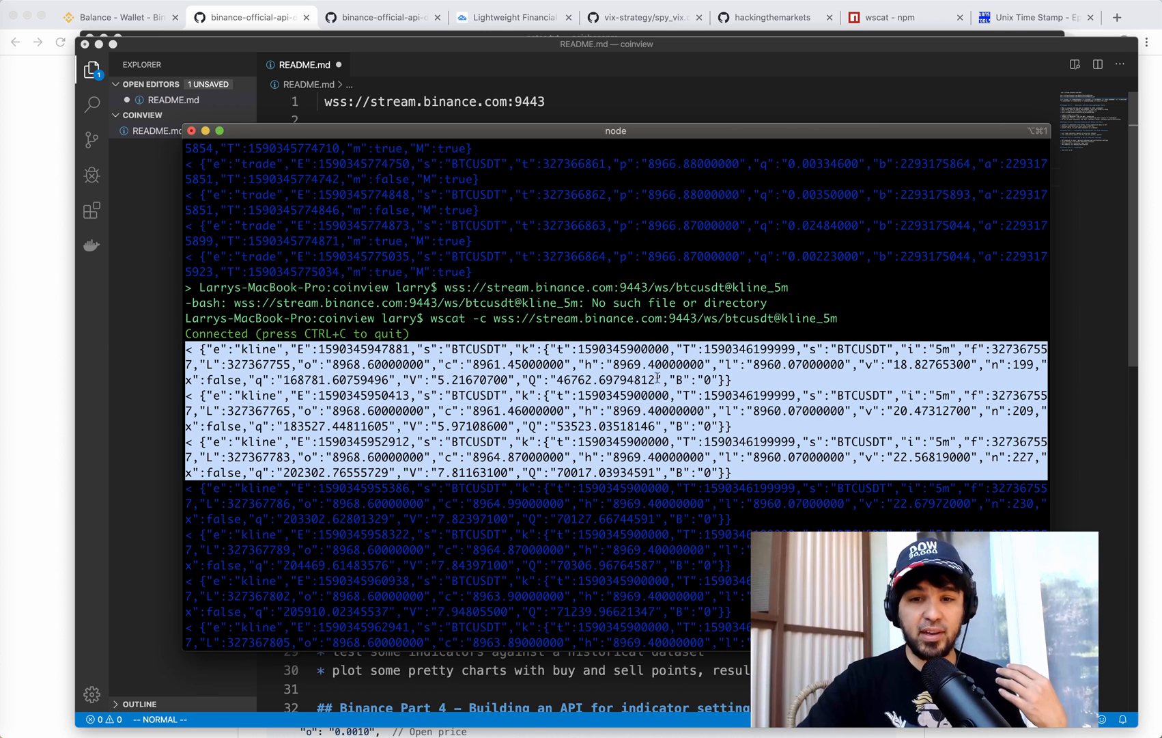
{"action": "double_click", "coordinate": [625, 349]}
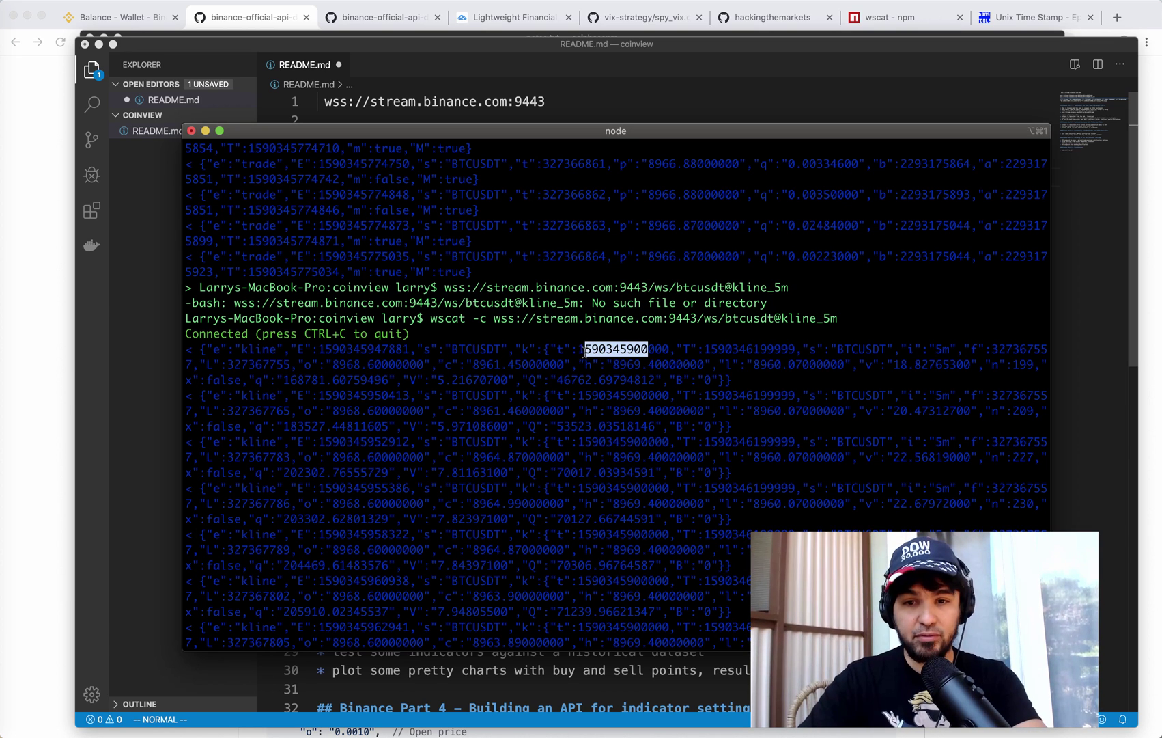
{"action": "left_click", "coordinate": [250, 17]}
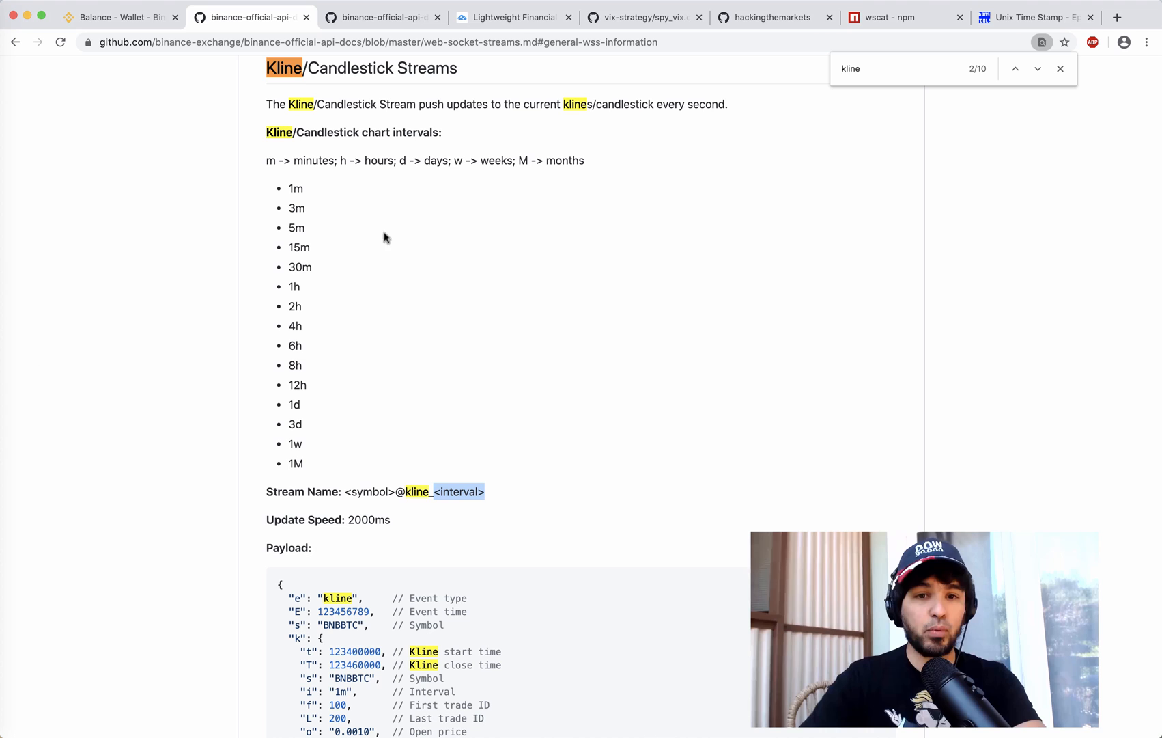
{"action": "left_click", "coordinate": [1030, 17]}
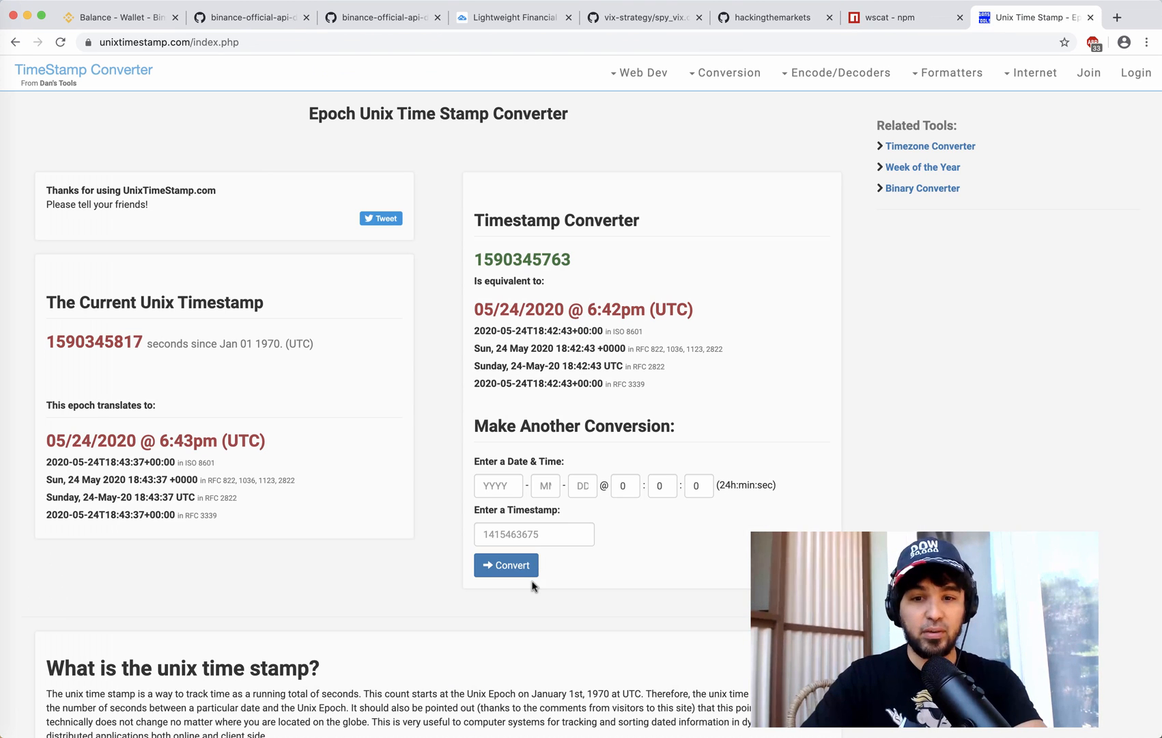
{"action": "left_click", "coordinate": [505, 565]}
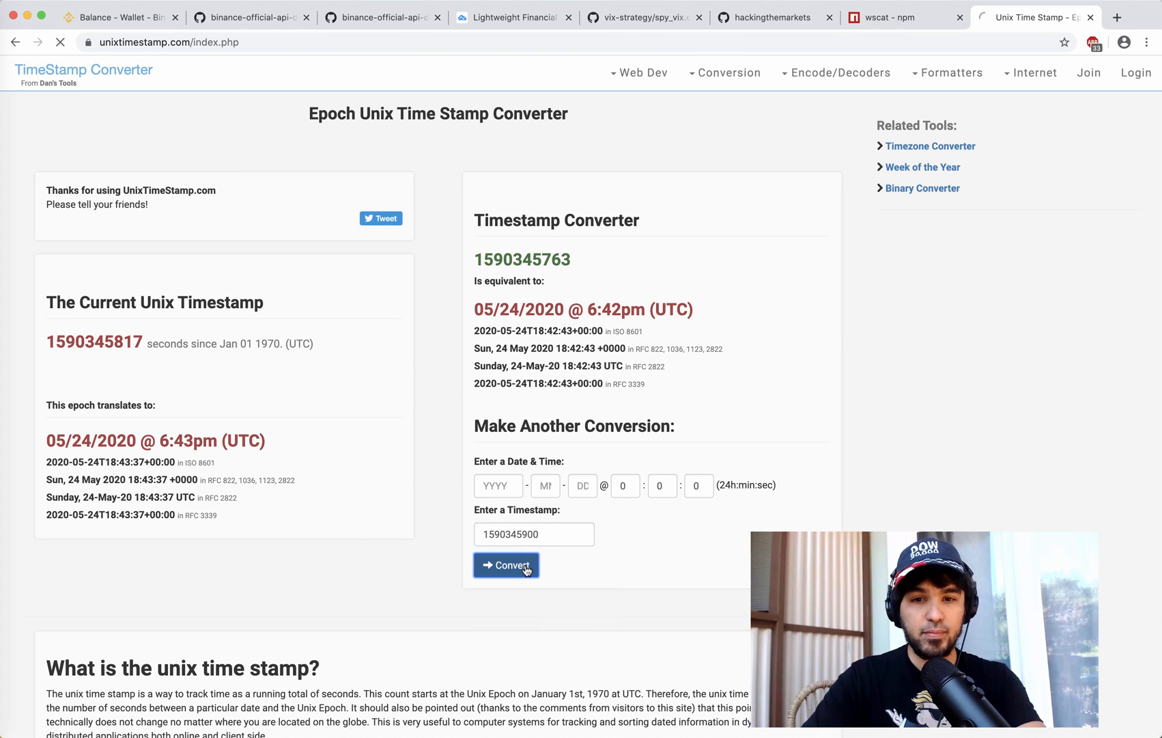
{"action": "left_click", "coordinate": [505, 565]}
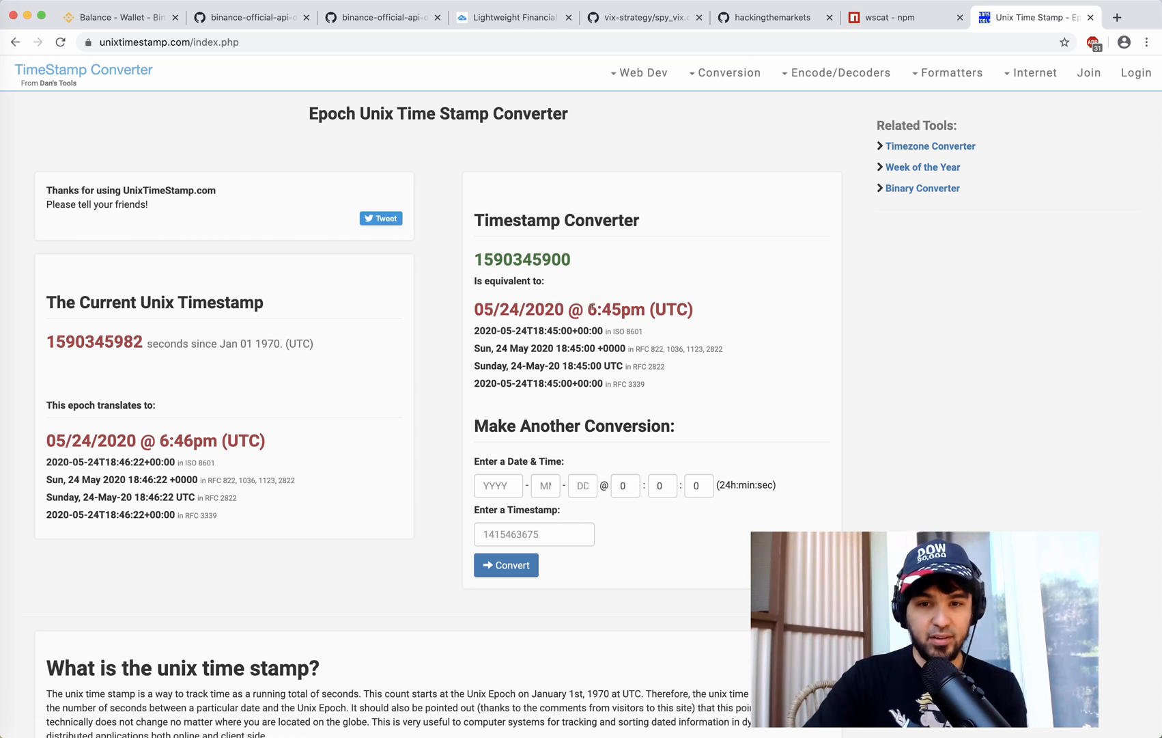
{"action": "double_click", "coordinate": [615, 310]}
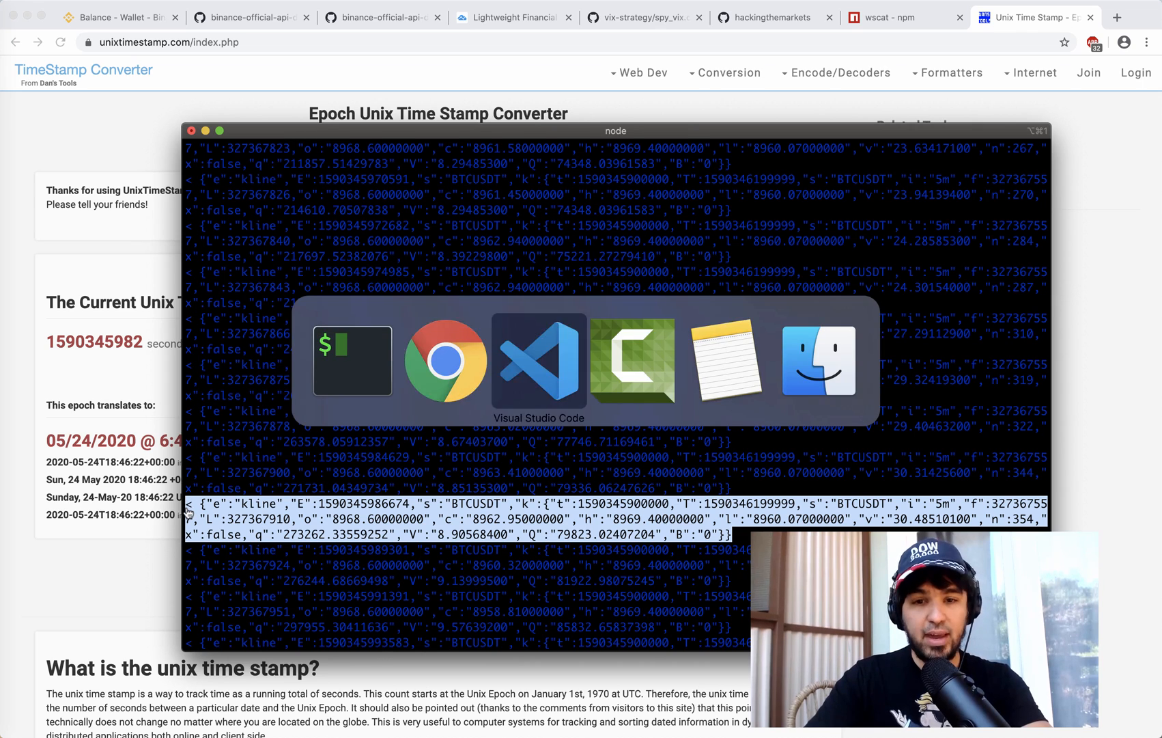
Paste the sample kline message into README.md below the trade message and split it into lines.
{"action": "left_click", "coordinate": [539, 359]}
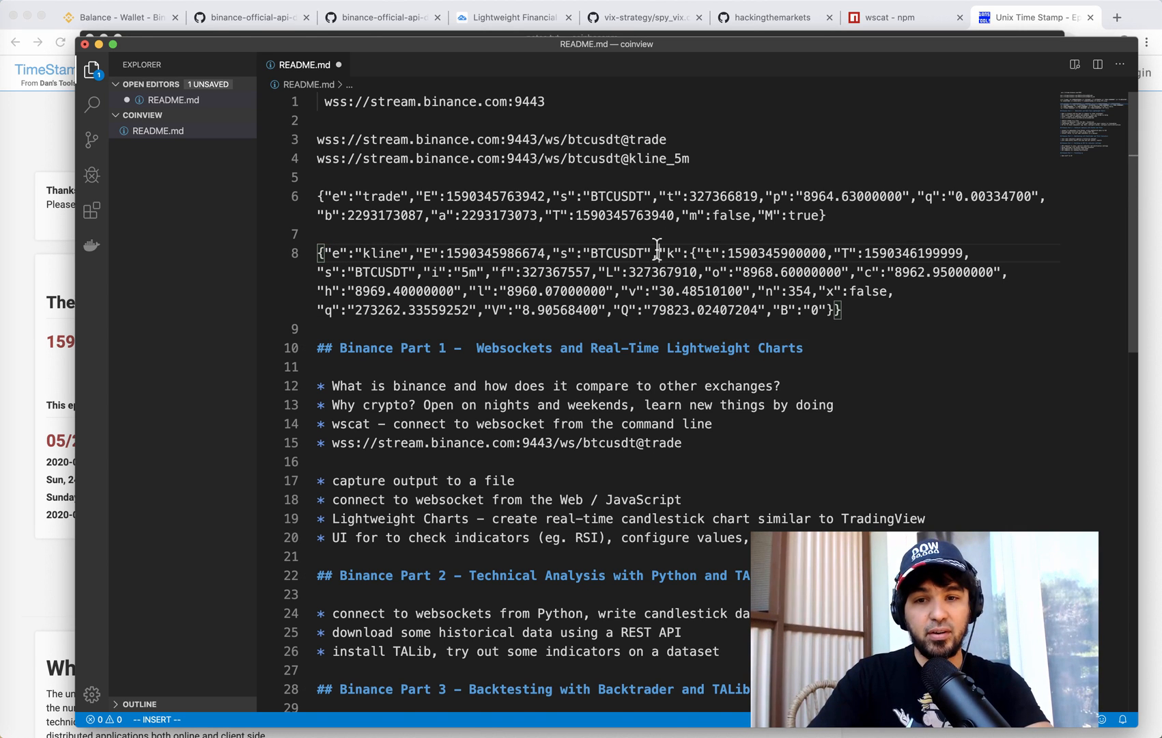
{"action": "key", "text": "Enter"}
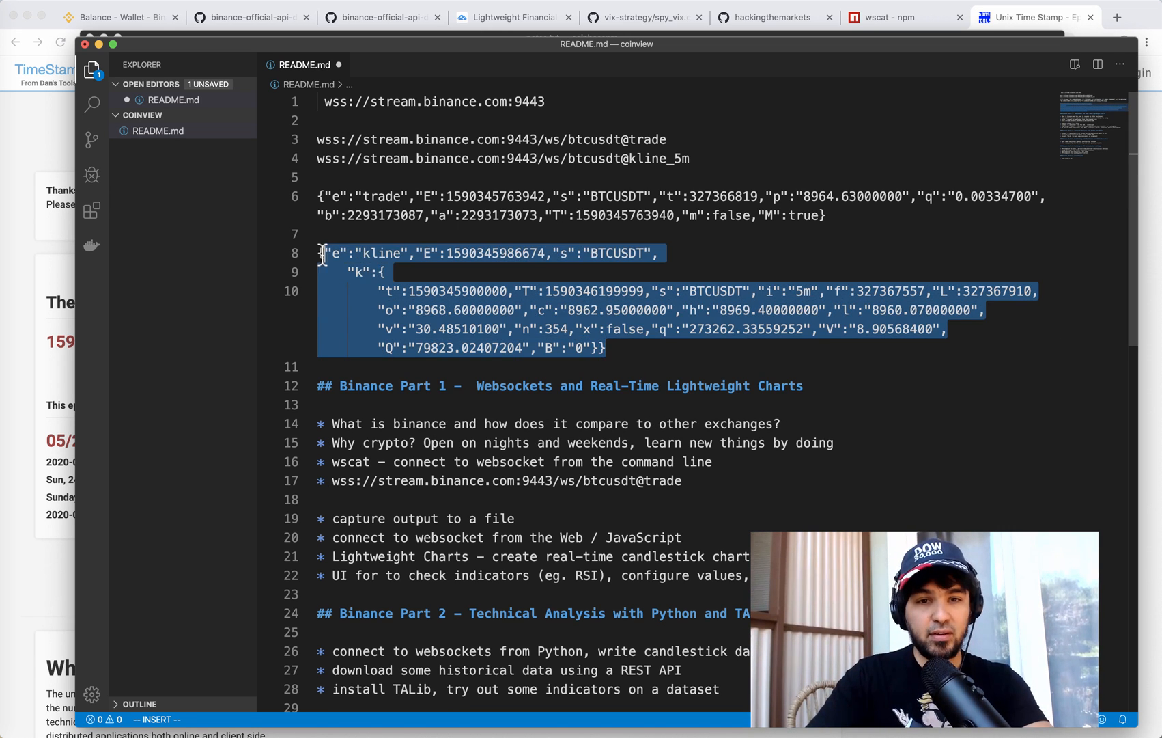
{"action": "key", "text": "Escape"}
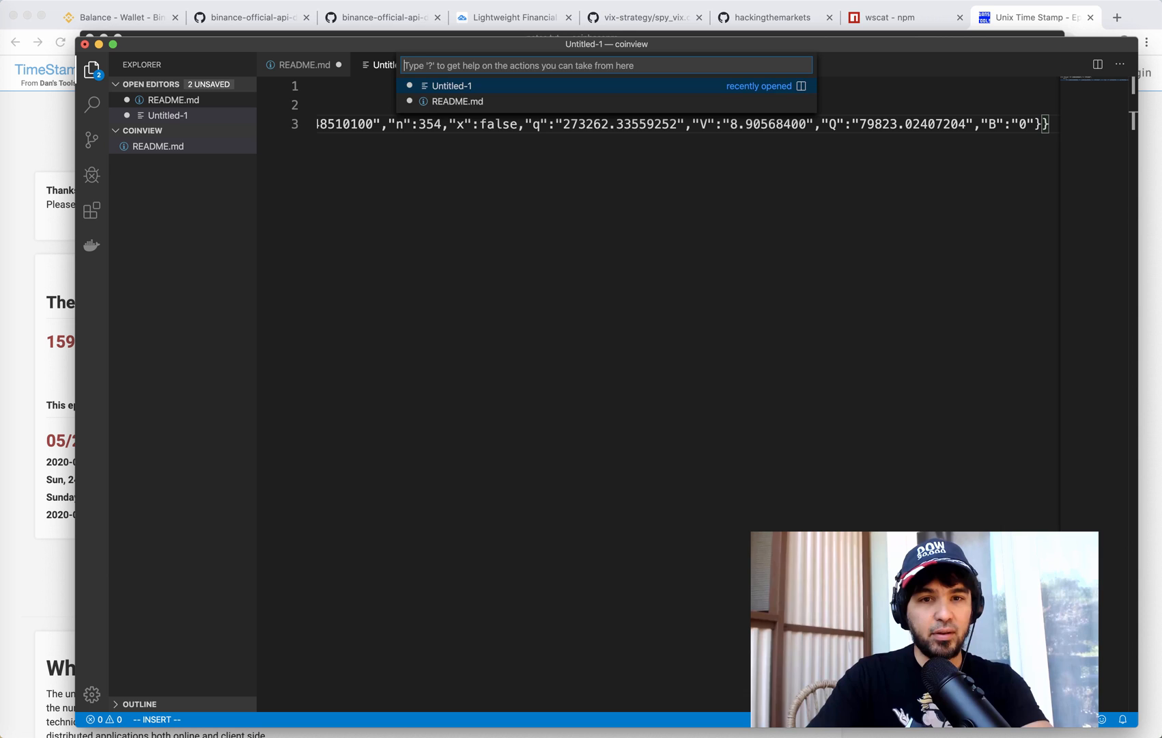
Prettify the kline JSON in Untitled-1, then inspect its start timestamp and a price value.
{"action": "type", "text": ">pre"}
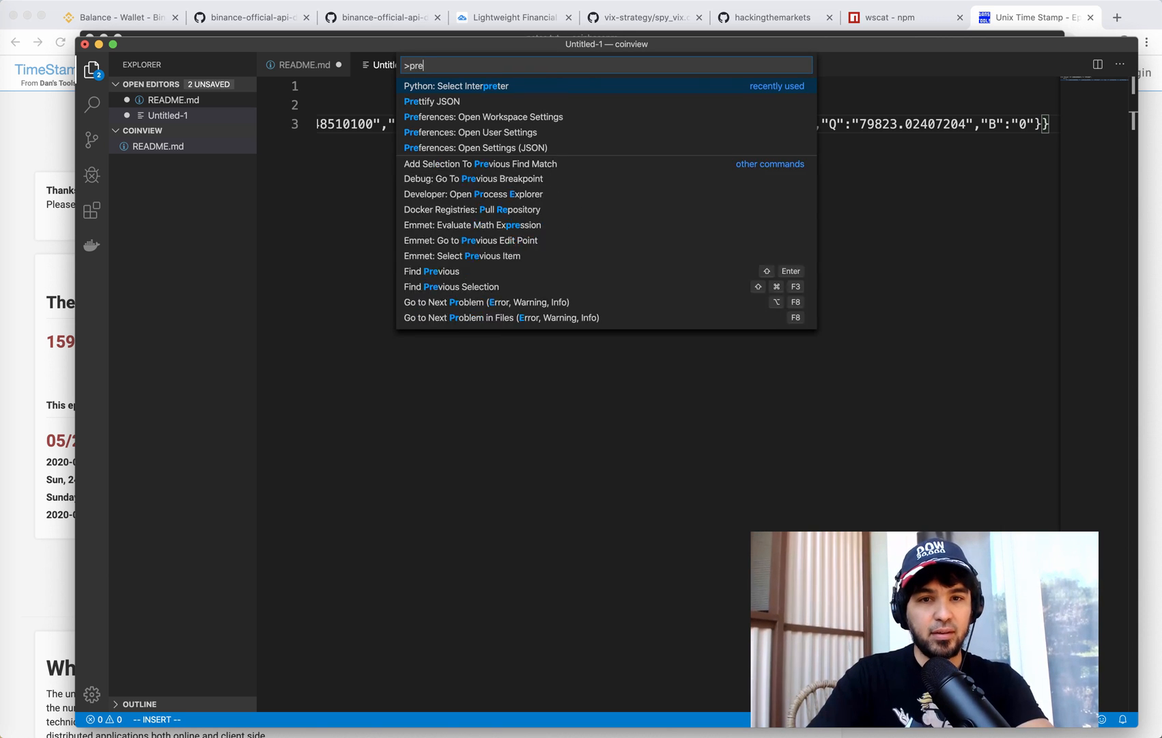
{"action": "left_click", "coordinate": [432, 102]}
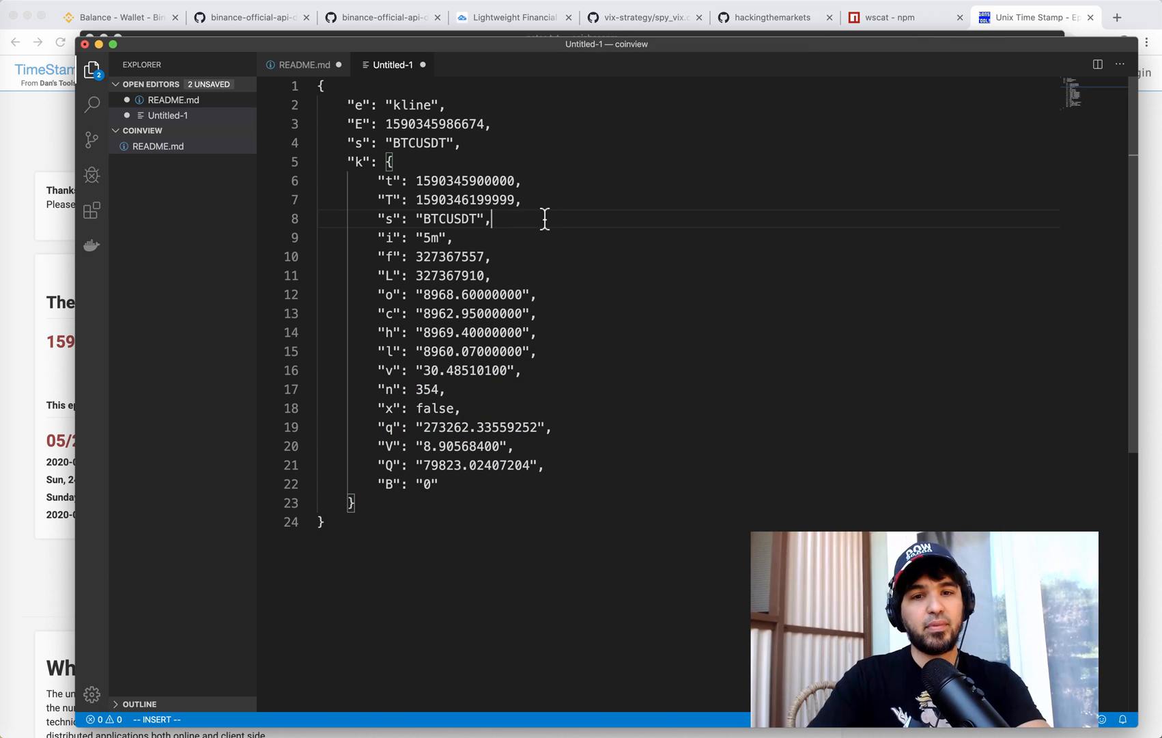
{"action": "mouse_move", "coordinate": [415, 144]}
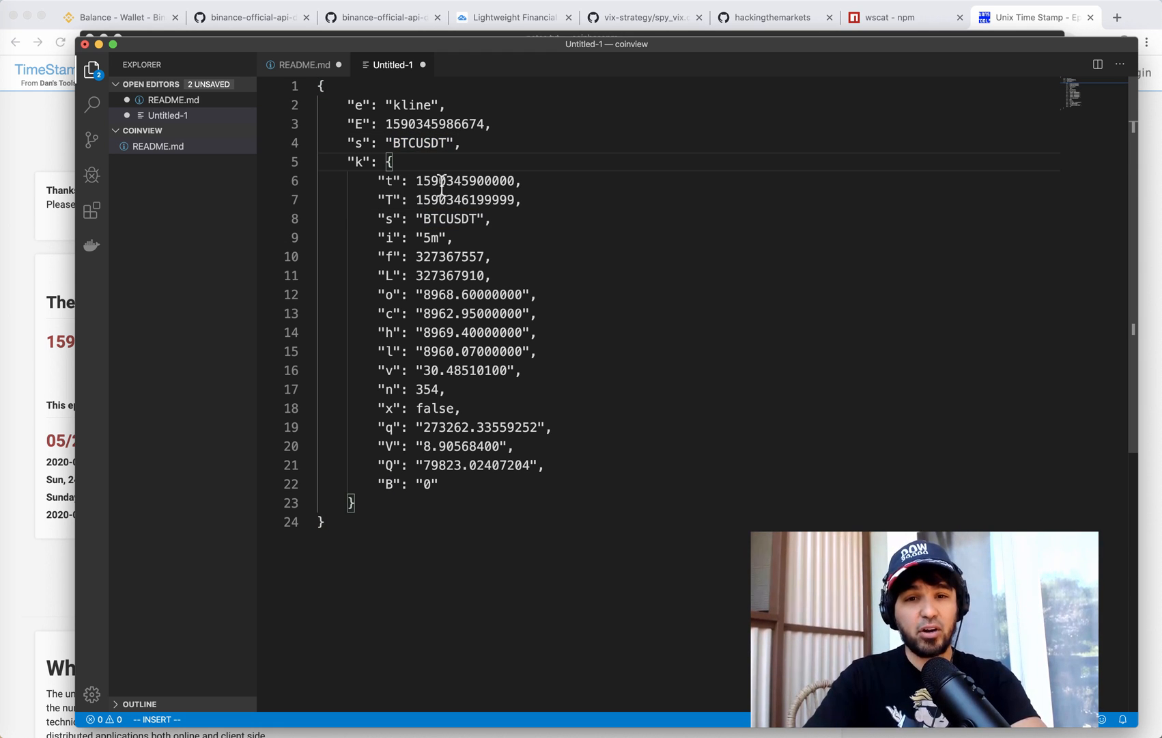
{"action": "double_click", "coordinate": [466, 181]}
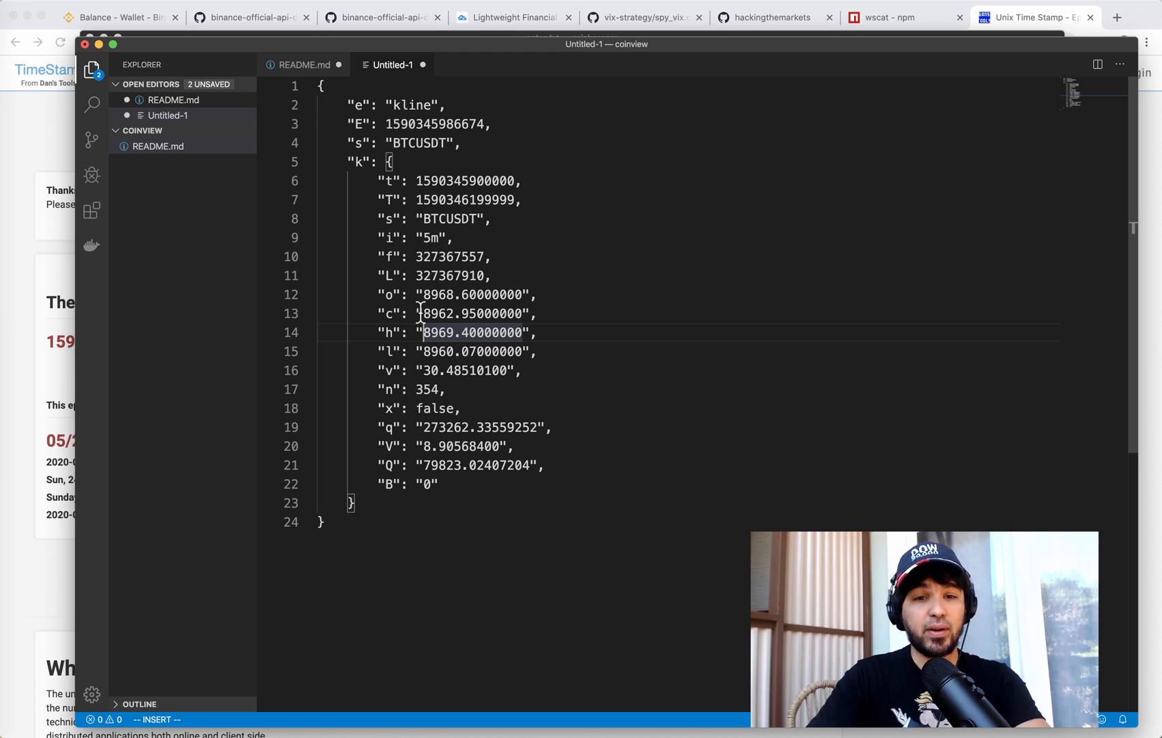
{"action": "double_click", "coordinate": [441, 294]}
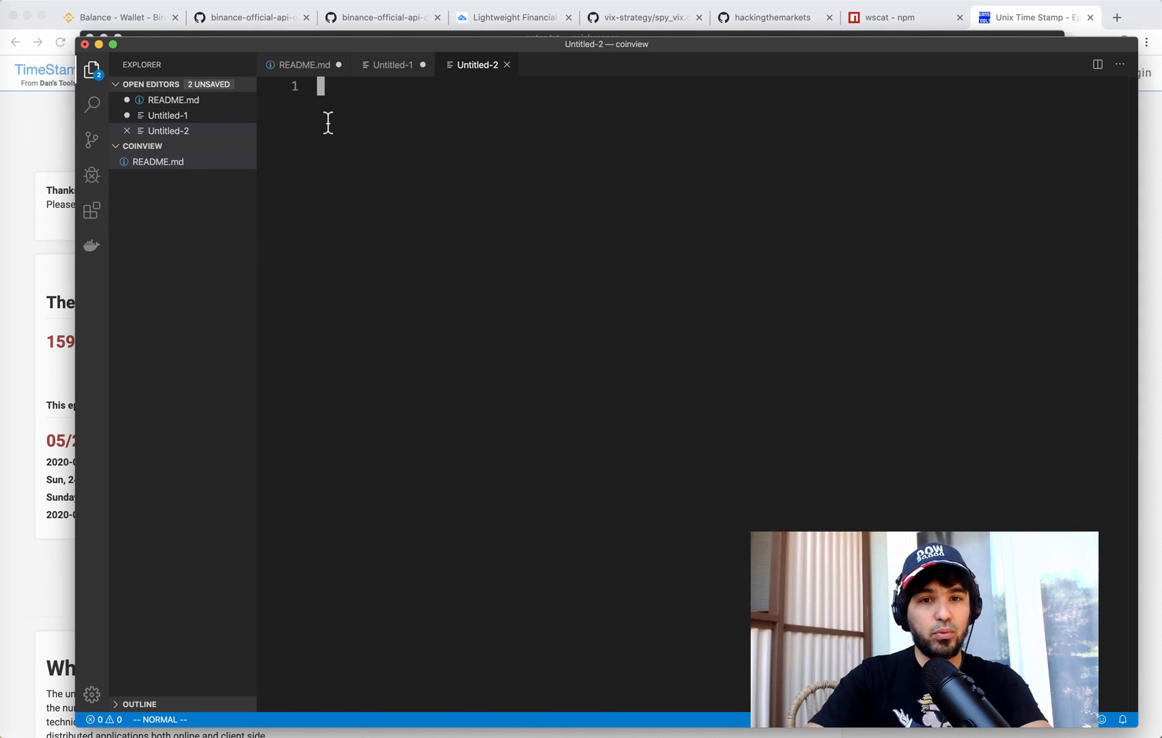
Paste a second kline message into Untitled-1 and prettify it as JSON.
{"action": "type", "text": "\"7800\",\"n\":1200,\"x\":false,\"q\":\"954890.11903636\",\"V\":\"43.82177800\",\"Q\":\"392480.41324282\",\"B\":\"0\"}}"}
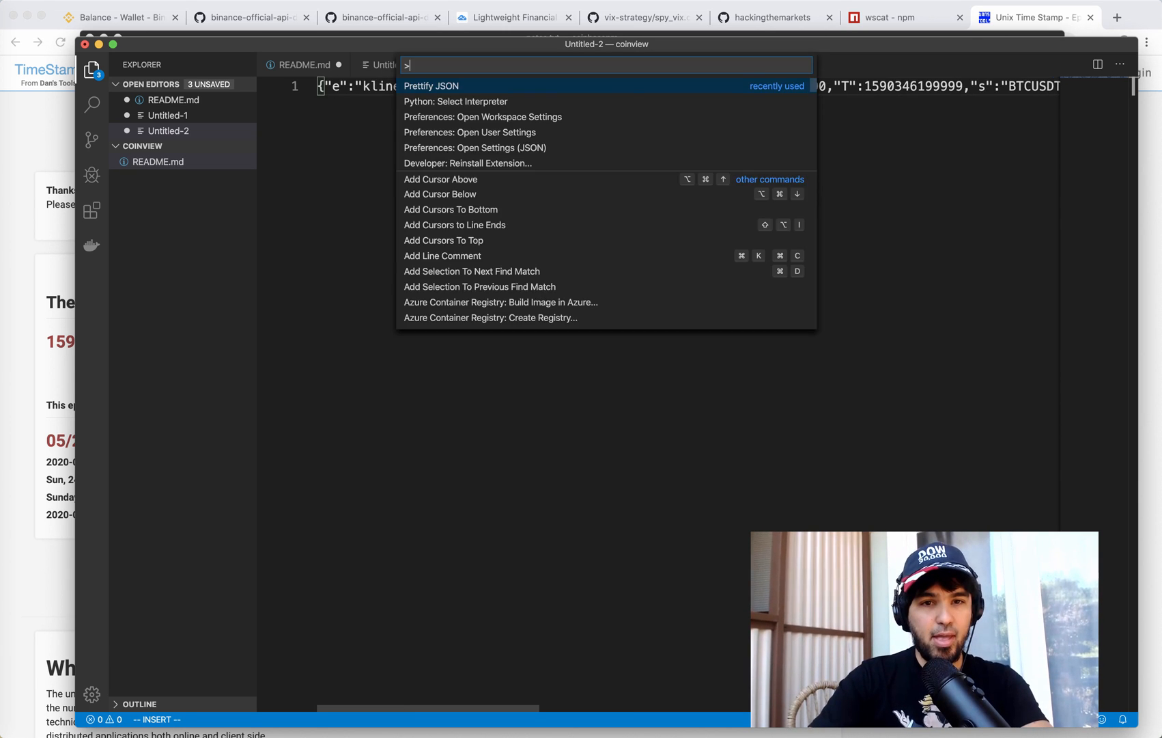
{"action": "left_click", "coordinate": [430, 85]}
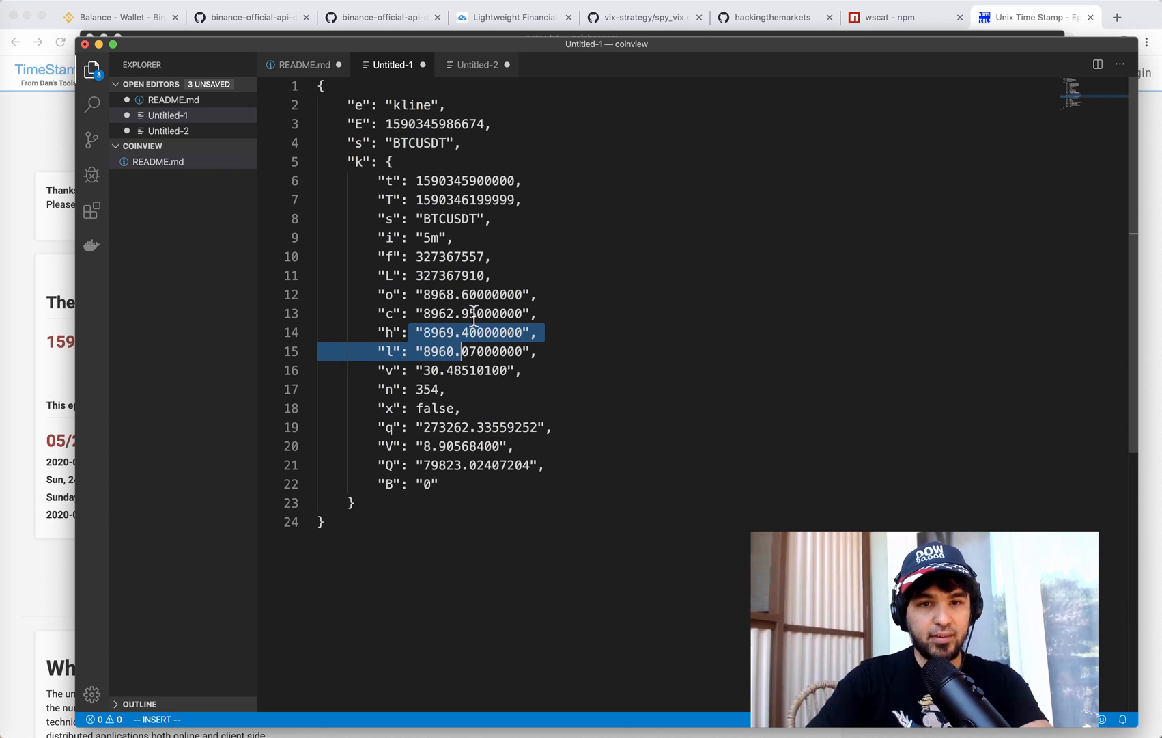
{"action": "scroll", "scroll_direction": "down", "scroll_amount": 3}
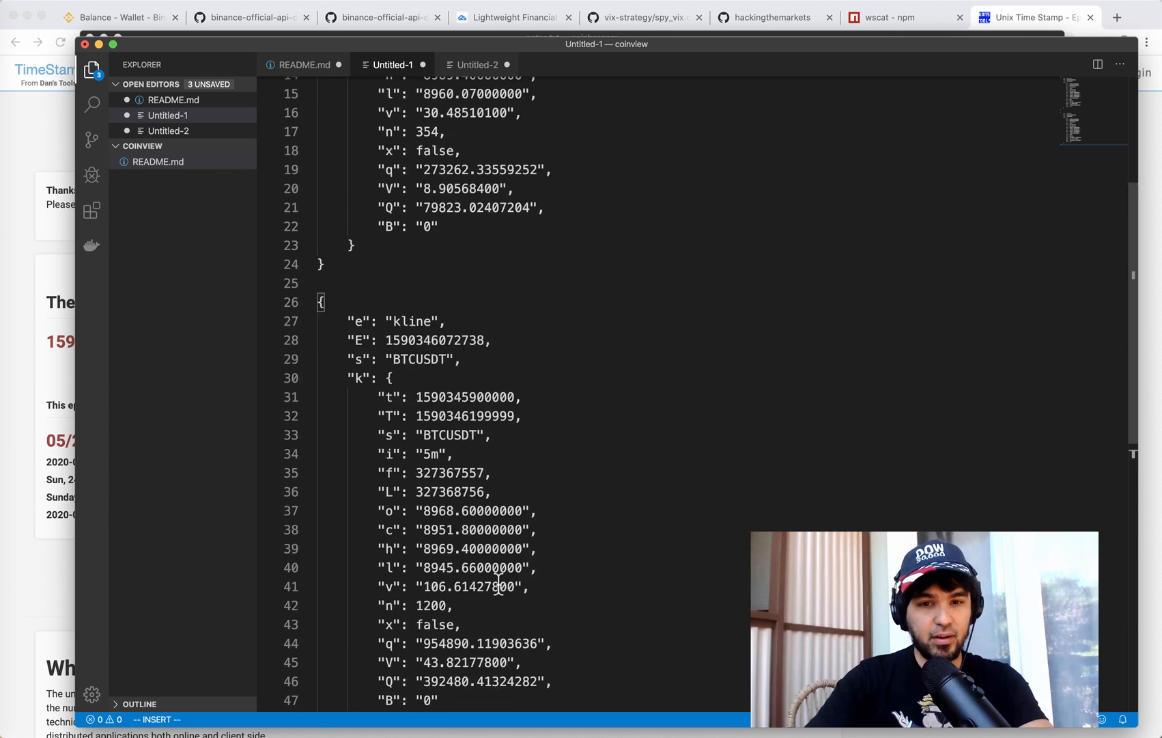
{"action": "scroll", "scroll_direction": "up", "scroll_amount": 3}
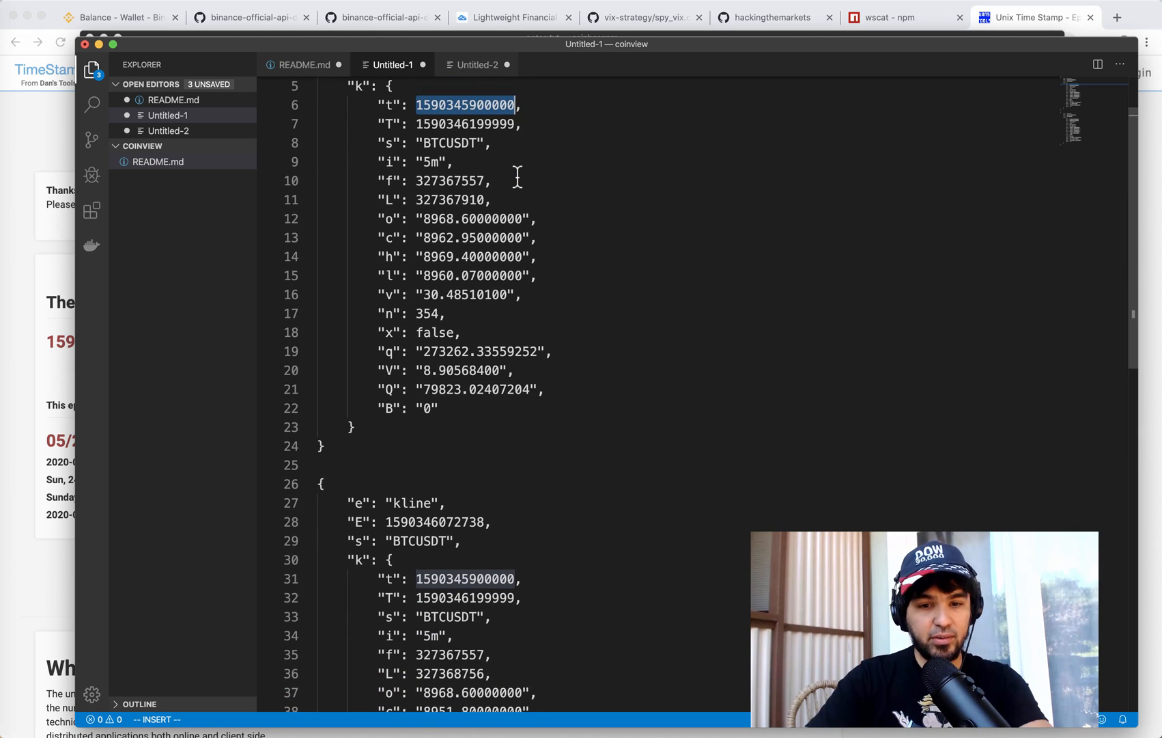
Compare the second message's candle start timestamp and closing price with the first.
{"action": "double_click", "coordinate": [470, 218]}
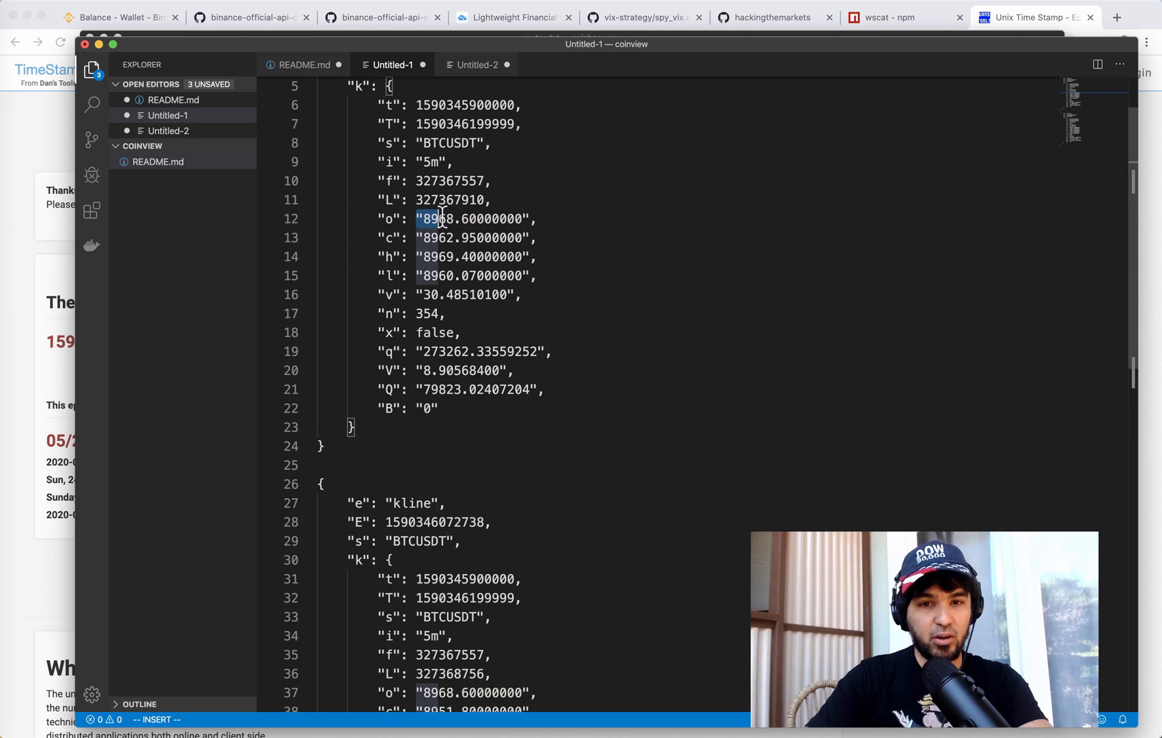
{"action": "scroll", "scroll_direction": "down", "scroll_amount": 3}
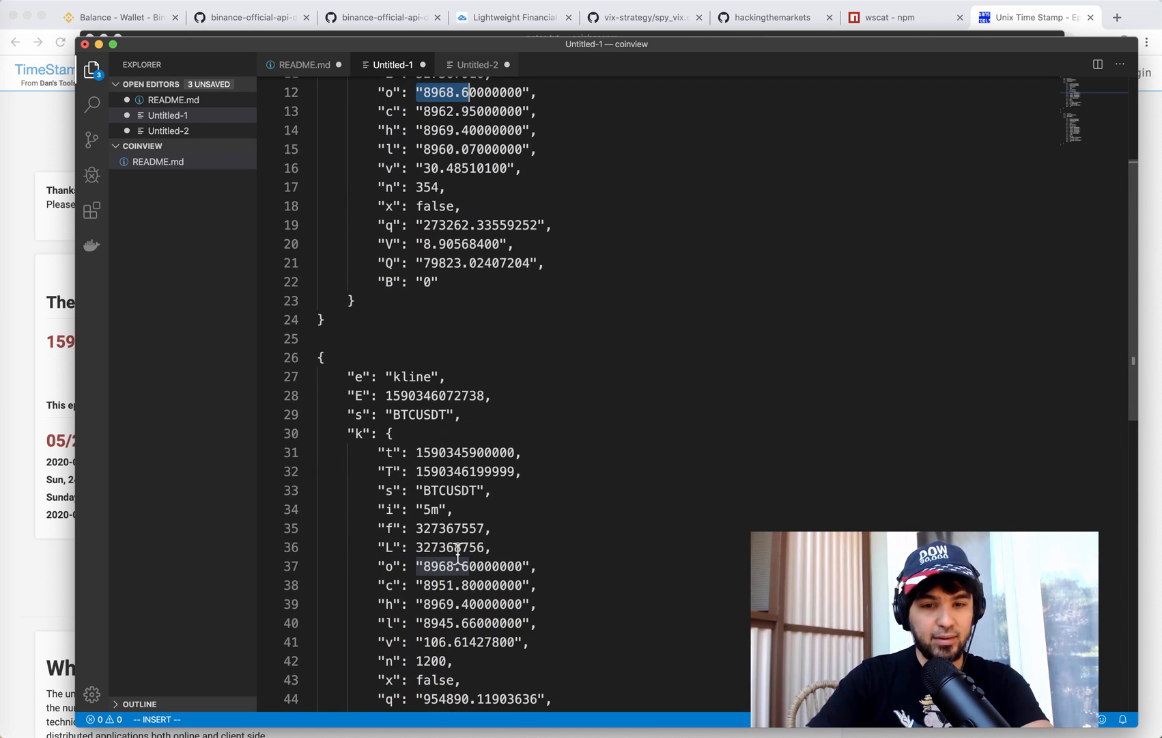
{"action": "scroll", "scroll_direction": "up", "scroll_amount": 3}
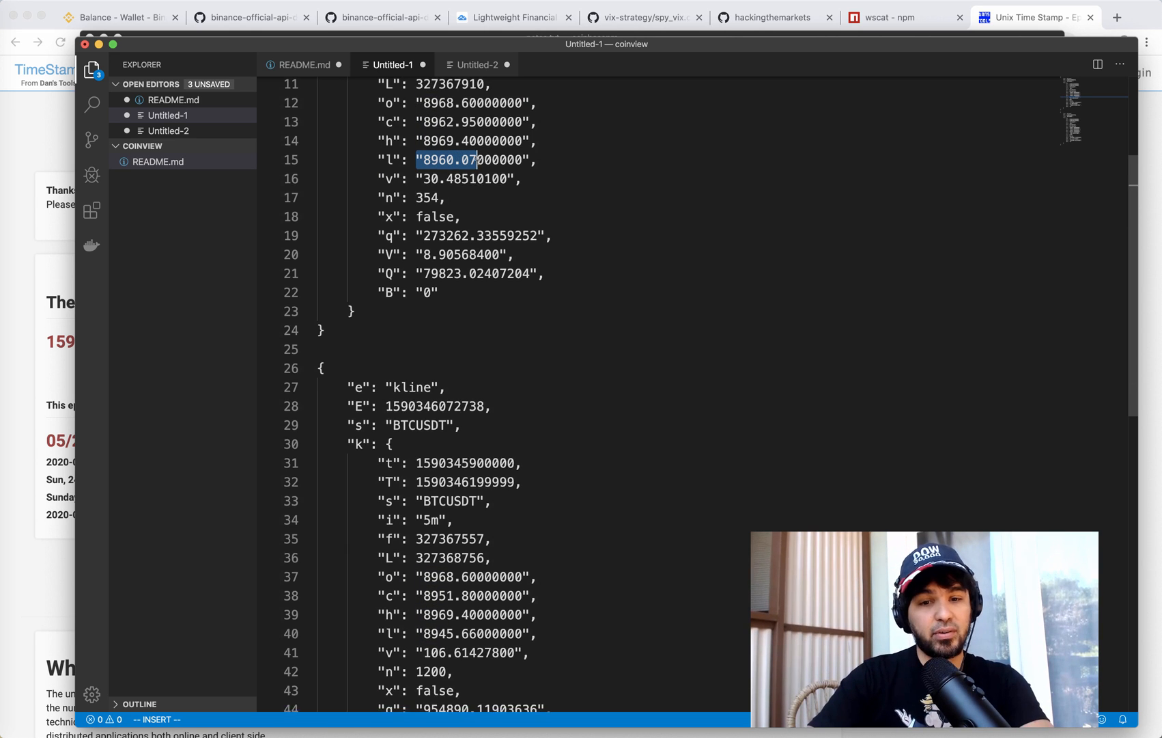
{"action": "scroll", "scroll_direction": "down", "scroll_amount": 3}
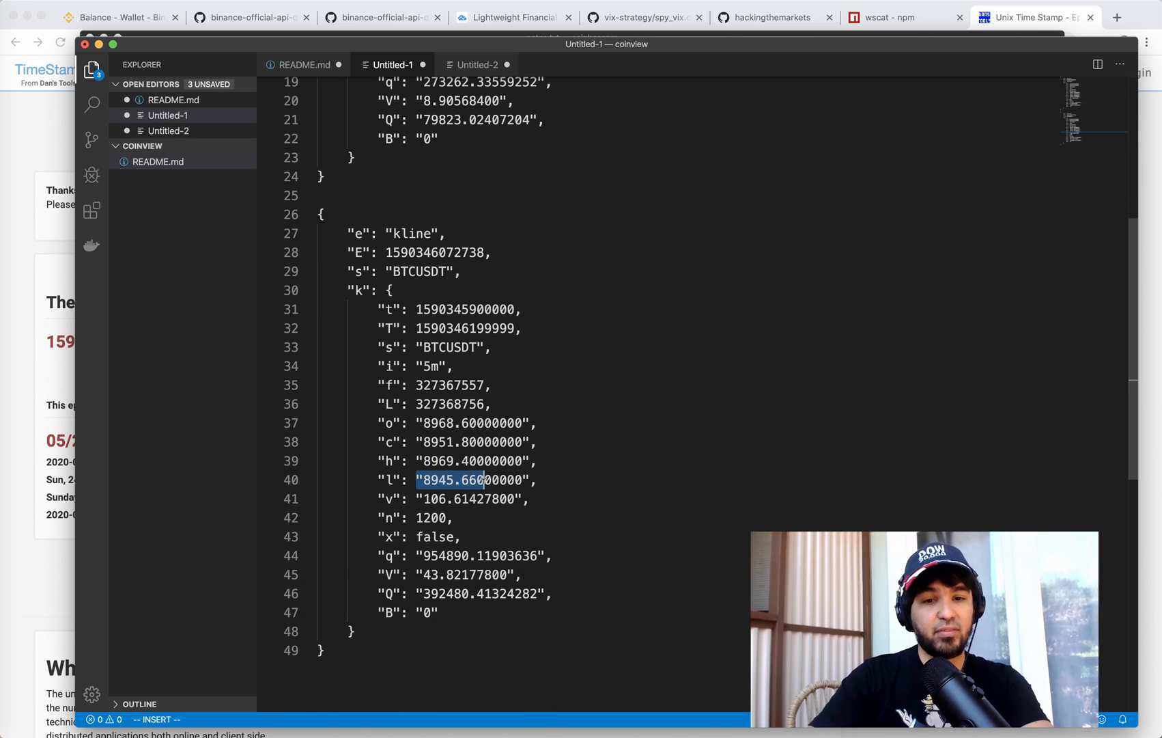
{"action": "scroll", "scroll_direction": "up", "scroll_amount": 3}
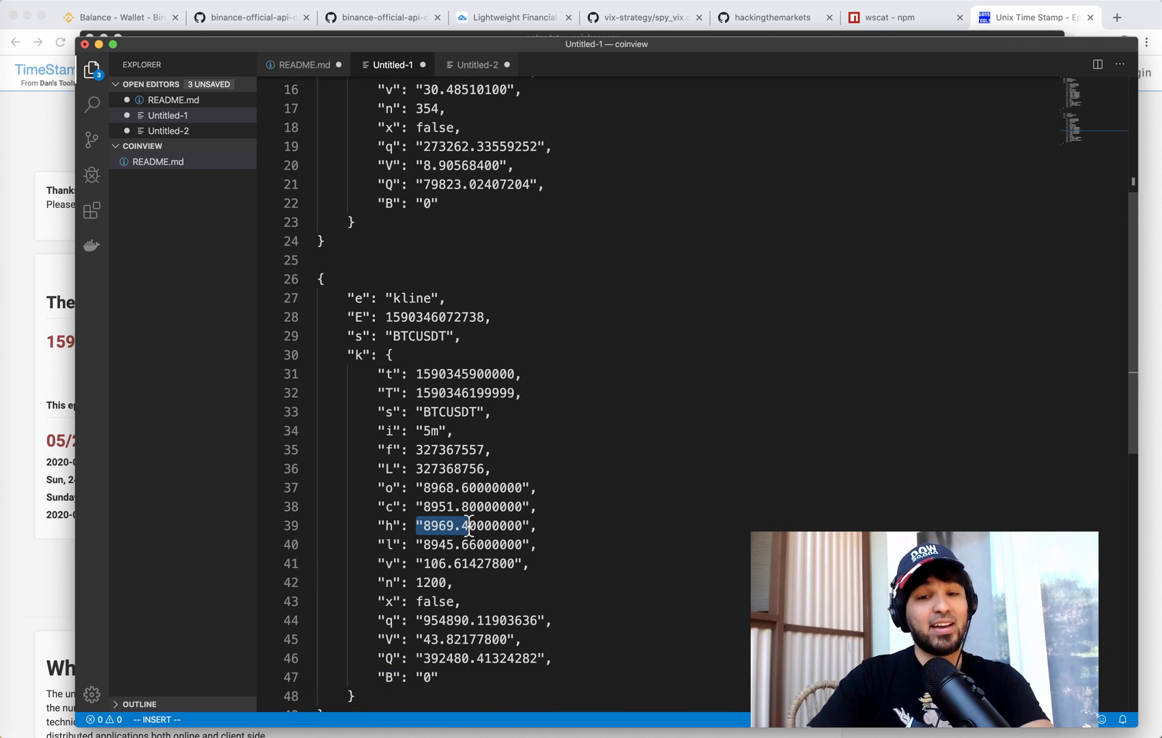
{"action": "scroll", "scroll_direction": "up", "scroll_amount": 3}
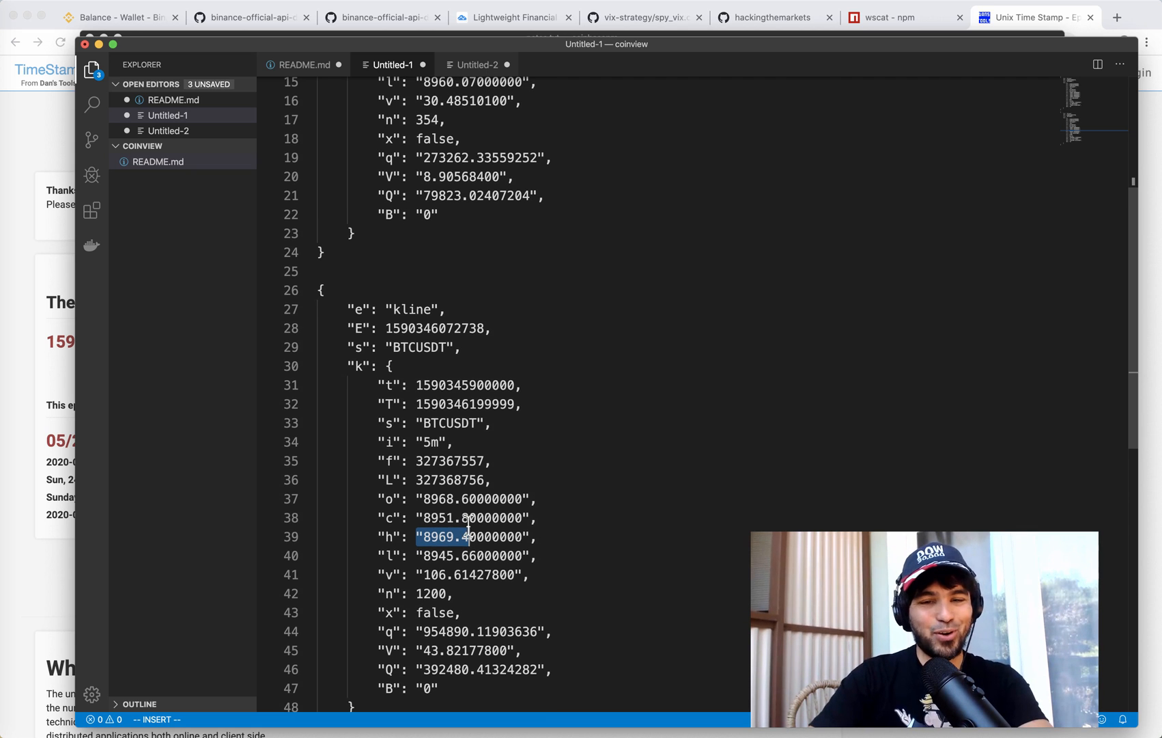
{"action": "left_click", "coordinate": [452, 518]}
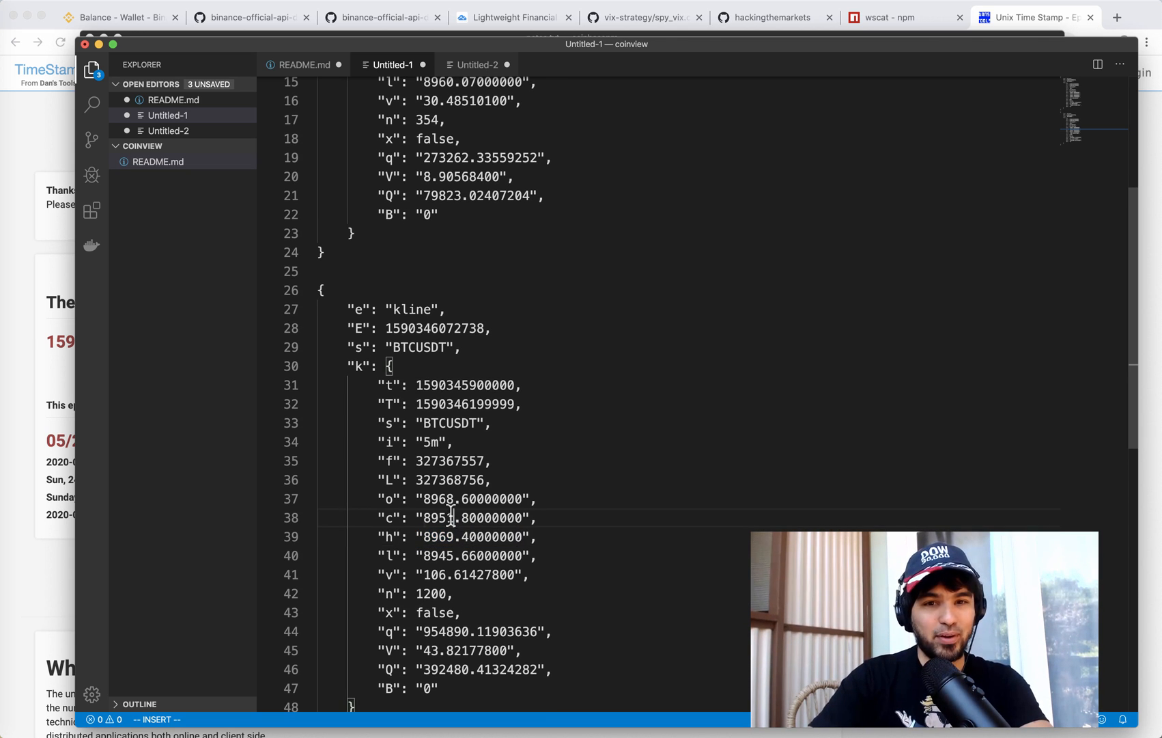
{"action": "scroll", "scroll_direction": "up", "scroll_amount": 3}
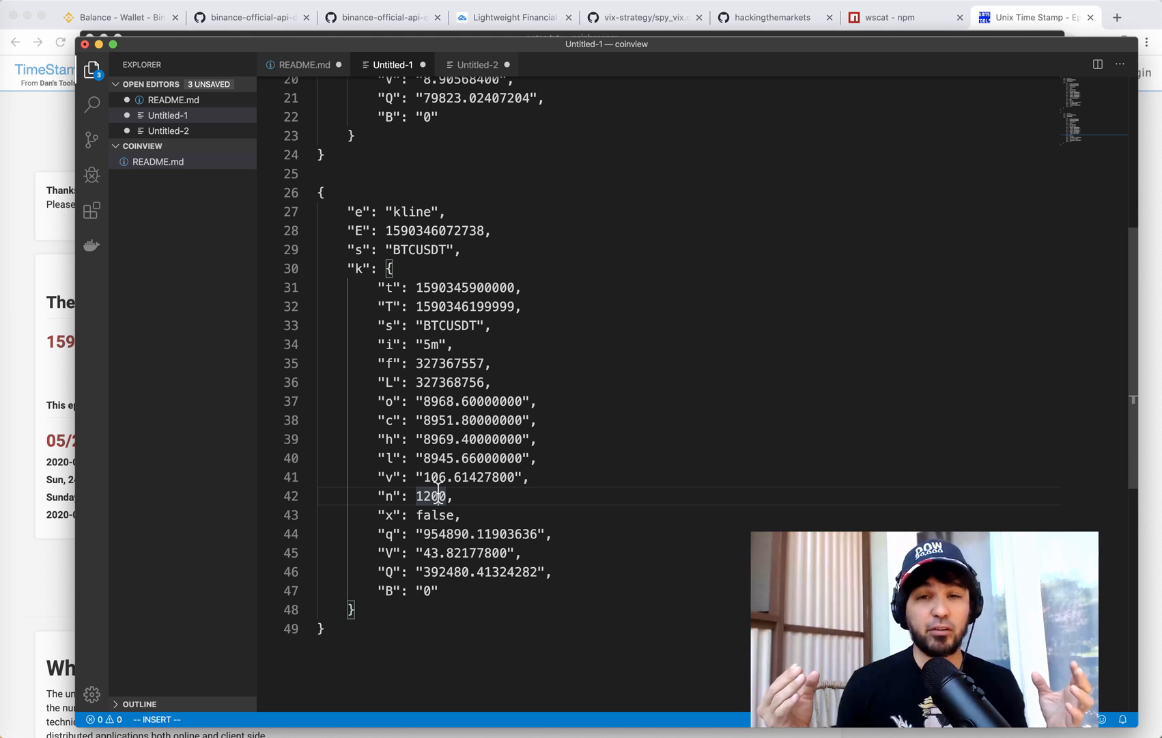
{"action": "left_click", "coordinate": [588, 306]}
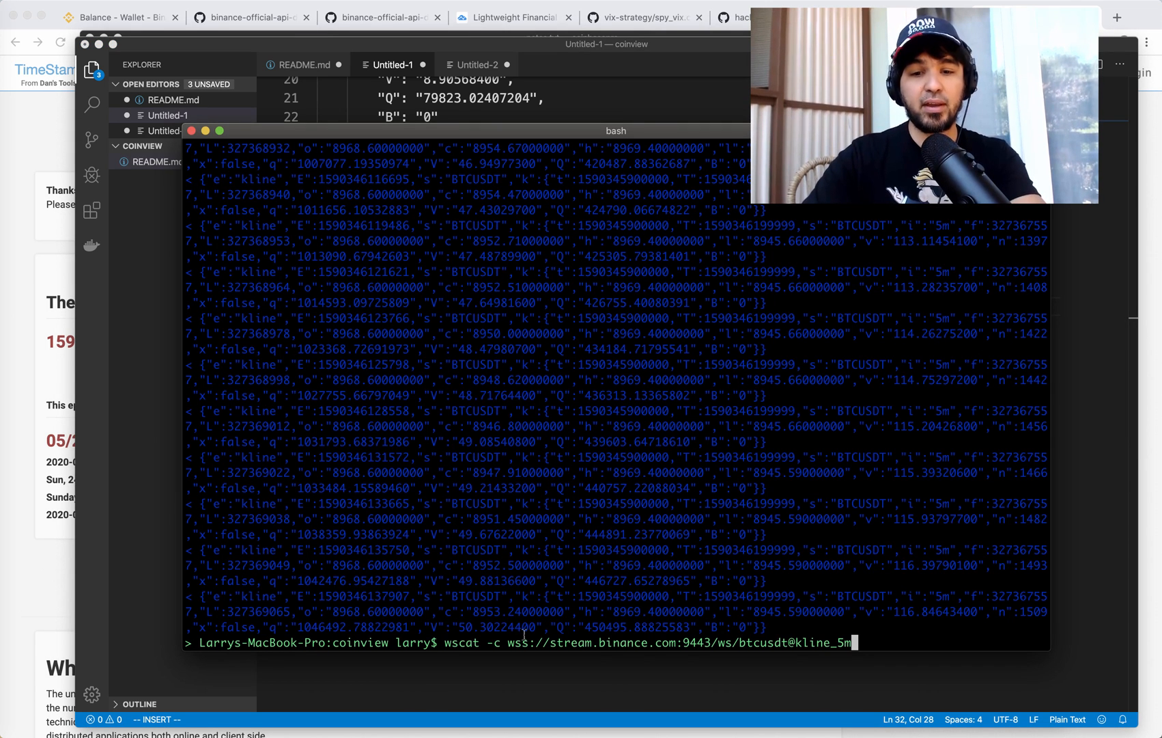
Rerun the wscat kline_5m stream piped through tee into dataset.txt.
{"action": "type", "text": "|"}
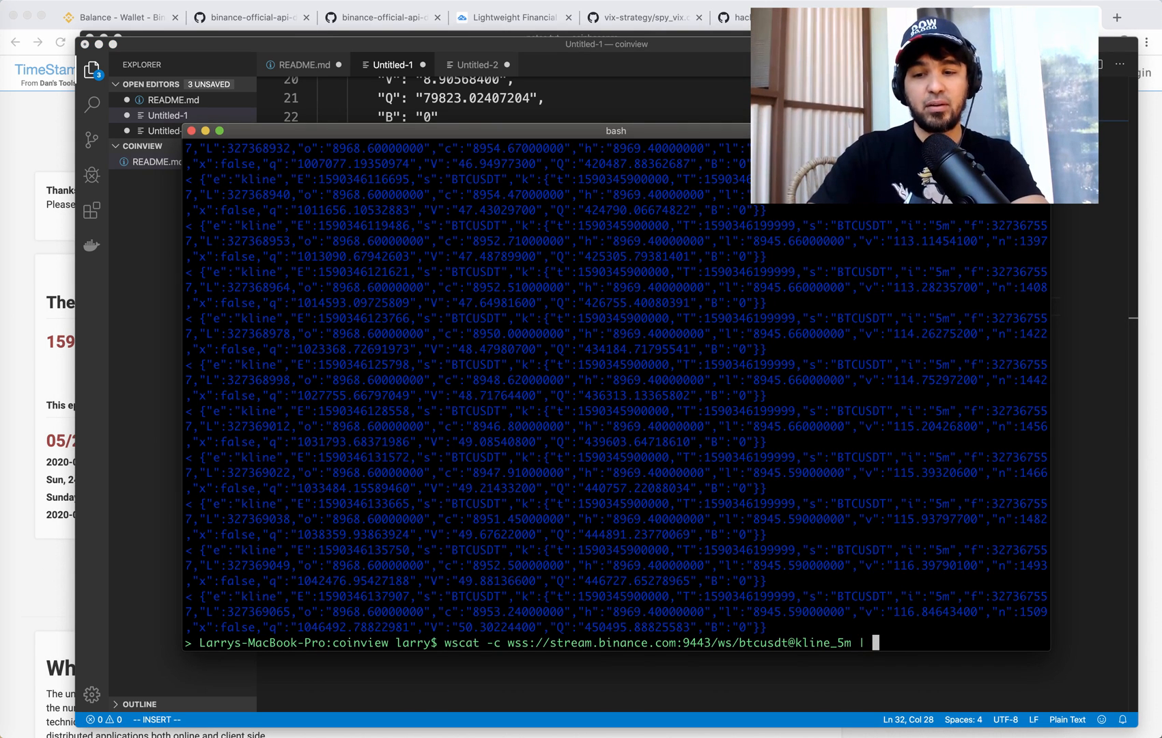
{"action": "type", "text": "tee"}
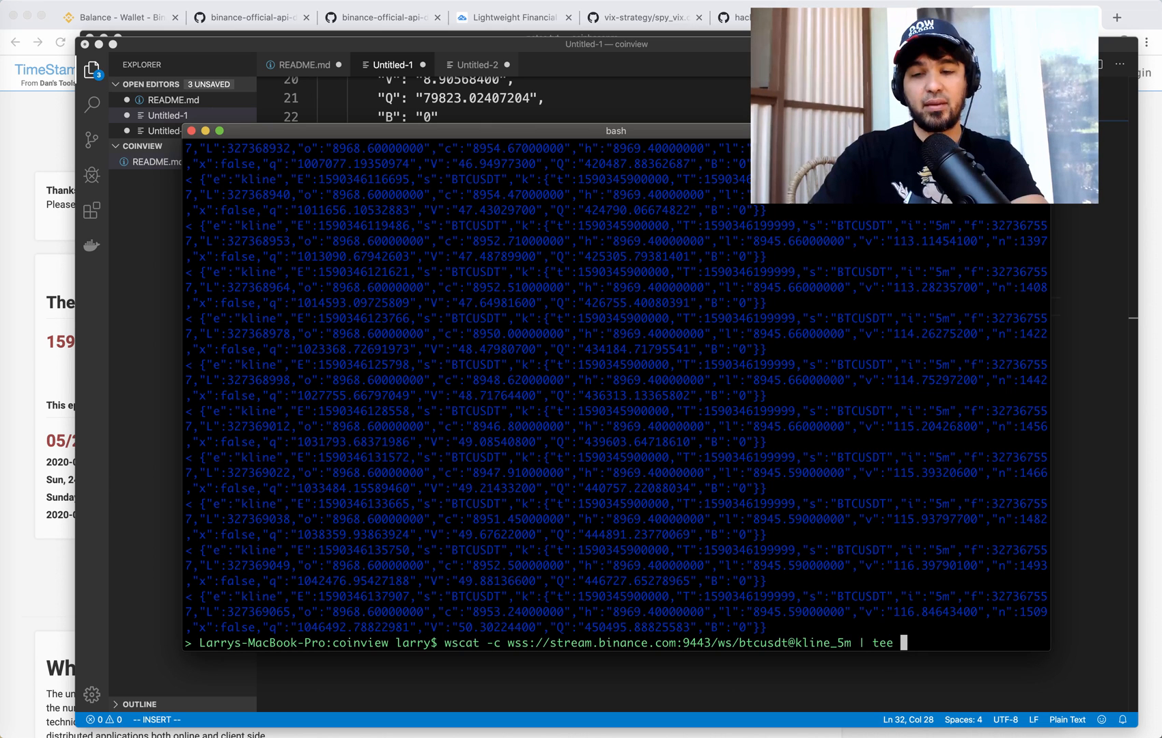
{"action": "type", "text": "."}
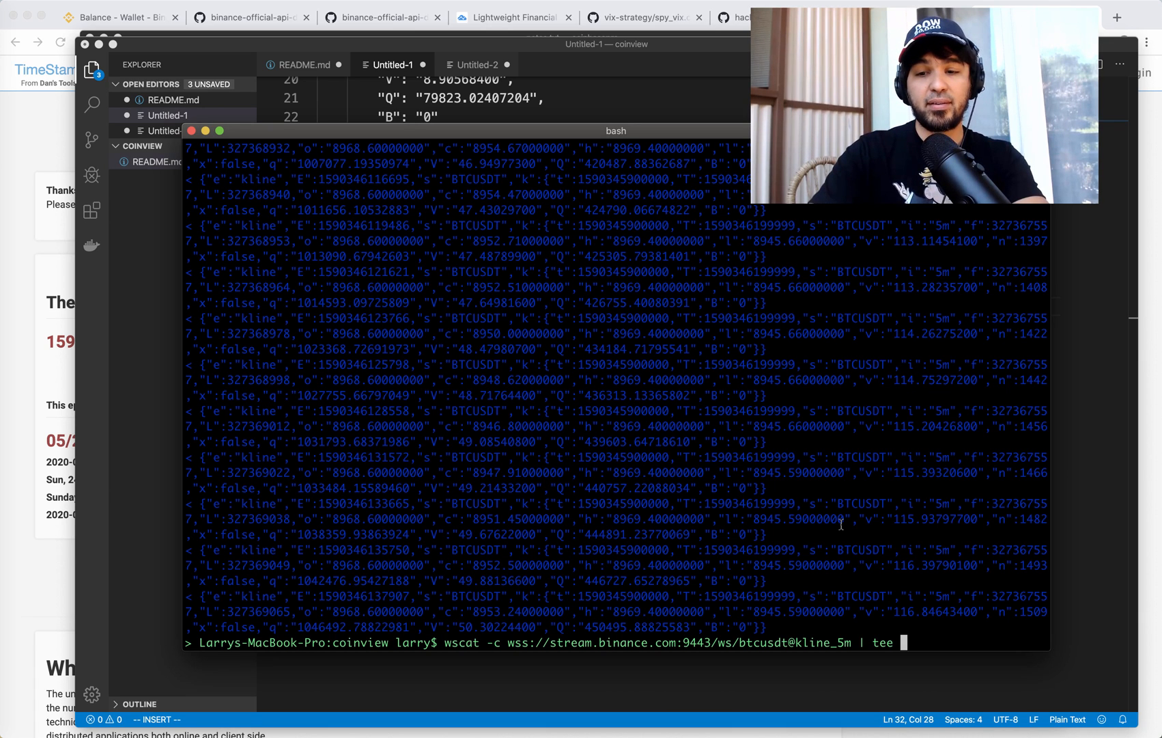
{"action": "type", "text": "dataset.txt"}
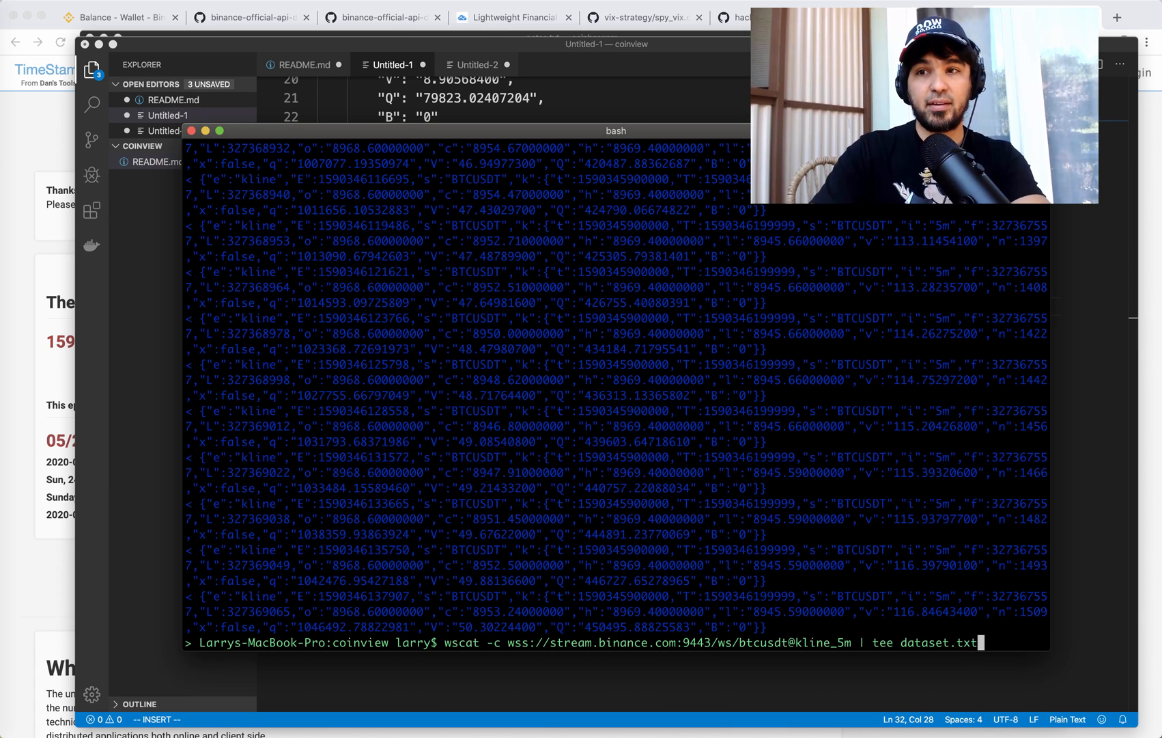
{"action": "key", "text": "Return"}
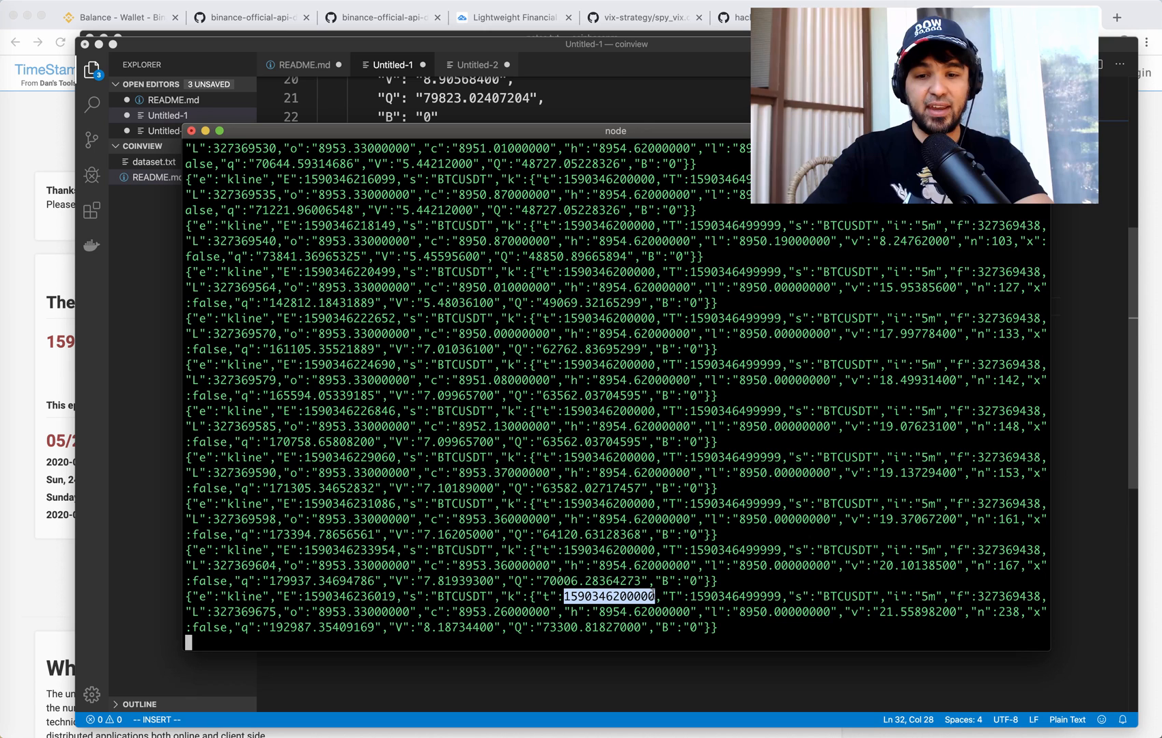
{"action": "scroll", "scroll_direction": "down", "scroll_amount": 3}
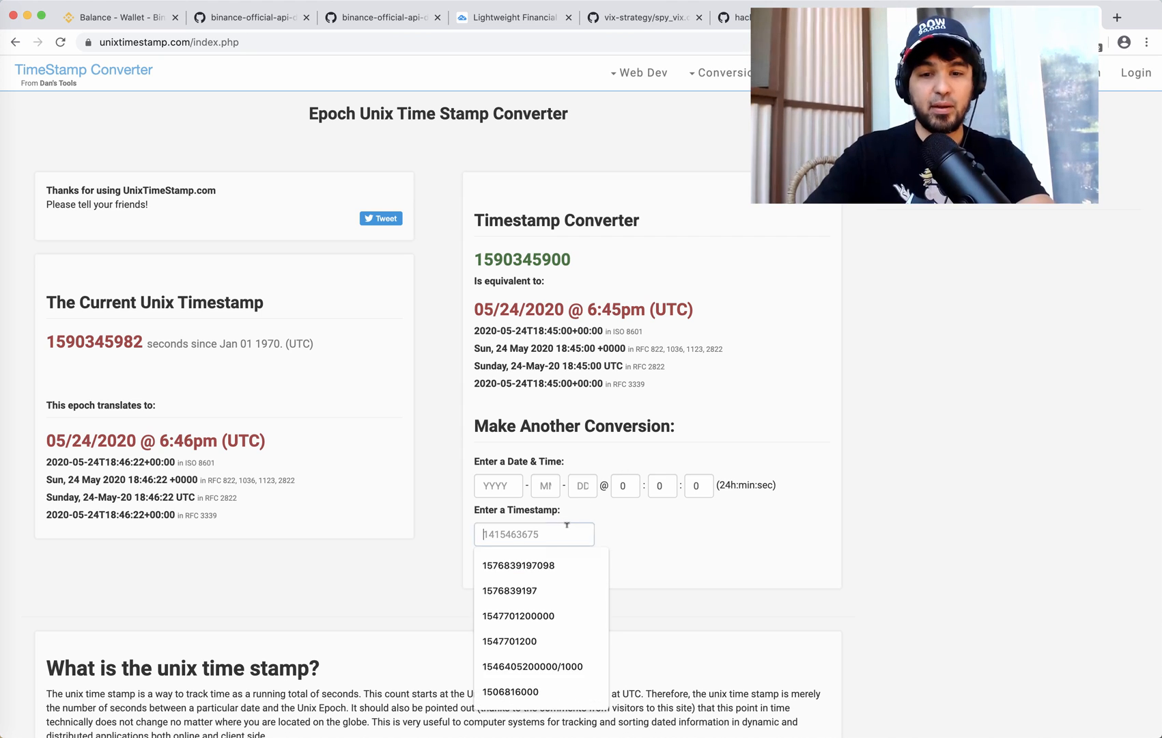
{"action": "type", "text": "1590346200000"}
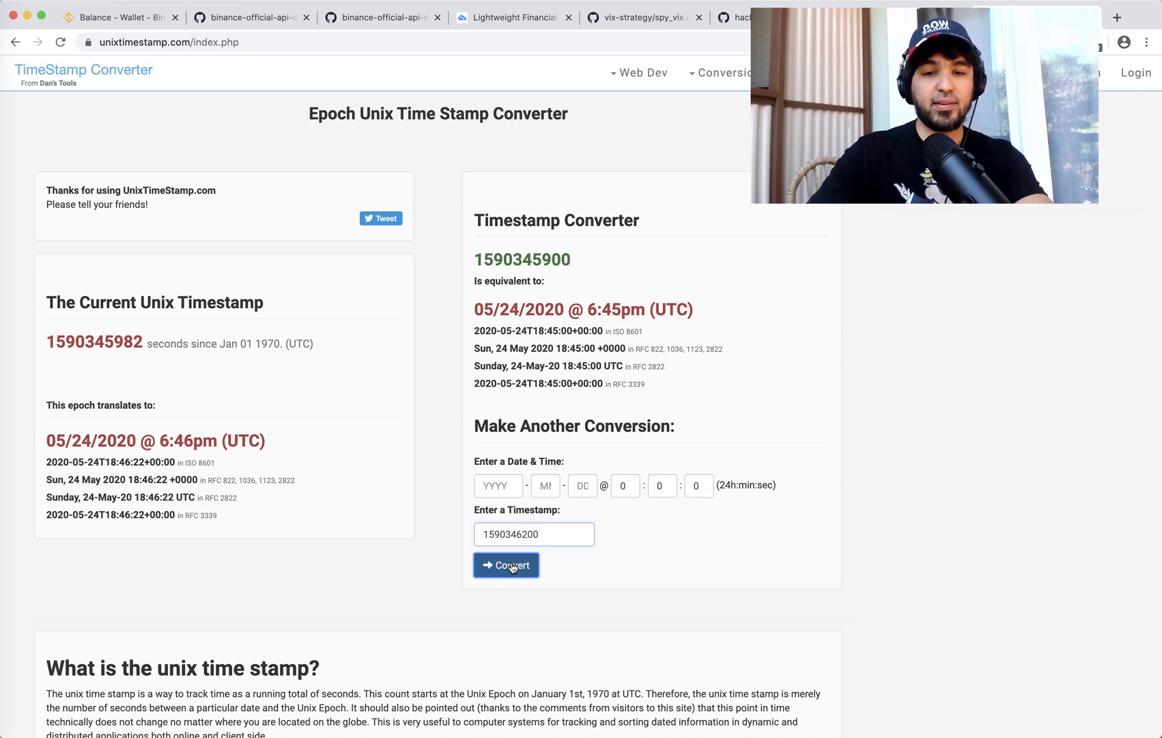
{"action": "left_click", "coordinate": [505, 565]}
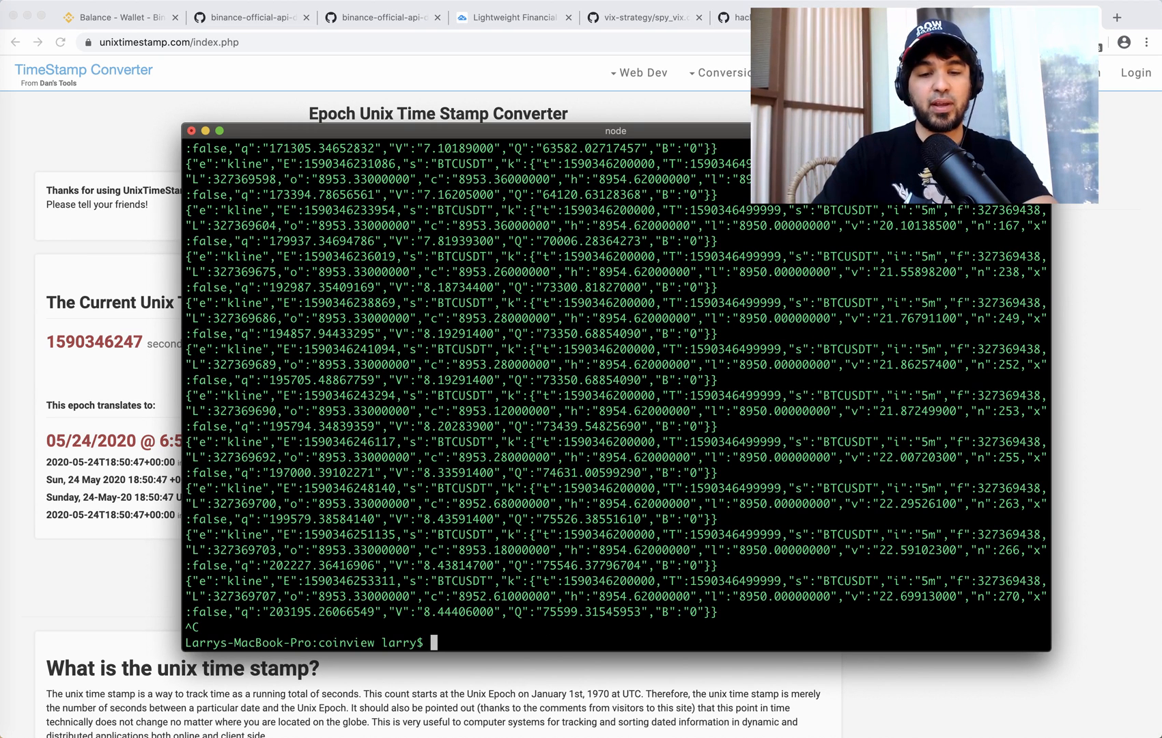
Stop wscat and list files, view the kline messages in dataset.txt, then return to README.md.
{"action": "type", "text": "ls"}
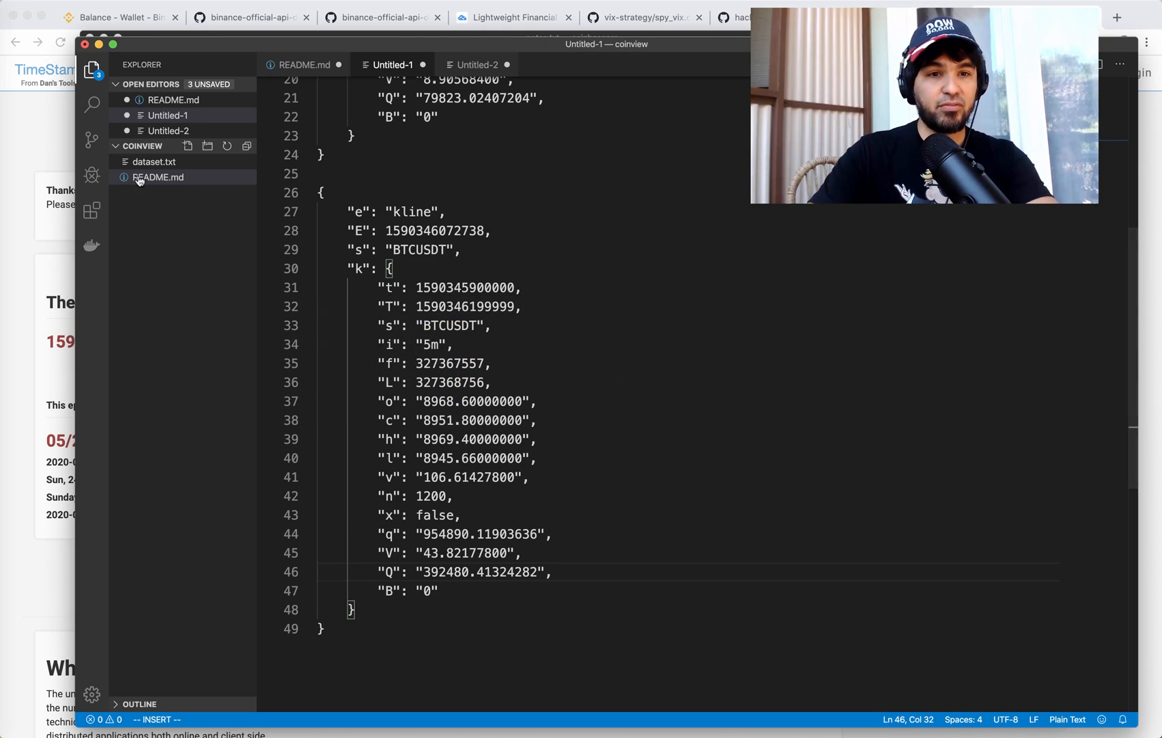
{"action": "left_click", "coordinate": [155, 162]}
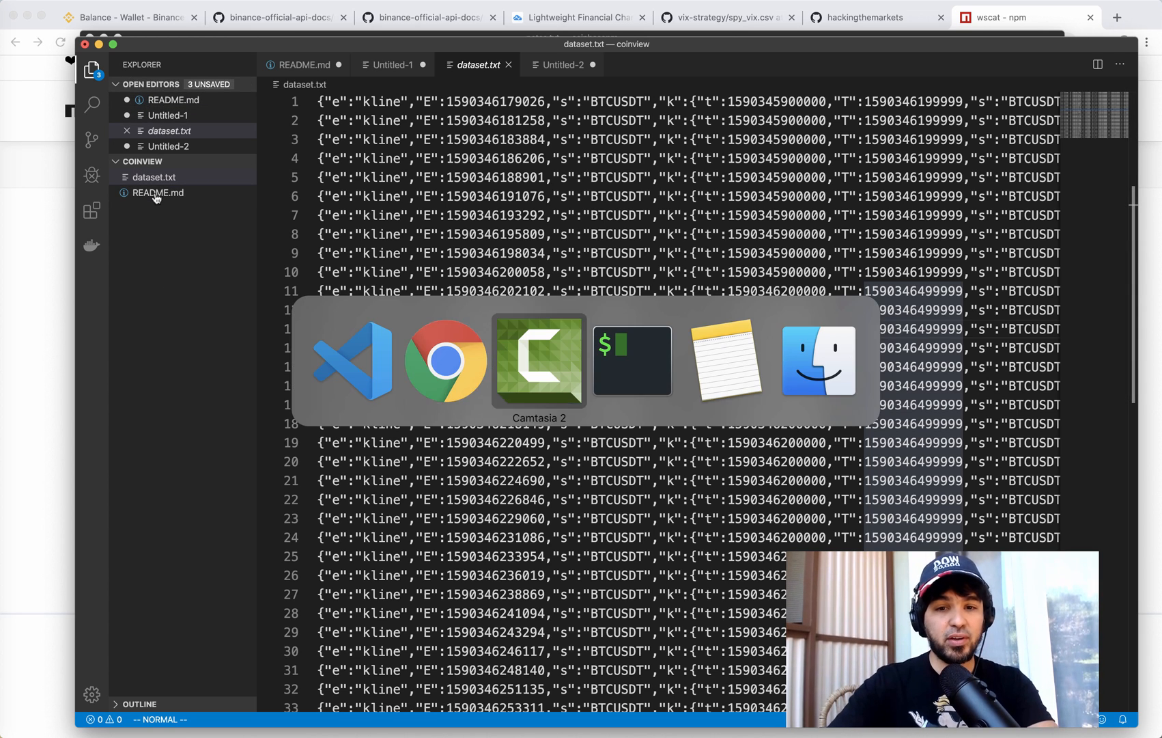
{"action": "left_click", "coordinate": [631, 361]}
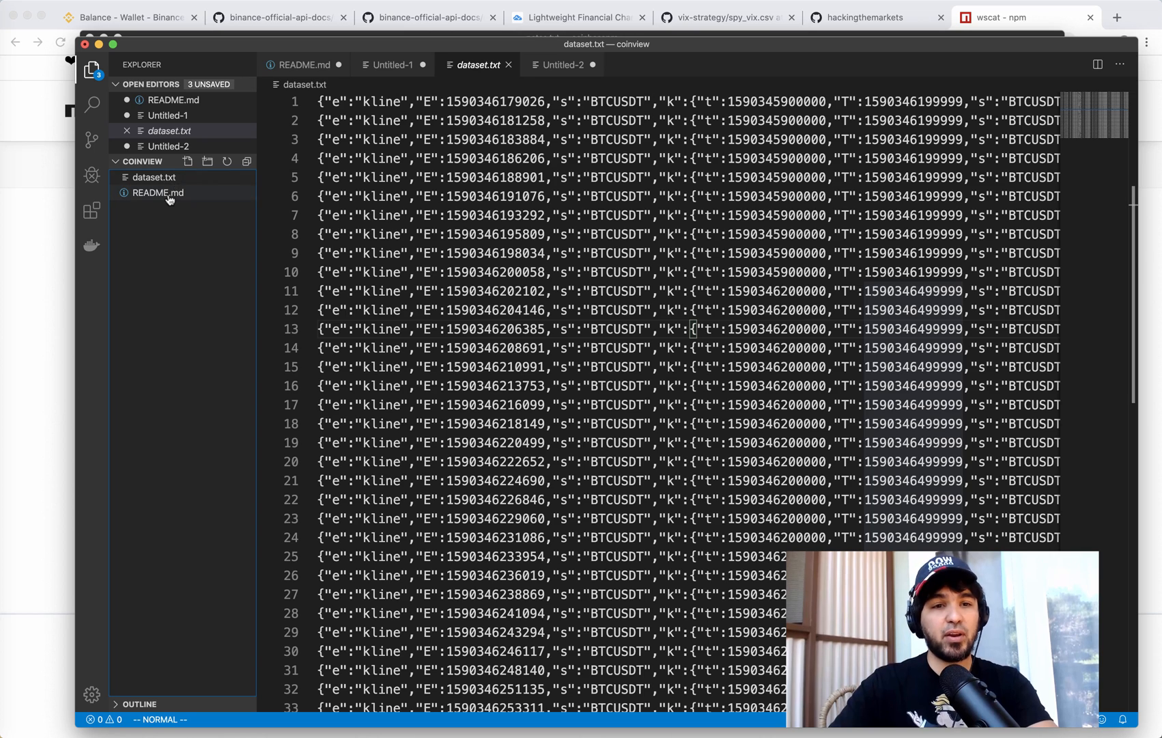
{"action": "left_click", "coordinate": [158, 192]}
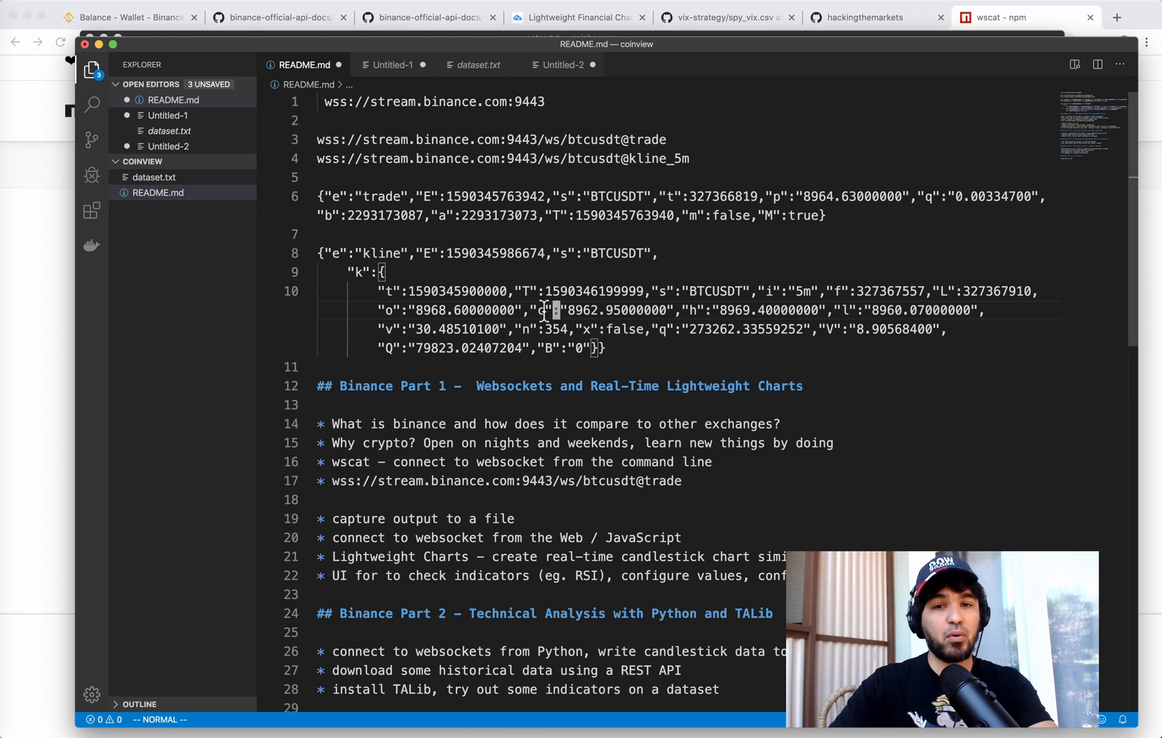
Write index.html with a head titled 'Coinview' and a body saying 'hello', and save.
{"action": "left_click", "coordinate": [476, 64]}
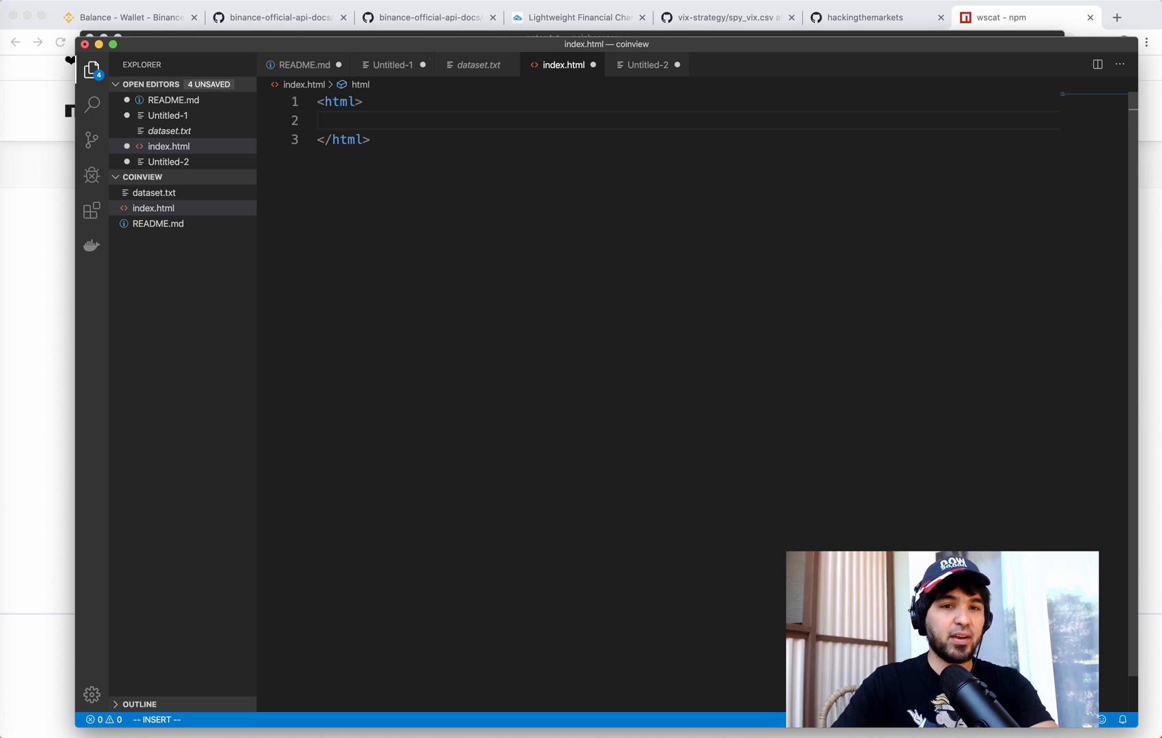
{"action": "type", "text": "<head>Coi</head>"}
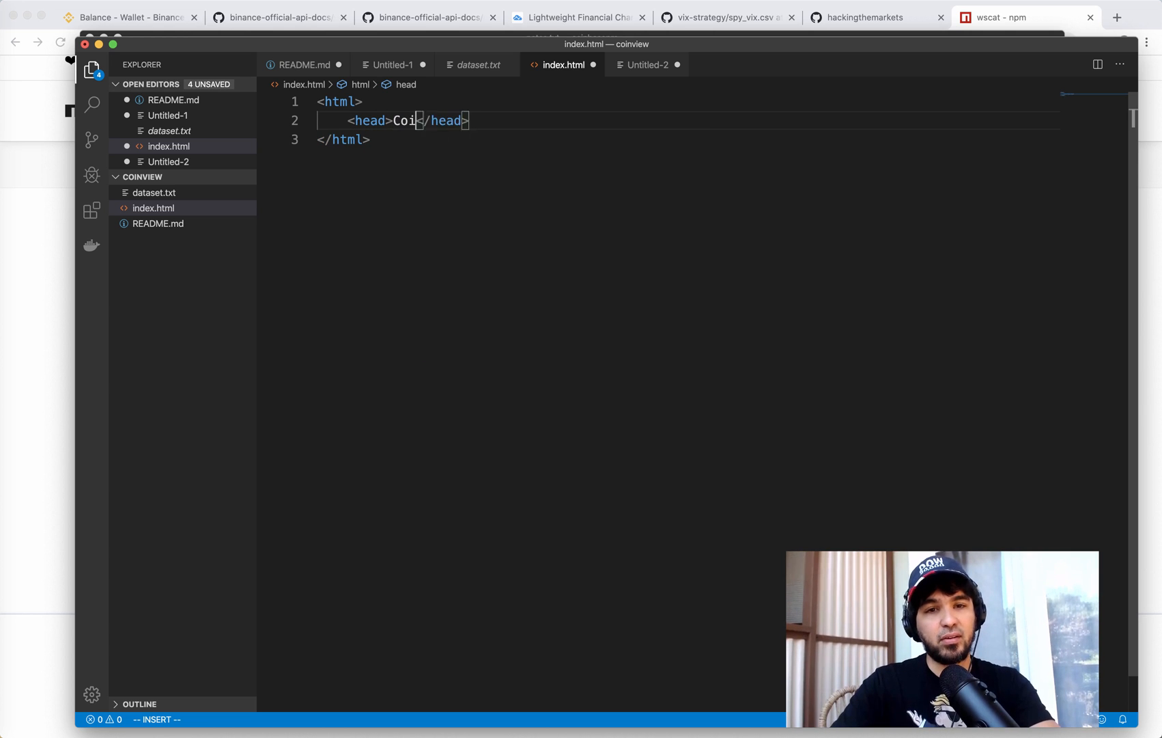
{"action": "type", "text": "nvi"}
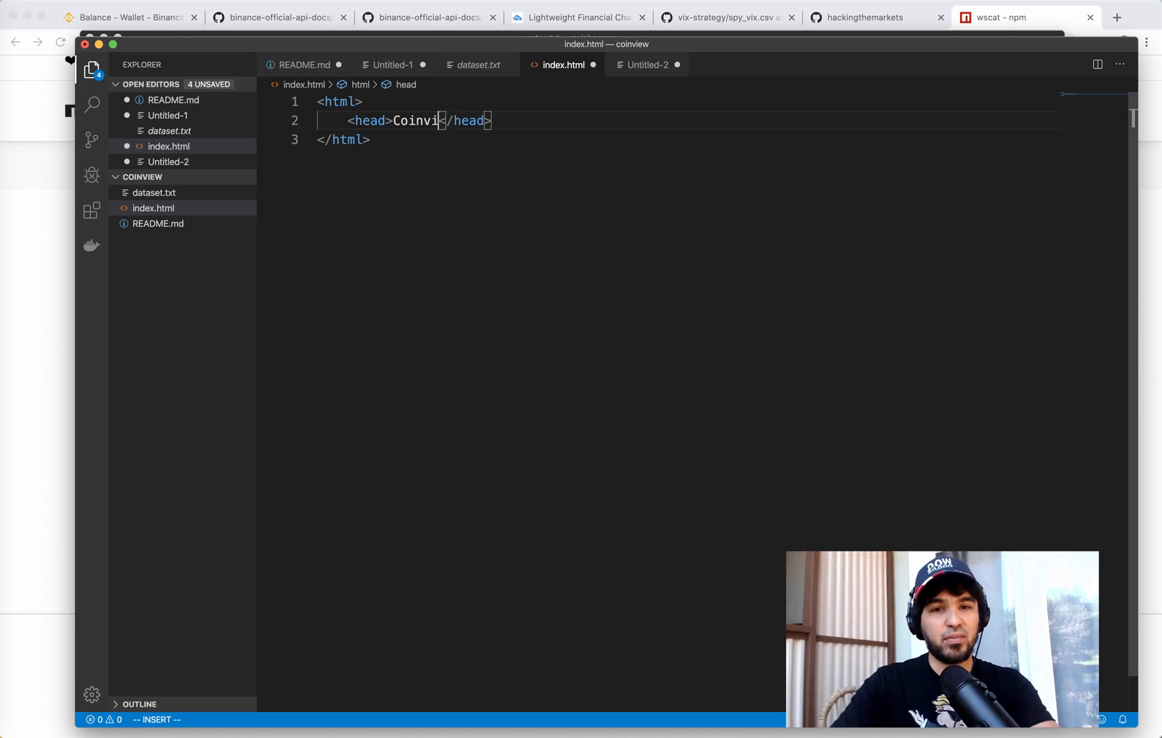
{"action": "type", "text": "ew"}
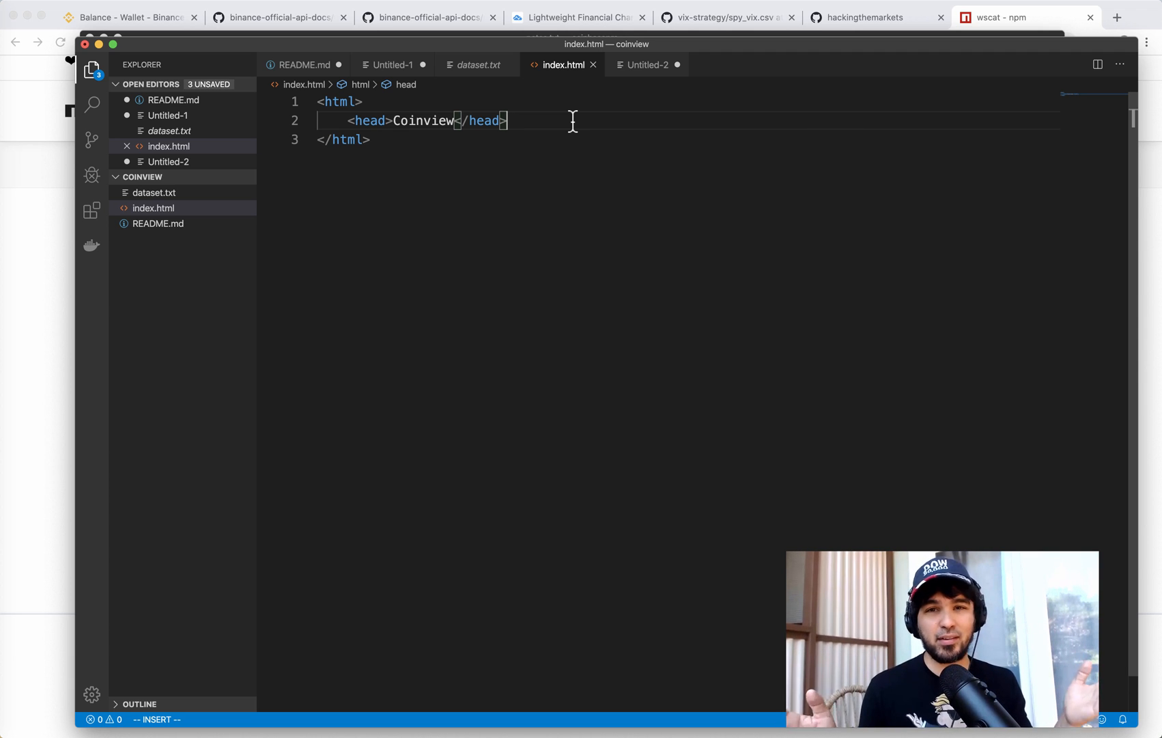
{"action": "key", "text": "Return"}
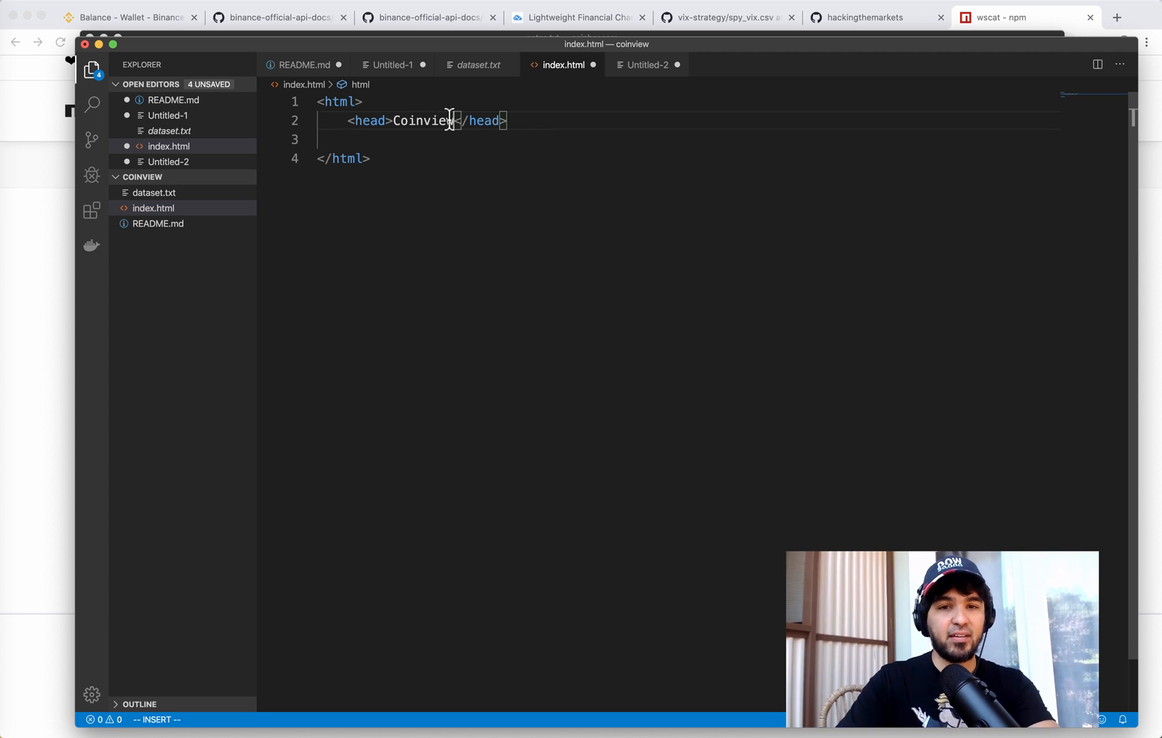
{"action": "type", "text": "<T"}
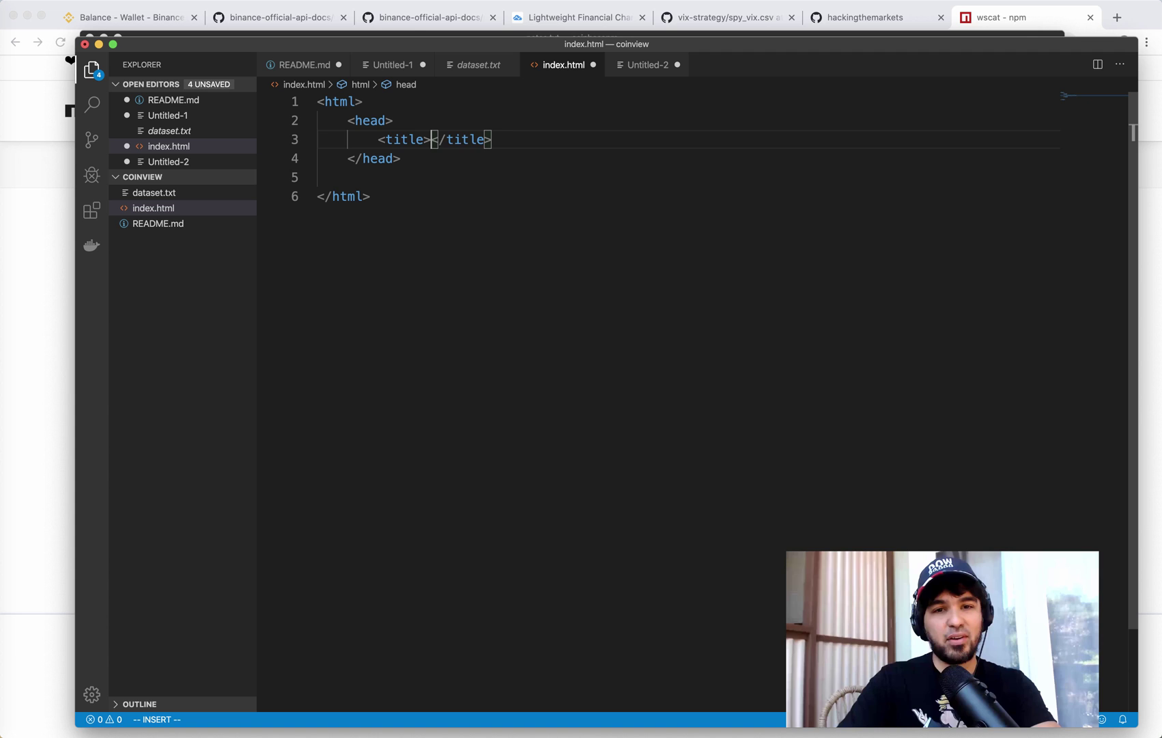
{"action": "type", "text": "Coinview"}
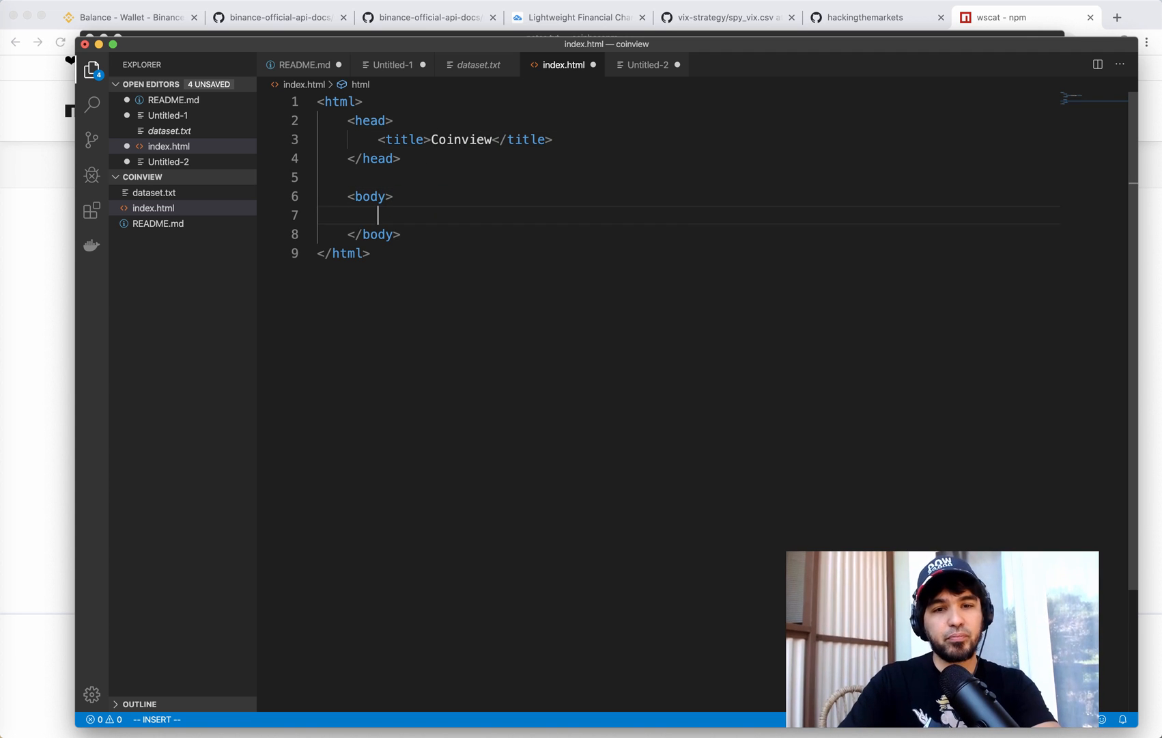
{"action": "type", "text": "hello"}
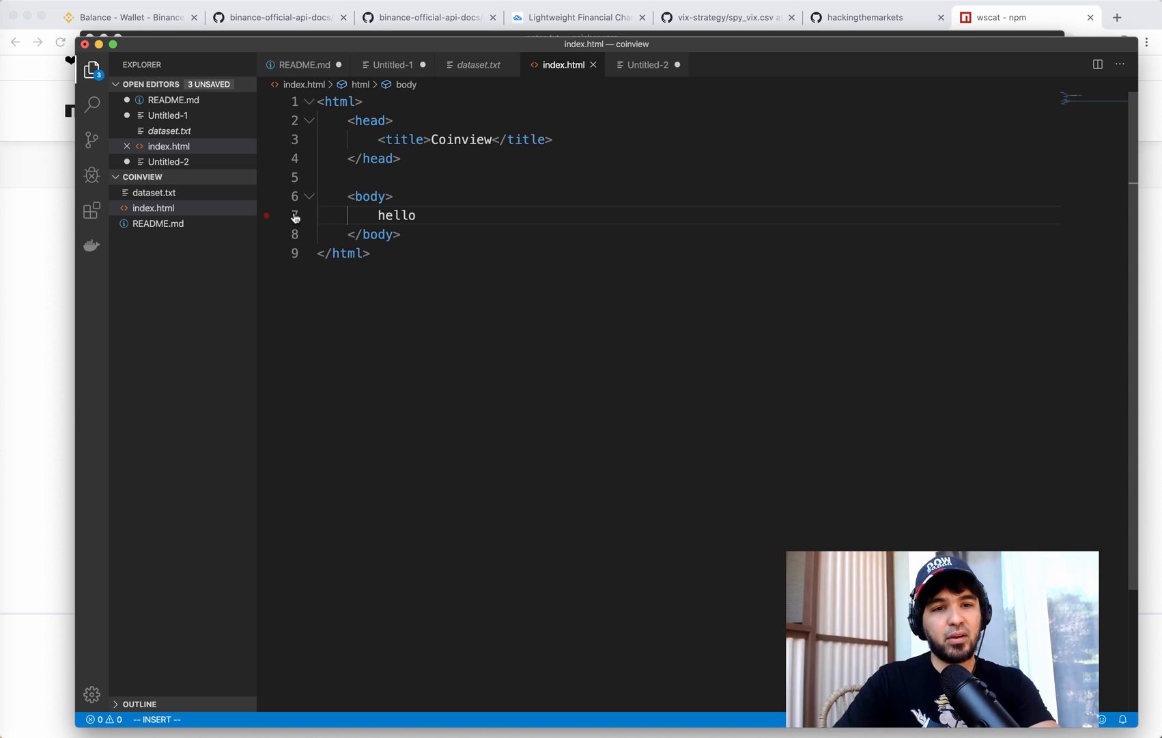
{"action": "left_click", "coordinate": [1117, 17]}
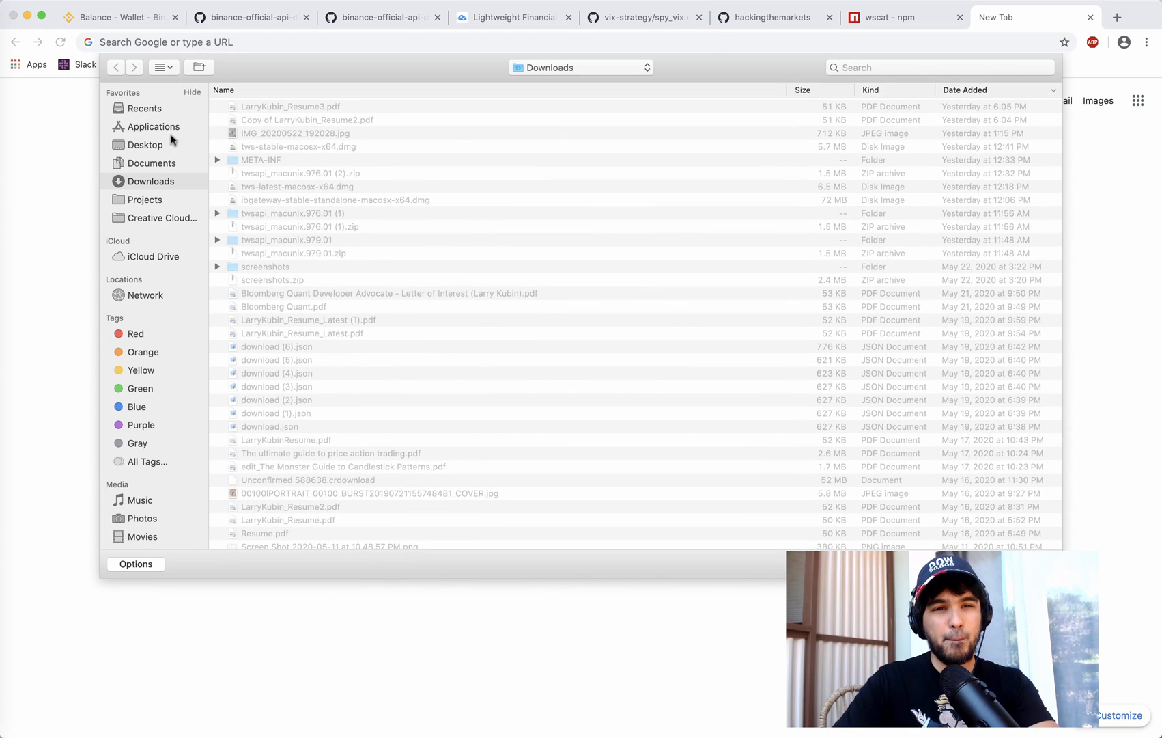
Open Projects/coinview/index.html in Chrome and show the JavaScript console.
{"action": "left_click", "coordinate": [145, 200]}
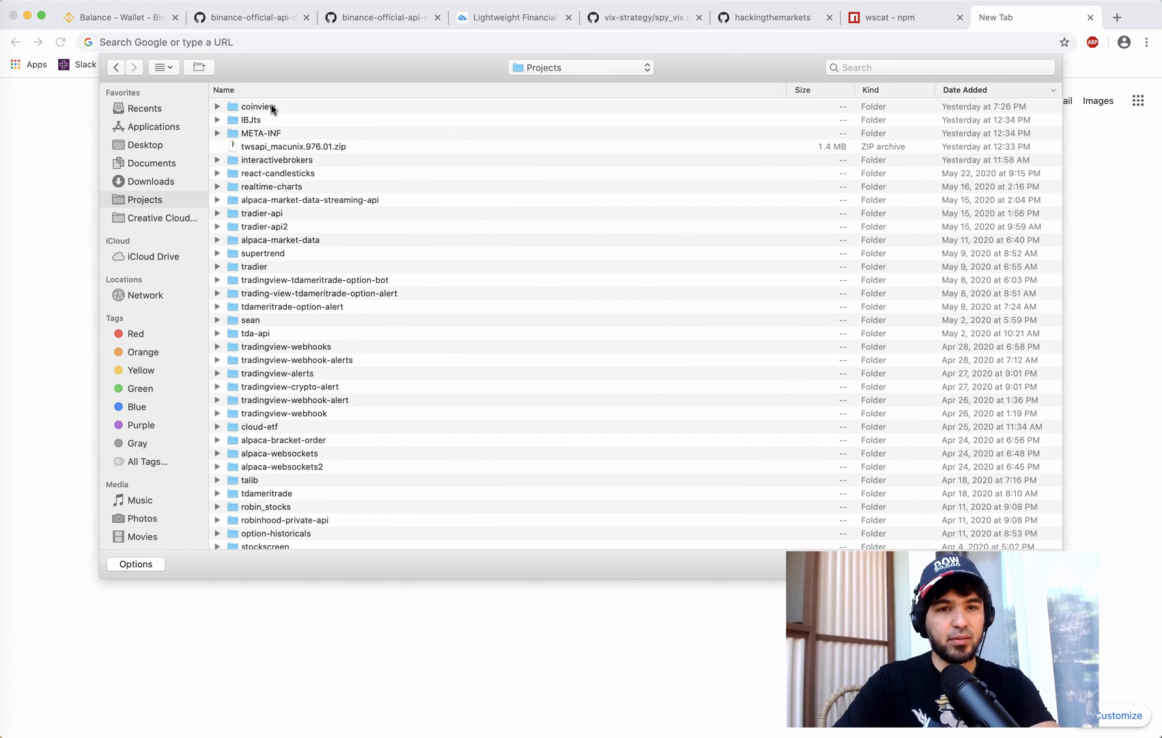
{"action": "double_click", "coordinate": [258, 106]}
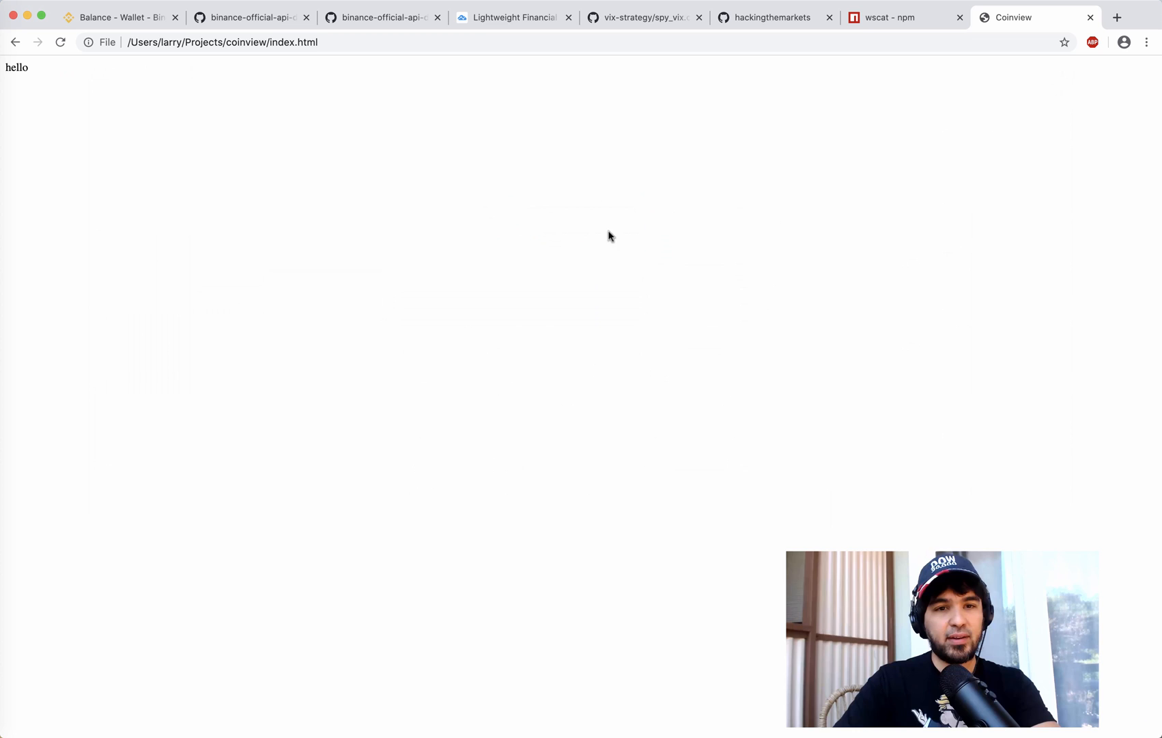
{"action": "mouse_move", "coordinate": [86, 127]}
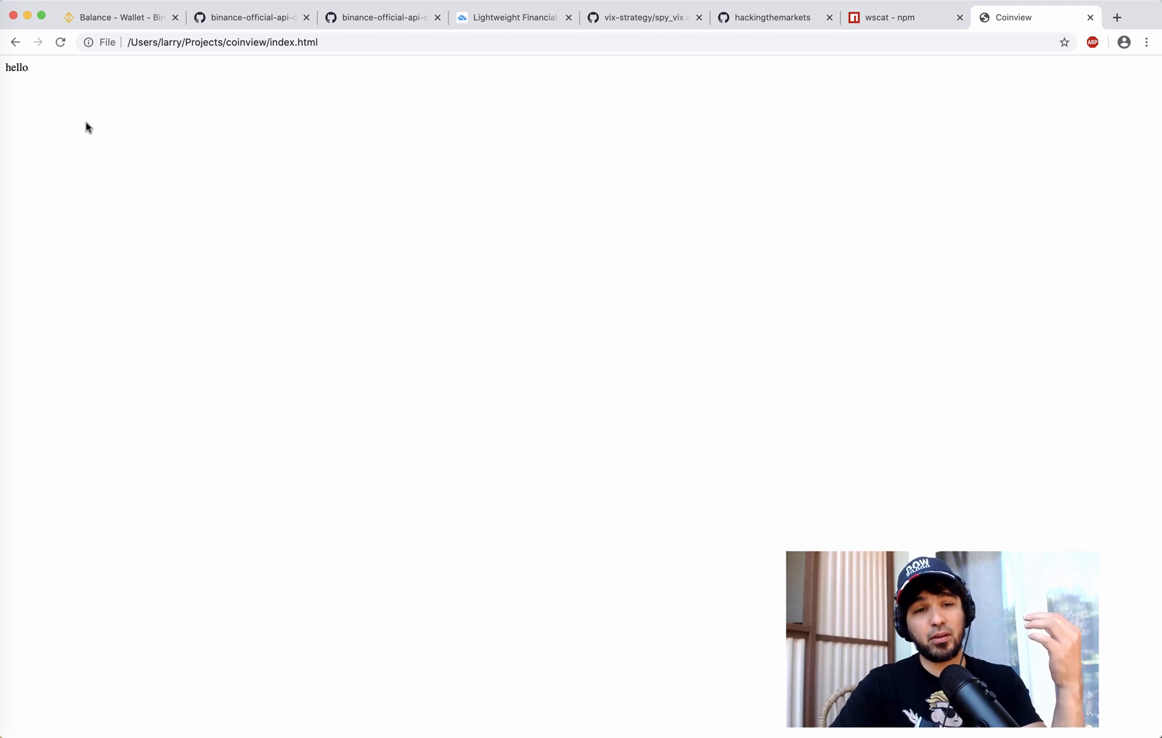
{"action": "mouse_move", "coordinate": [491, 133]}
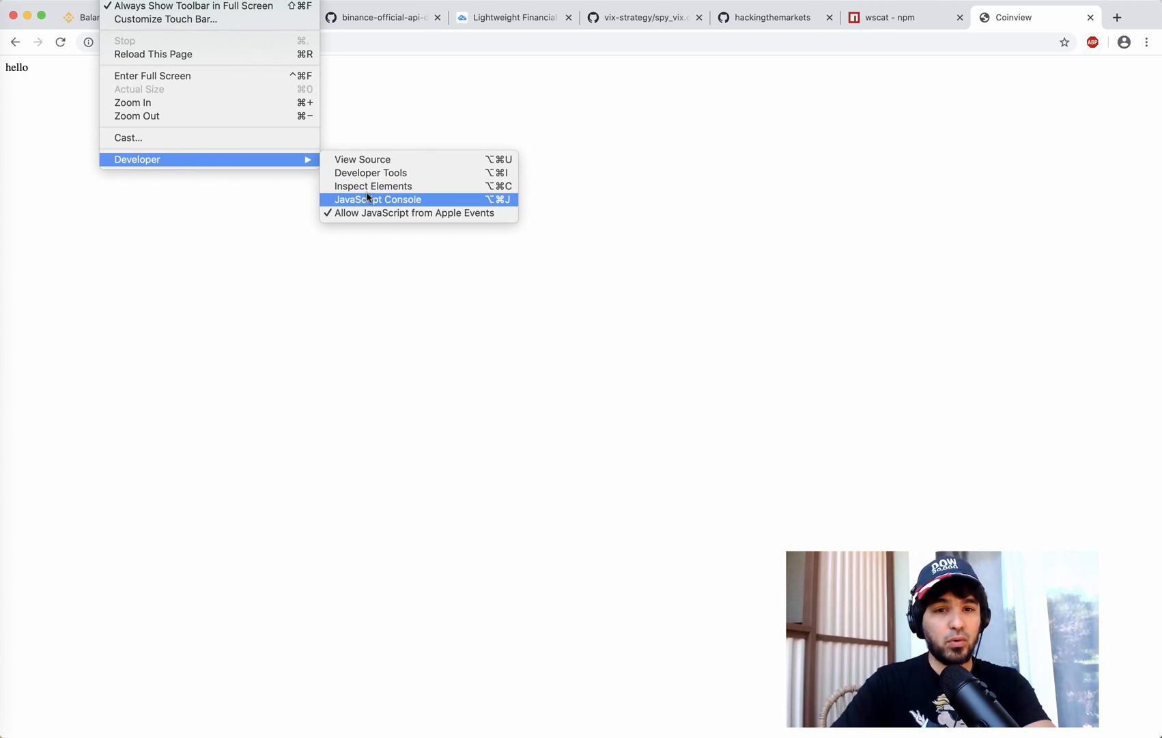
{"action": "left_click", "coordinate": [378, 199]}
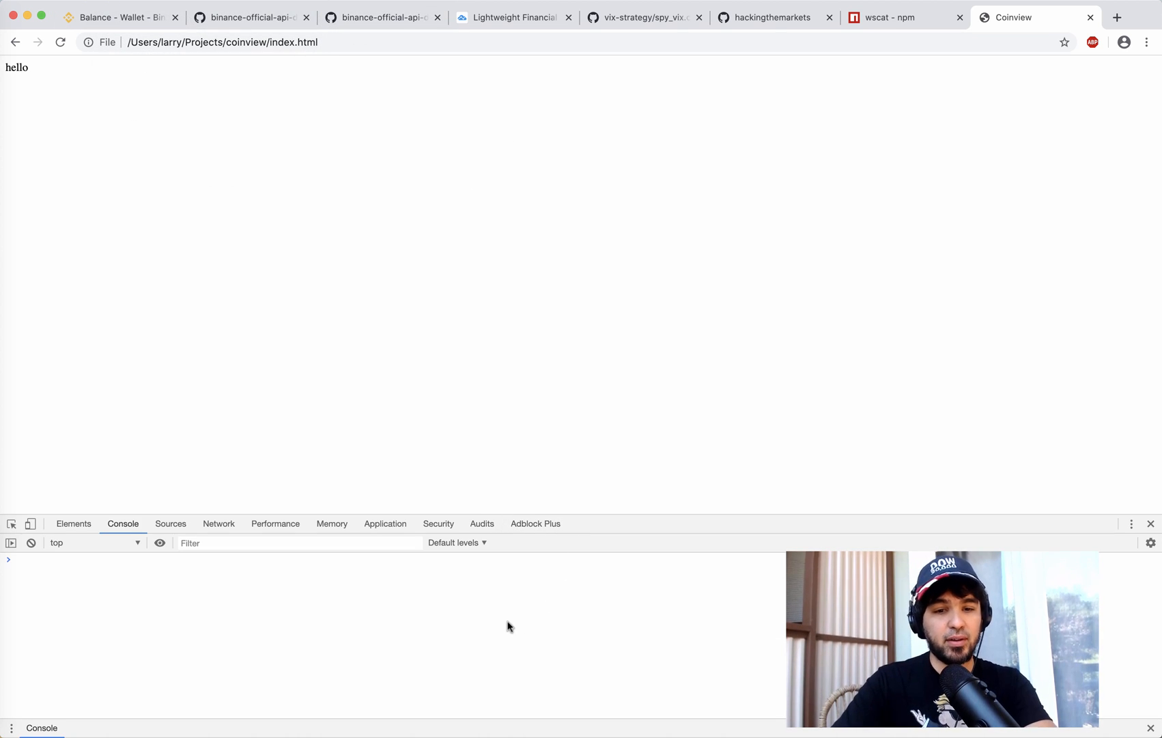
{"action": "left_click", "coordinate": [1117, 17]}
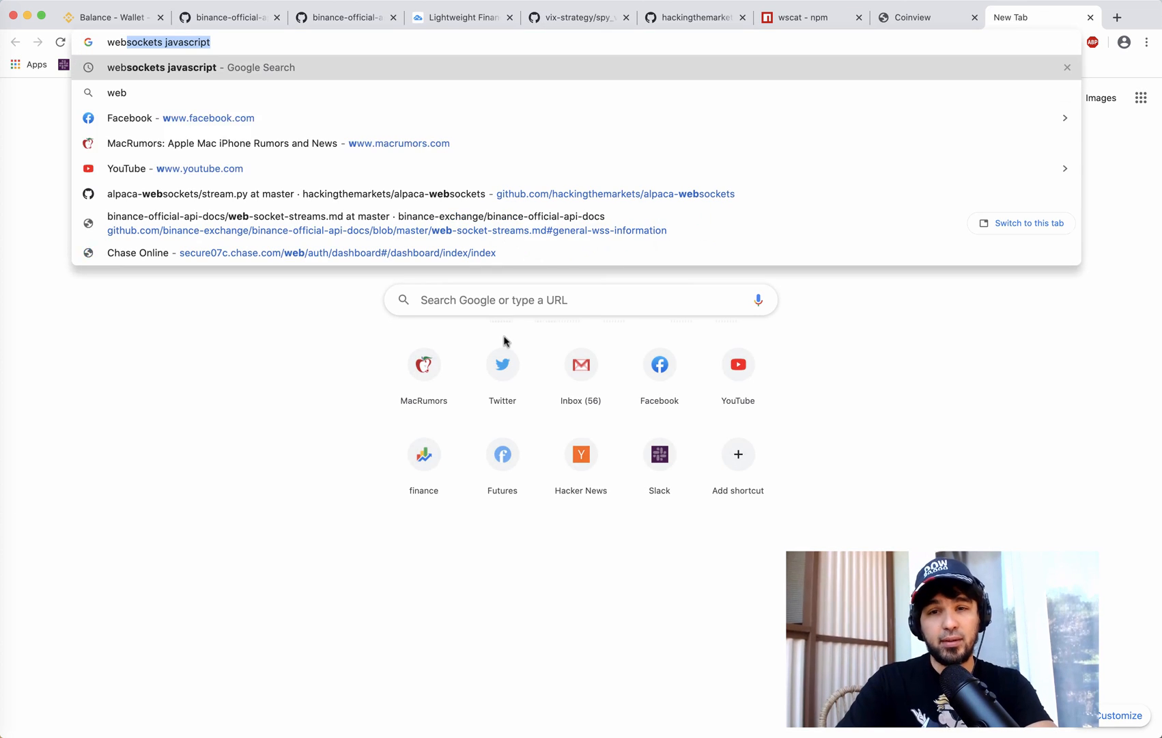
Search 'websockets javascript' and read MDN's section on creating a WebSocket object.
{"action": "key", "text": "Return"}
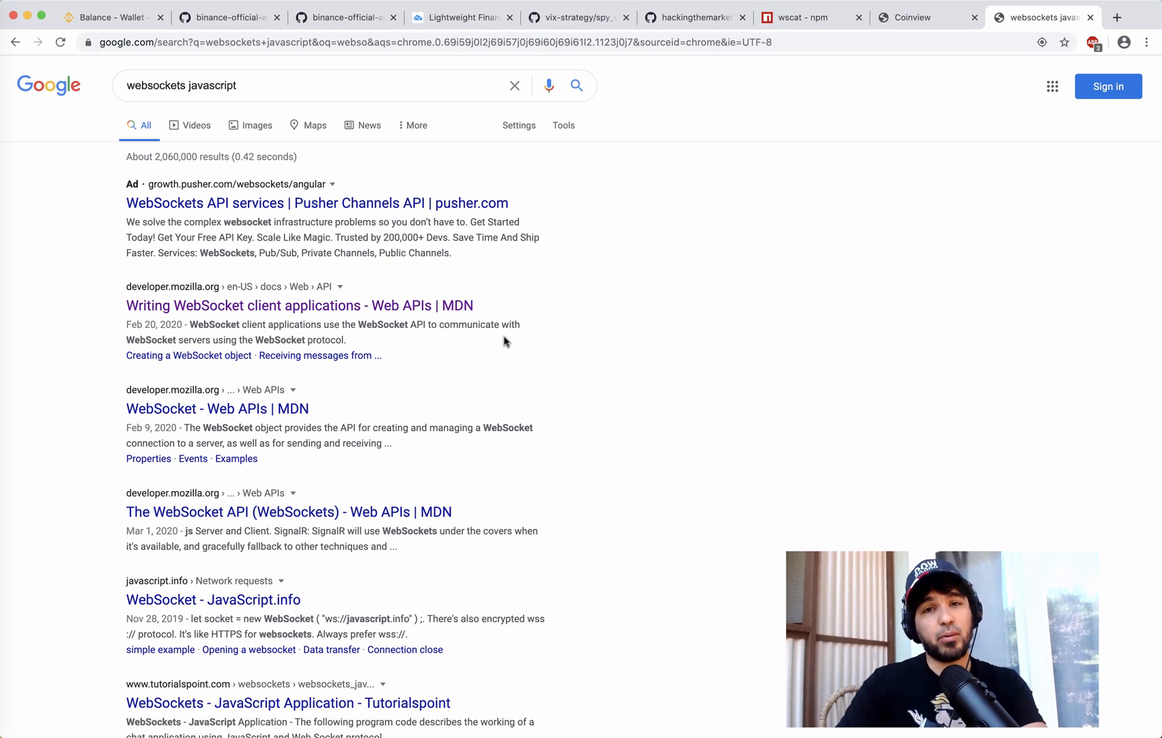
{"action": "left_click", "coordinate": [298, 304]}
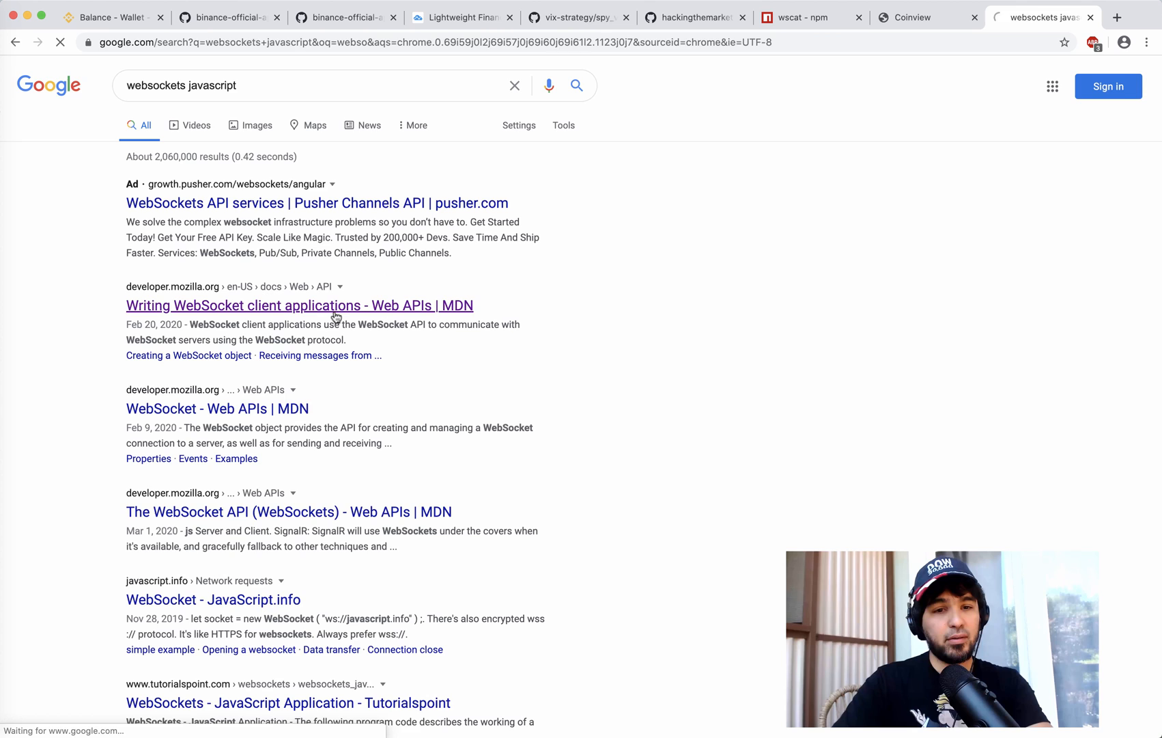
{"action": "left_click", "coordinate": [297, 304]}
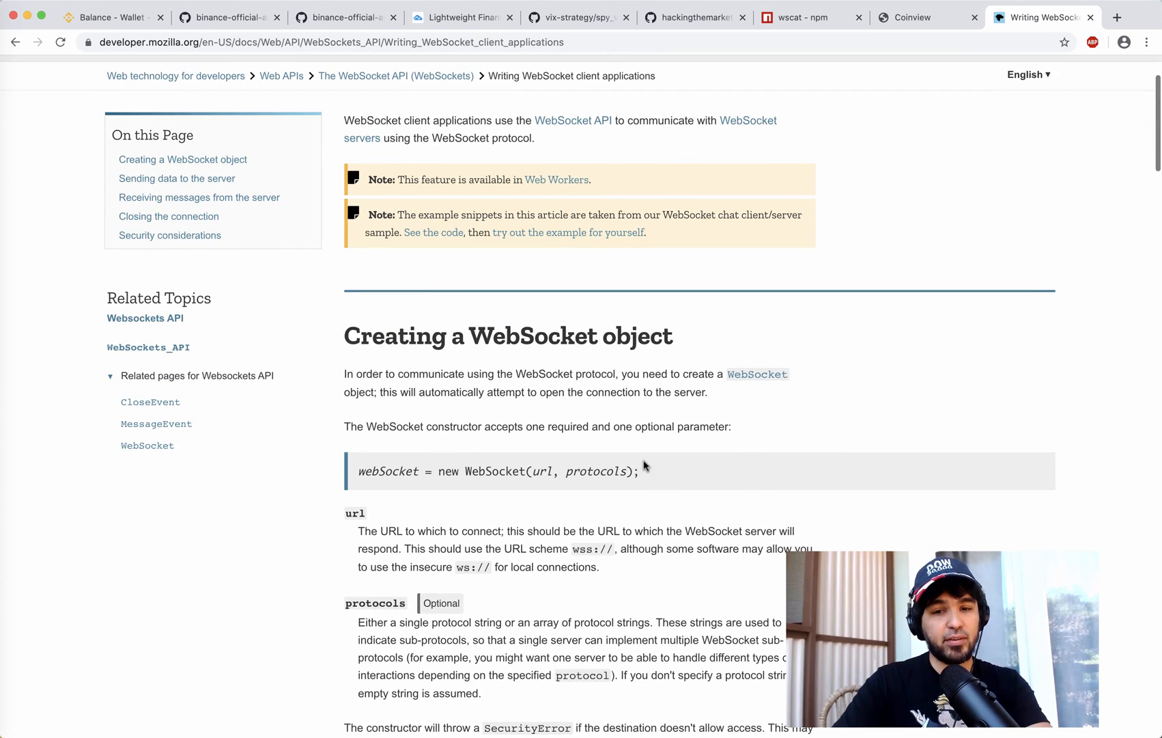
{"action": "scroll", "scroll_direction": "down", "scroll_amount": 3}
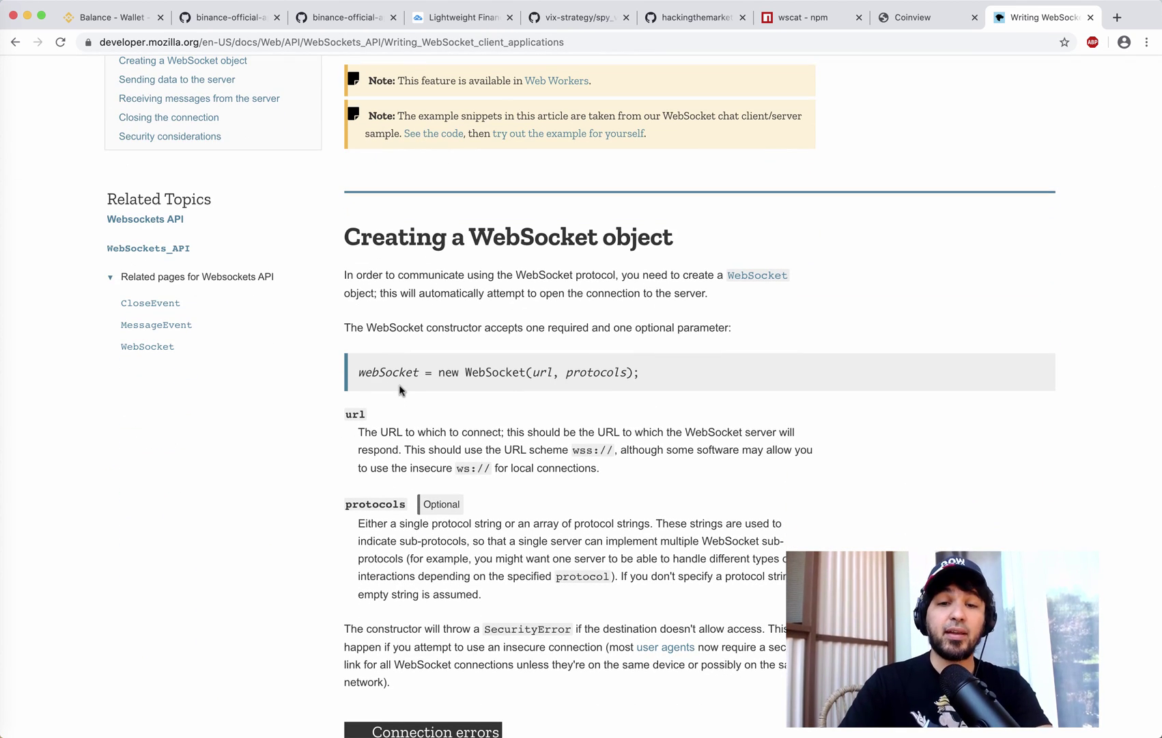
{"action": "double_click", "coordinate": [447, 372]}
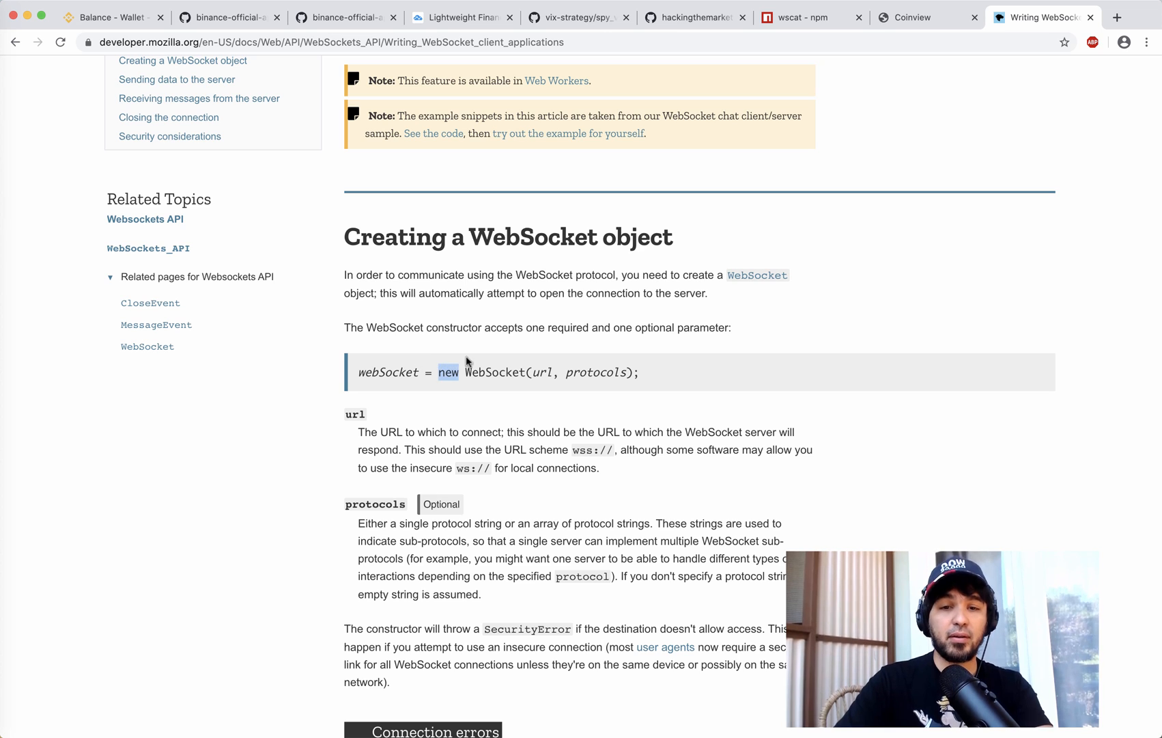
{"action": "scroll", "scroll_direction": "down", "scroll_amount": 3}
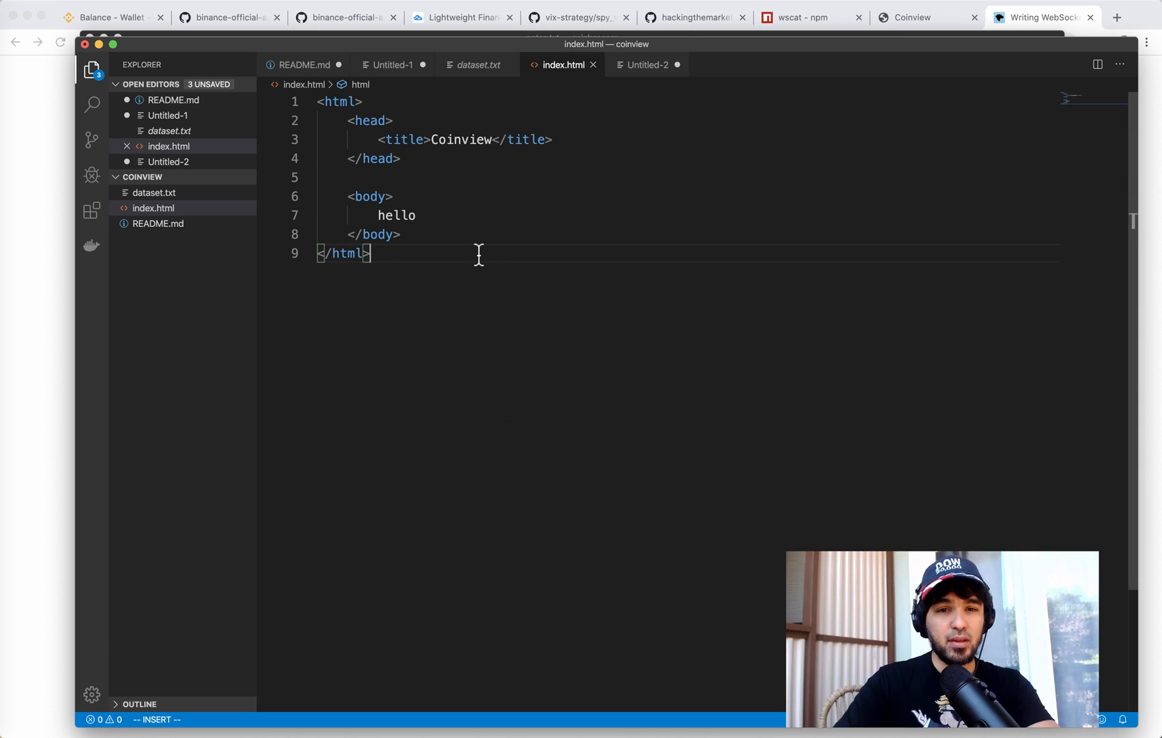
Add a script block containing MDN's example WebSocket constructor line.
{"action": "type", "text": "<script></script>"}
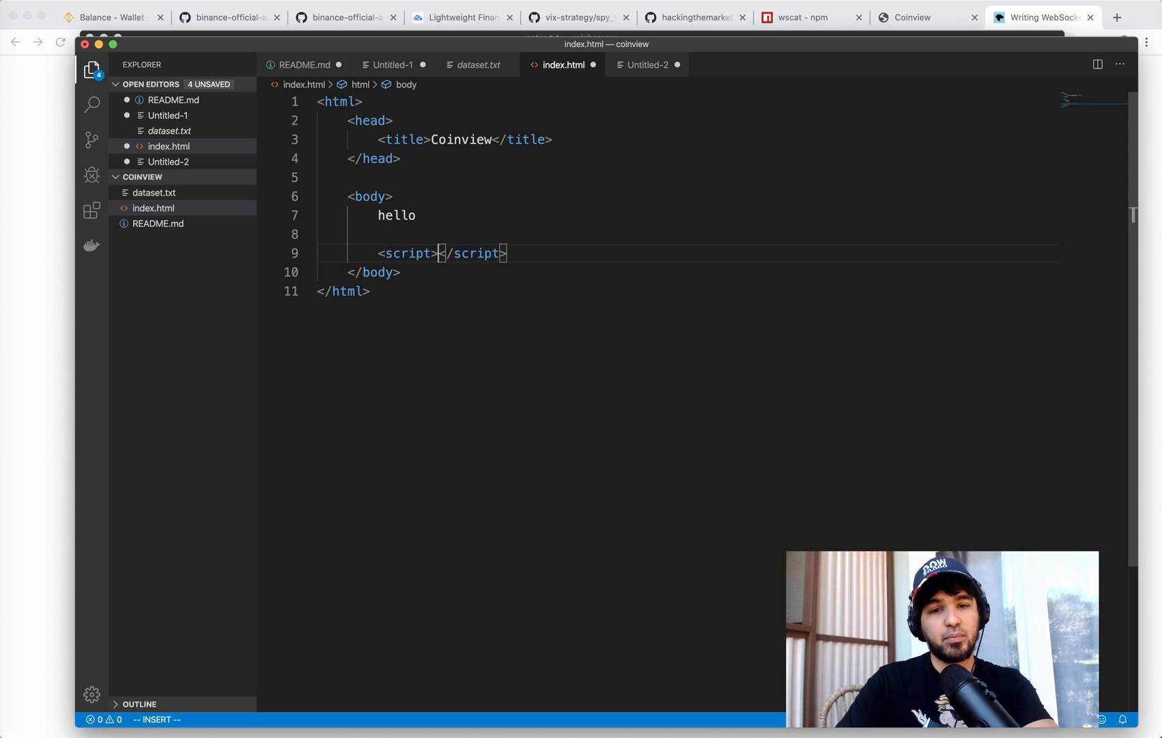
{"action": "key", "text": "Return"}
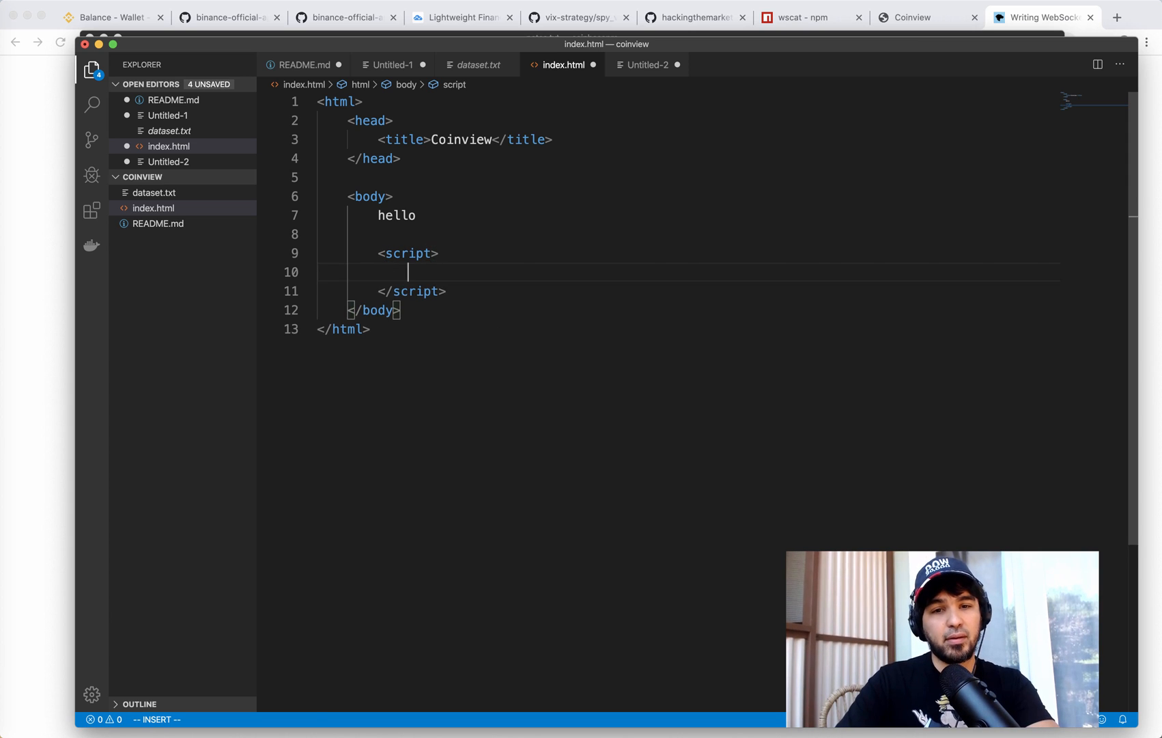
{"action": "type", "text": "var exampleSocket = new WebSocket(\"wss://www.example.com/socketserver\", \"protocolOne\");"}
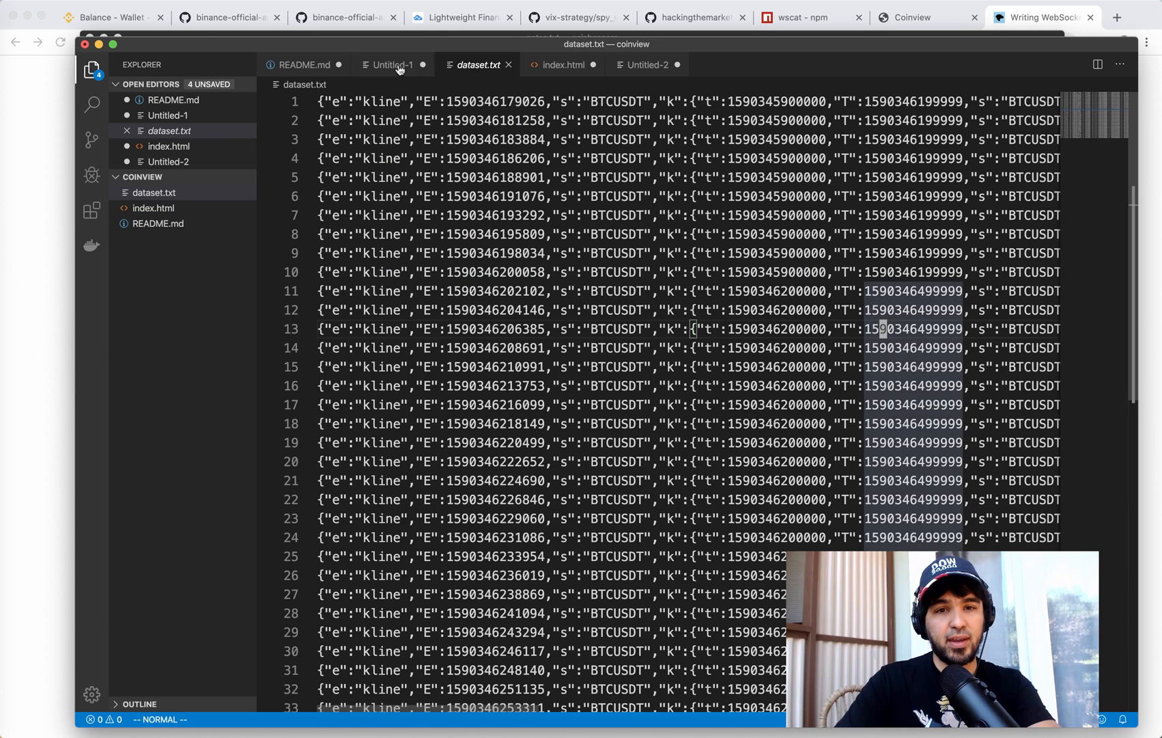
Point the socket at wss://stream.binance.com:9443/ws/btcusdt@trade, copied from README, and log it.
{"action": "left_click", "coordinate": [302, 64]}
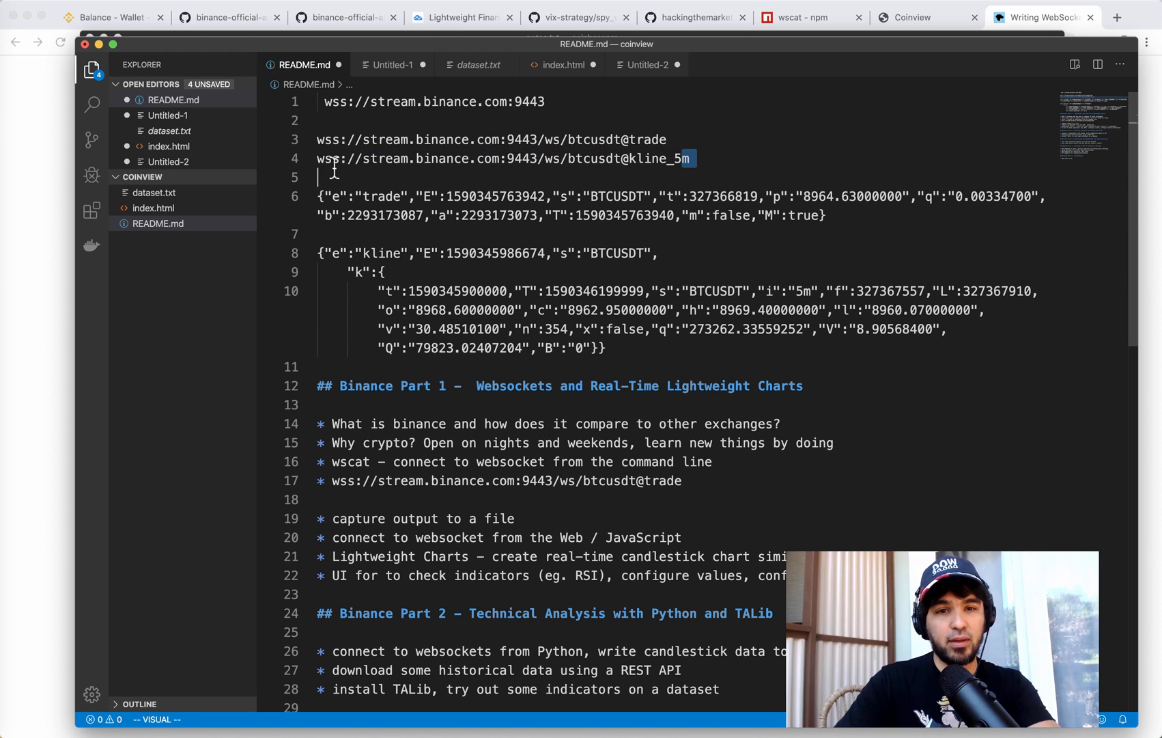
{"action": "key", "text": "Escape"}
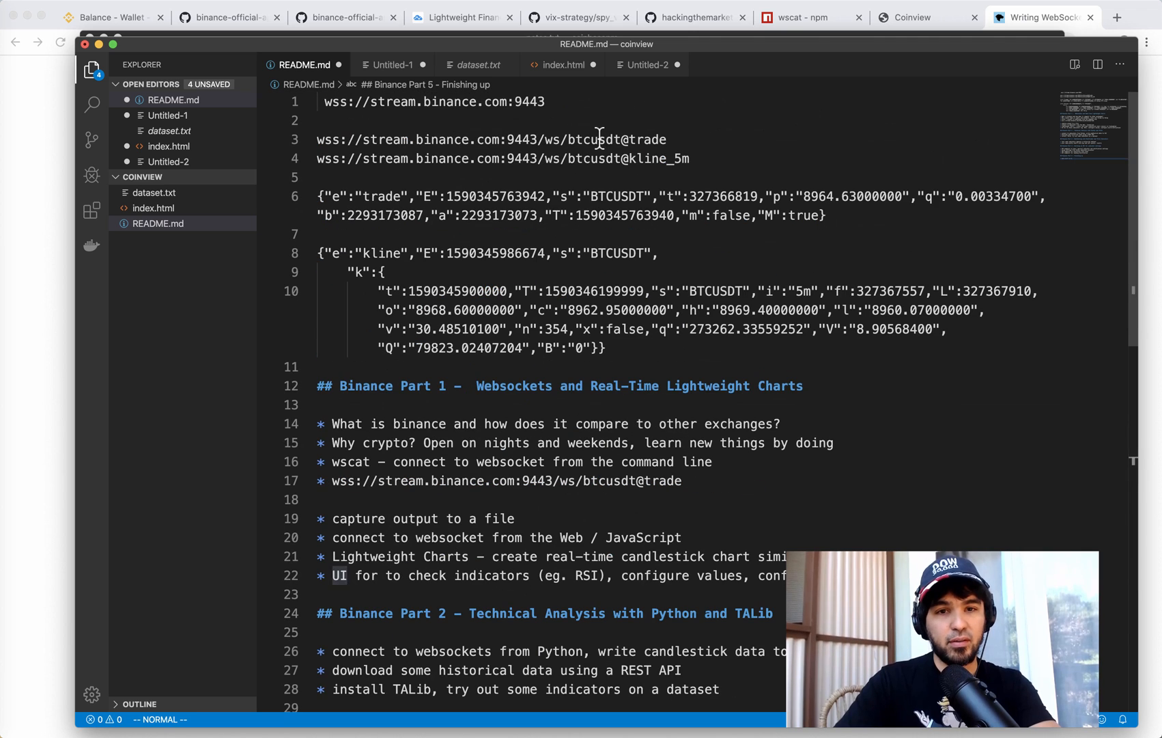
{"action": "left_click", "coordinate": [666, 139]}
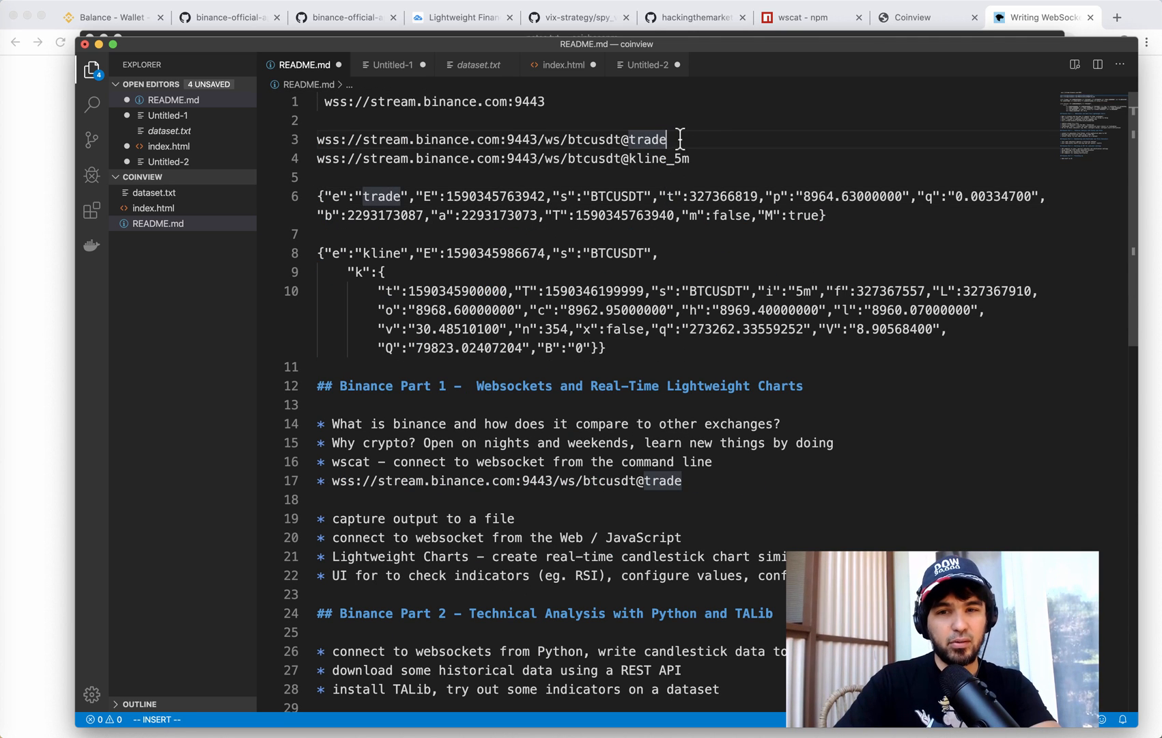
{"action": "left_click", "coordinate": [562, 64]}
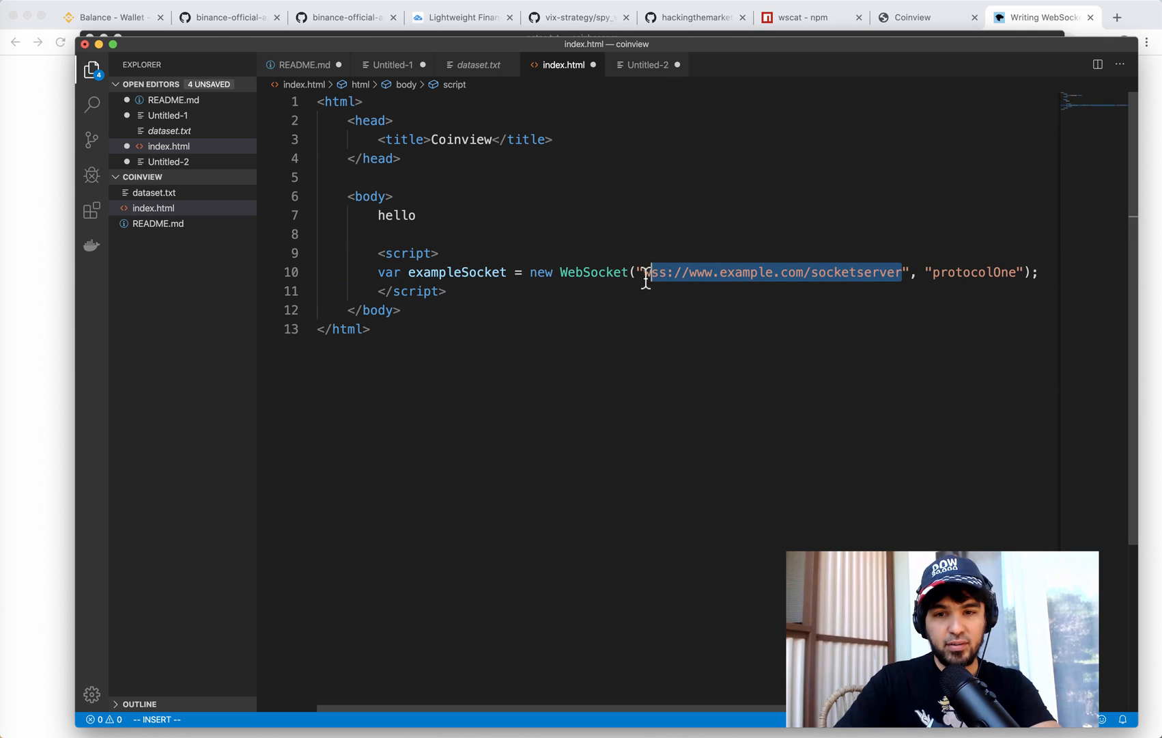
{"action": "type", "text": "wss://stream.binance.com:9443/ws/btcusdt@trade"}
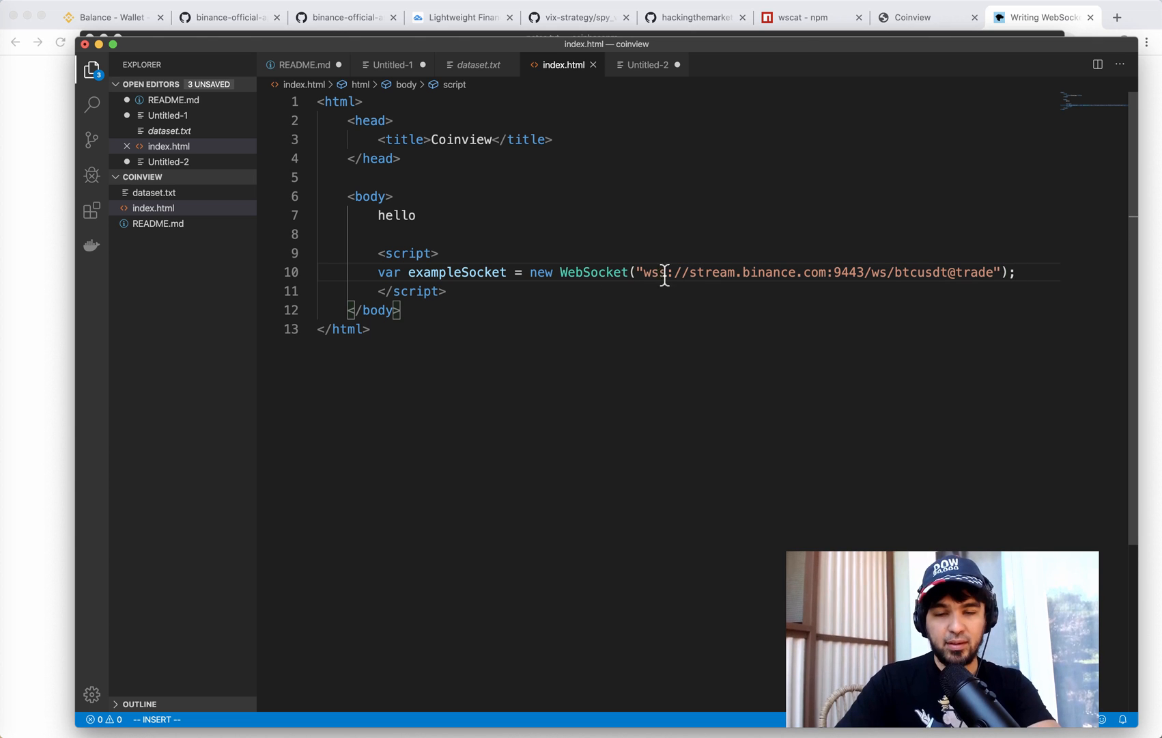
{"action": "type", "text": "cons"}
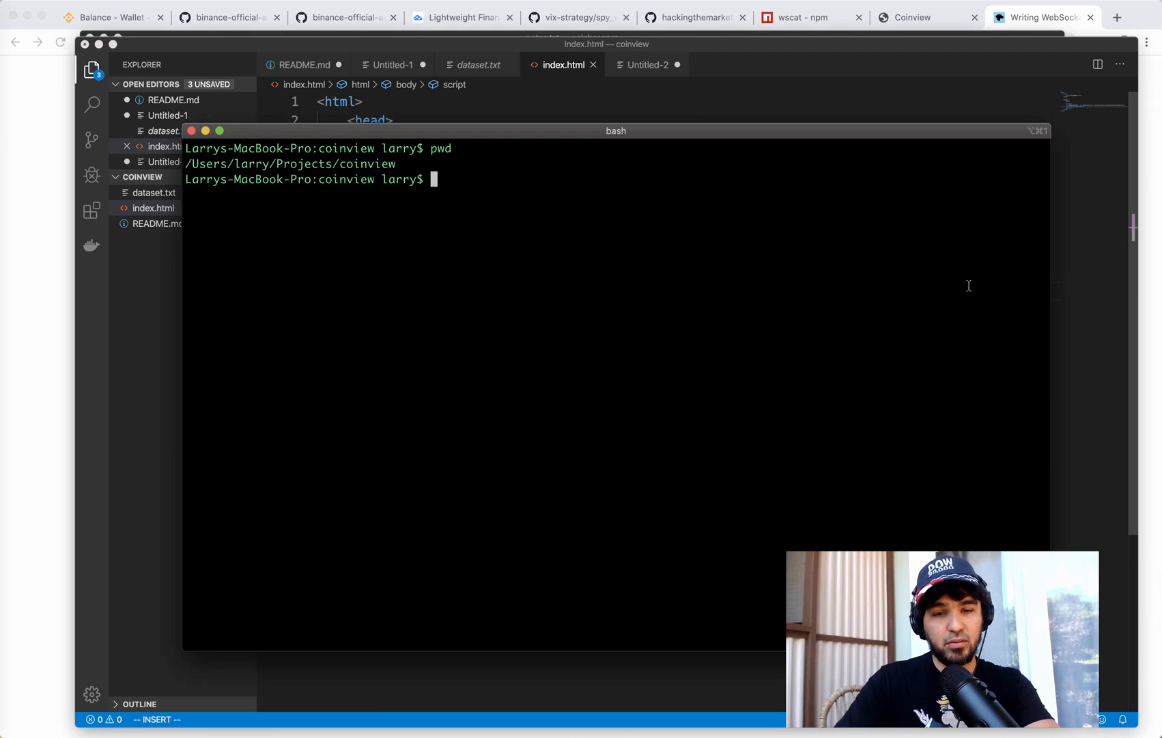
Inspect the logged WebSocket object on the Coinview page, then return to the MDN guide.
{"action": "left_click", "coordinate": [1038, 17]}
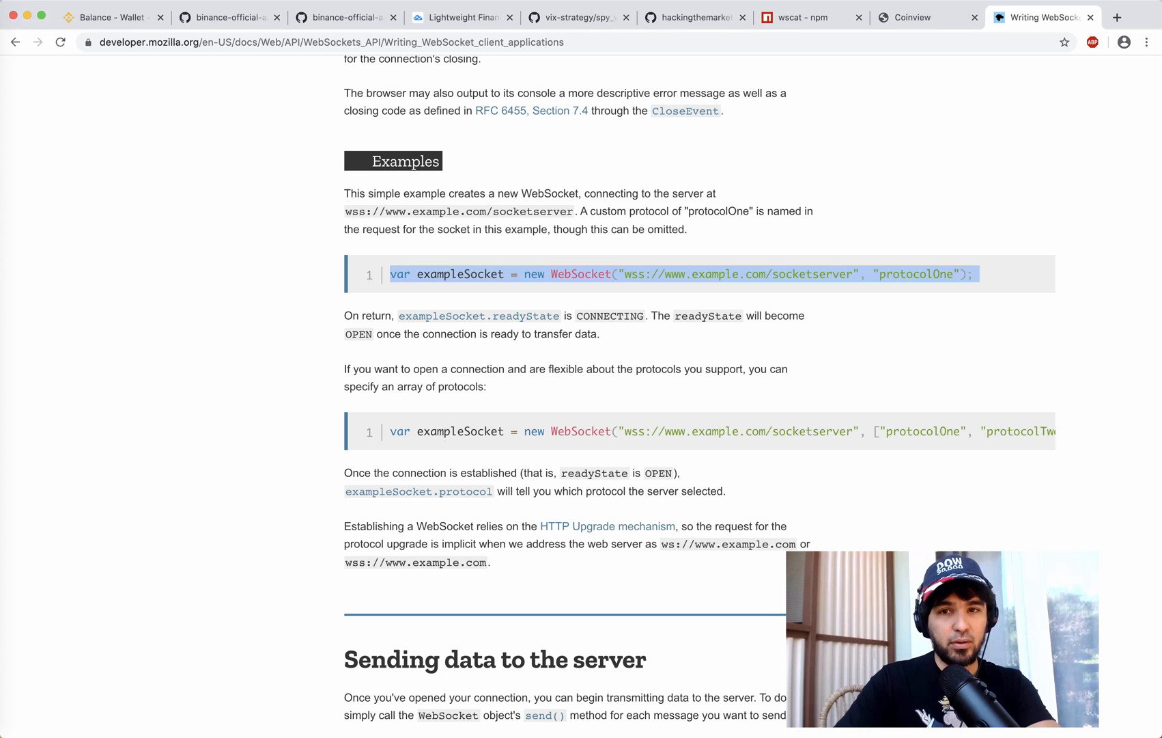
{"action": "left_click", "coordinate": [919, 17]}
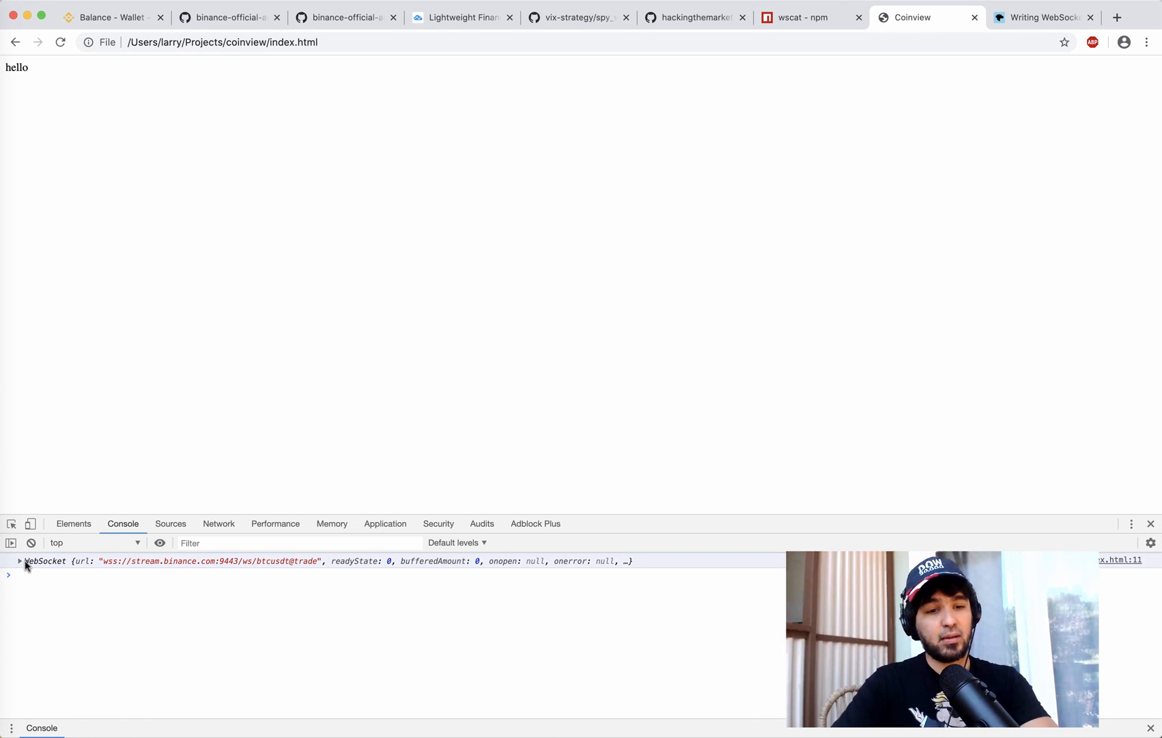
{"action": "left_click", "coordinate": [19, 560]}
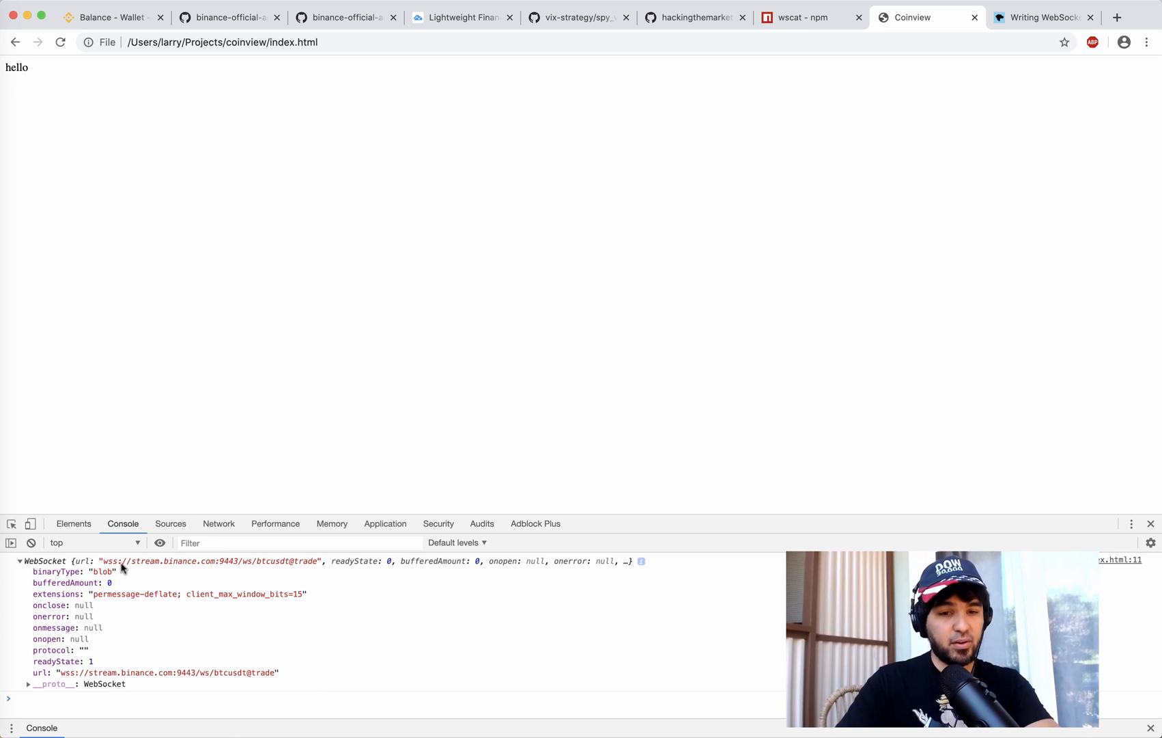
{"action": "mouse_move", "coordinate": [156, 599]}
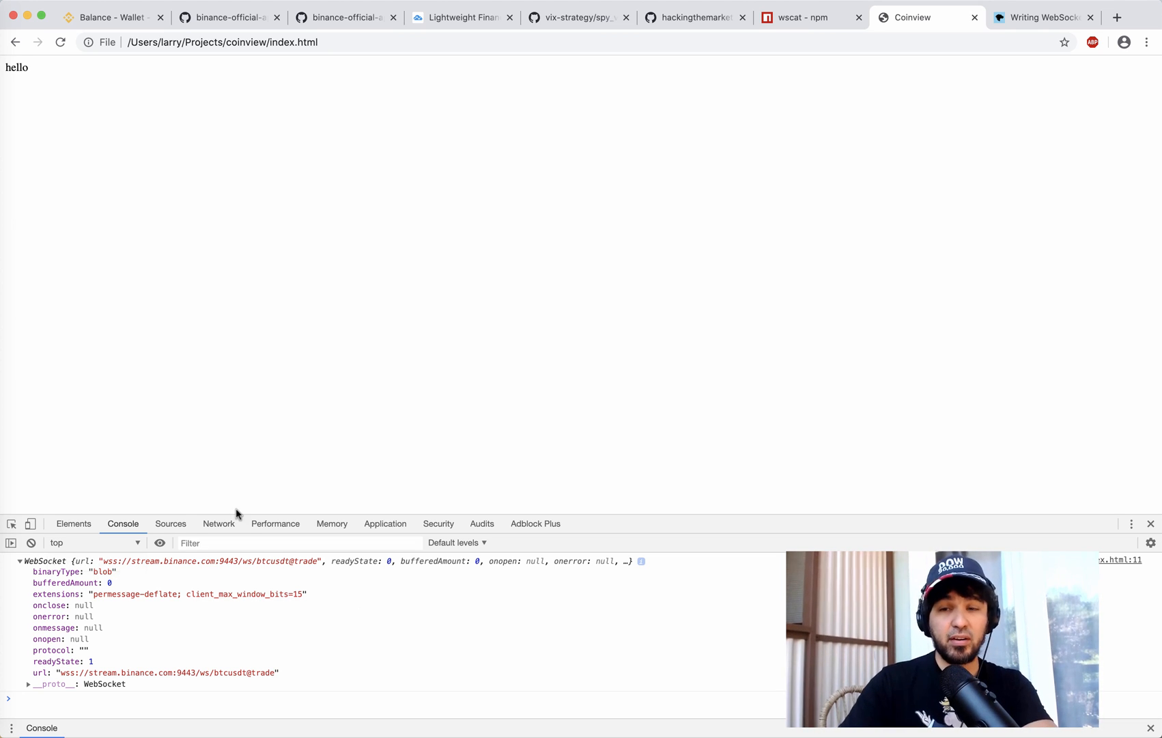
{"action": "mouse_move", "coordinate": [515, 321]}
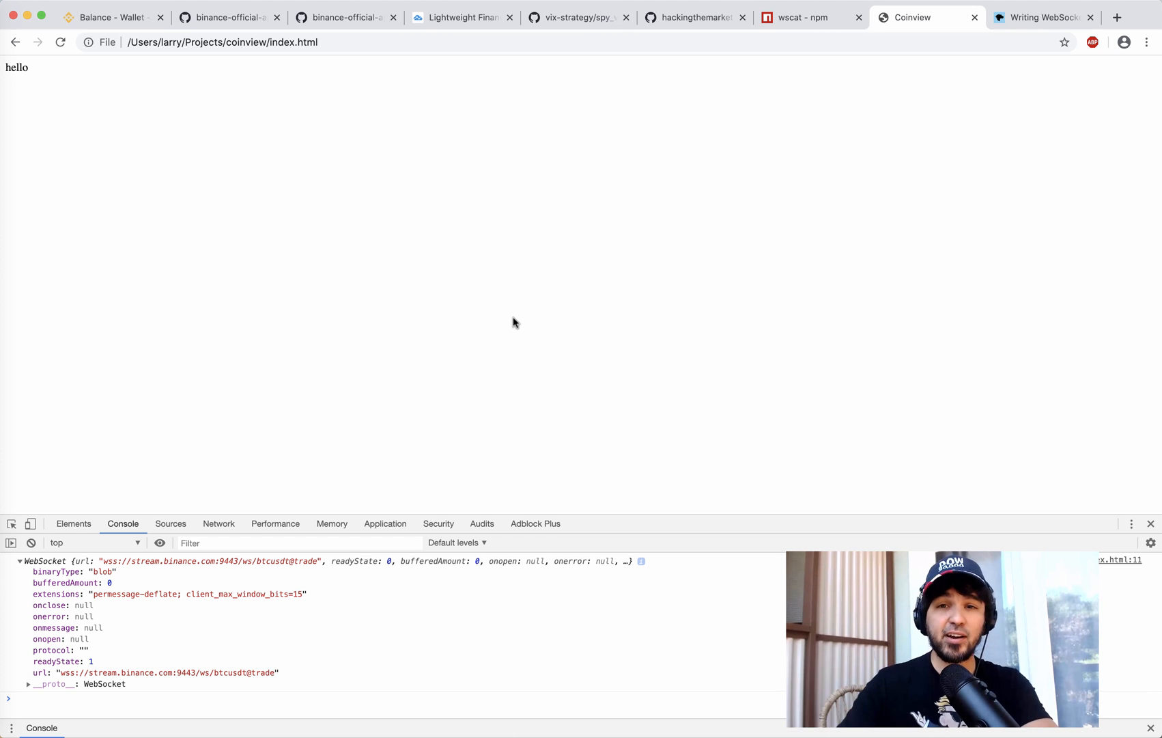
{"action": "left_click", "coordinate": [1039, 17]}
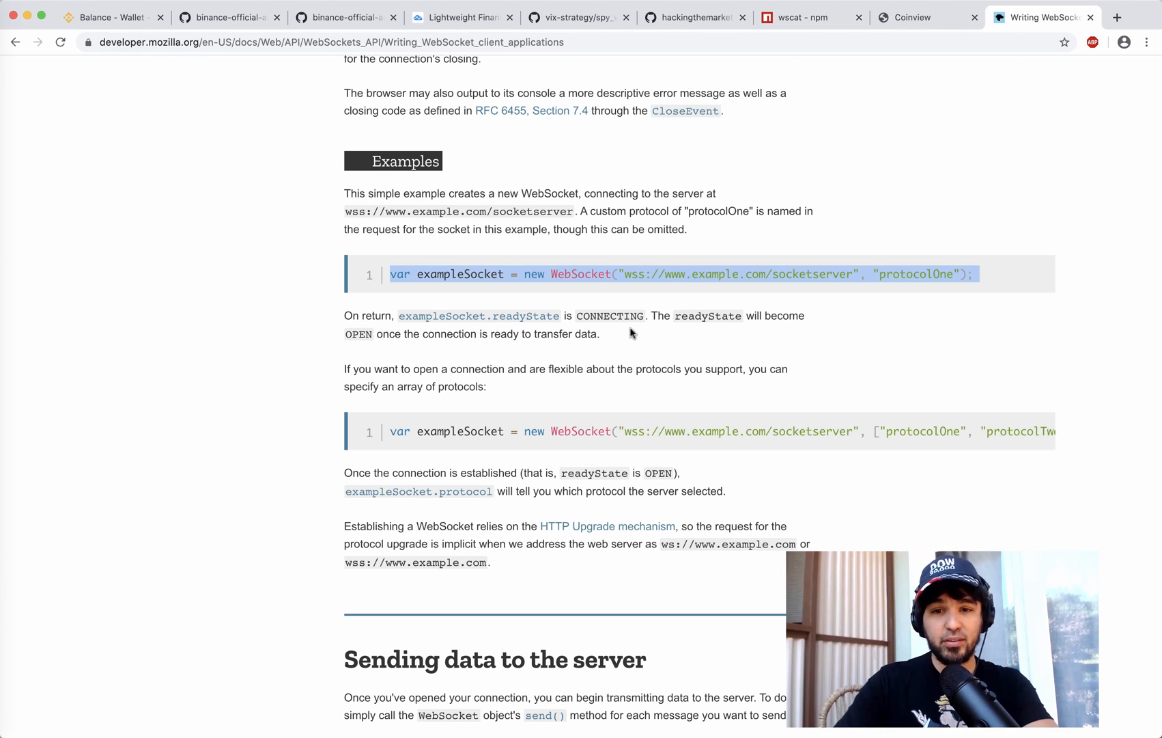
Scroll MDN to the 'Receiving messages from the server' onmessage example, then return to Coinview.
{"action": "scroll", "scroll_direction": "down", "scroll_amount": 3}
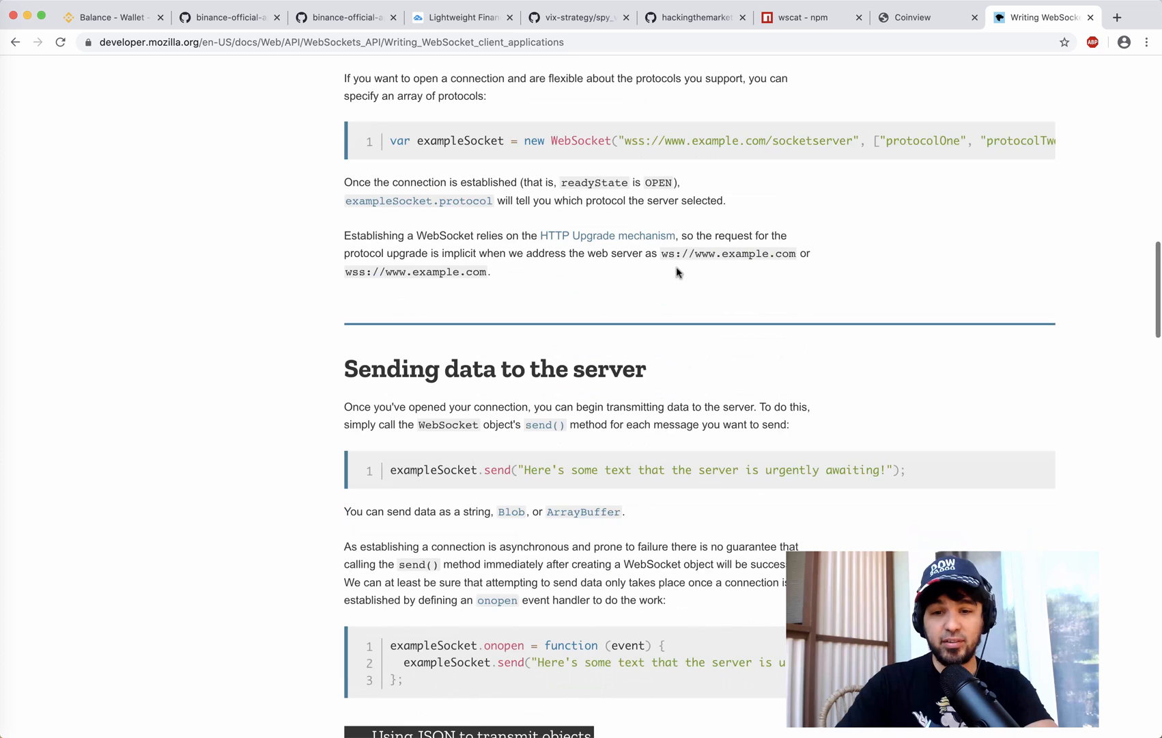
{"action": "scroll", "scroll_direction": "down", "scroll_amount": 3}
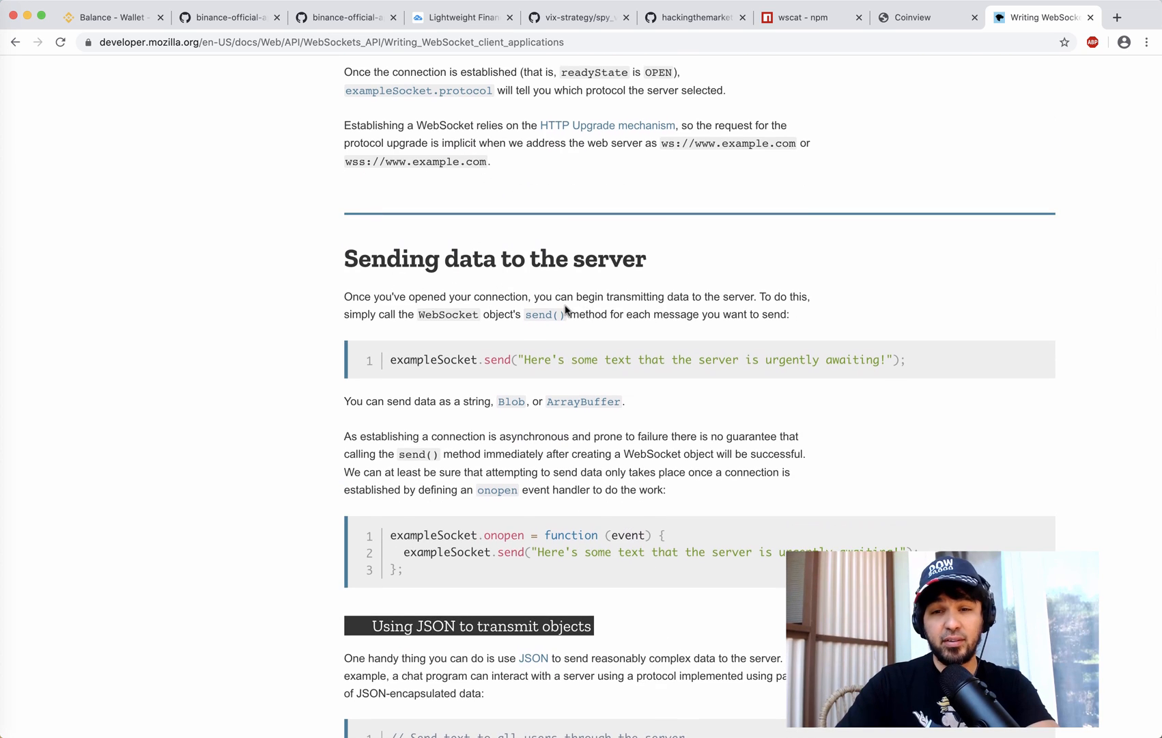
{"action": "scroll", "scroll_direction": "down", "scroll_amount": 3}
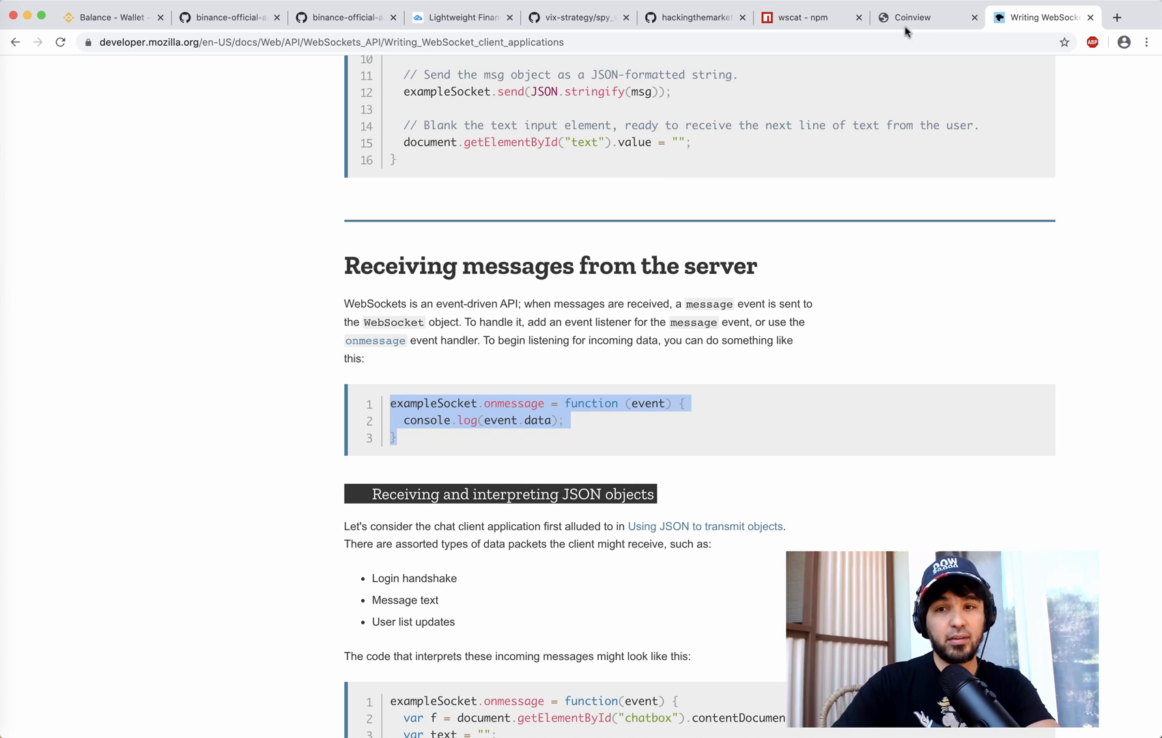
{"action": "left_click", "coordinate": [920, 17]}
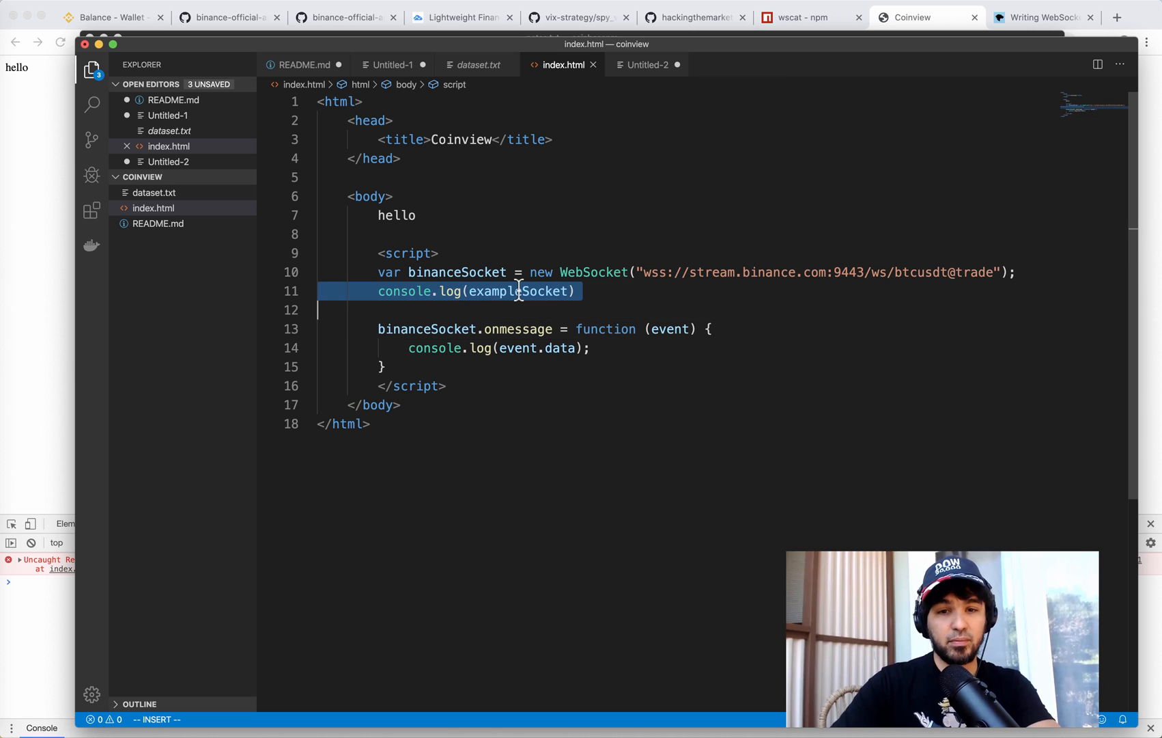
Delete the leftover console.log(exampleSocket) line from index.html.
{"action": "left_click", "coordinate": [913, 17]}
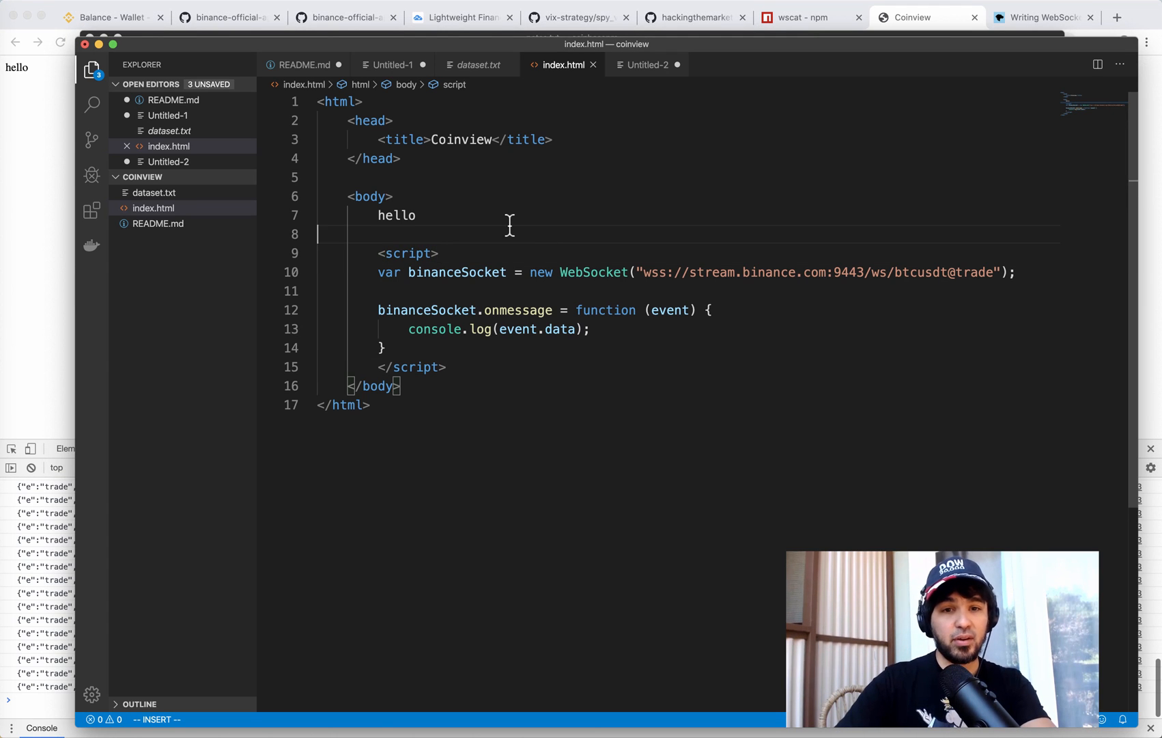
Add an empty div with id 'trades' and an h2 'Trades' heading.
{"action": "type", "text": "<div"}
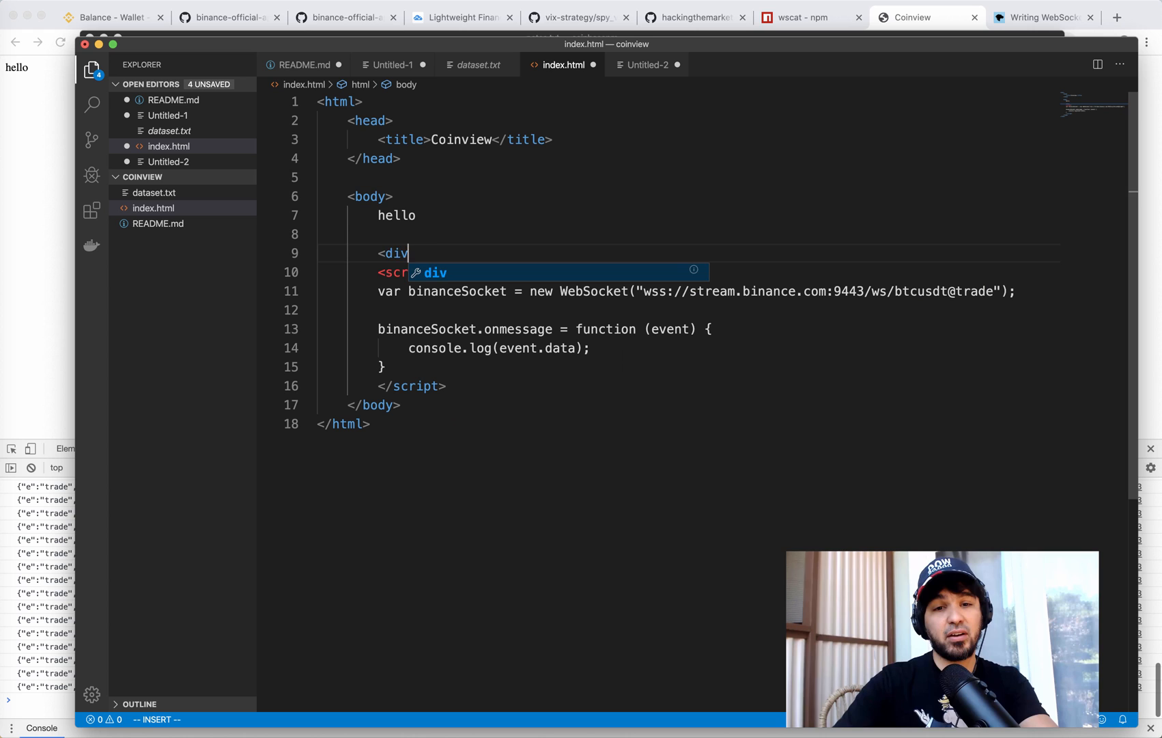
{"action": "type", "text": "id=\"\">"}
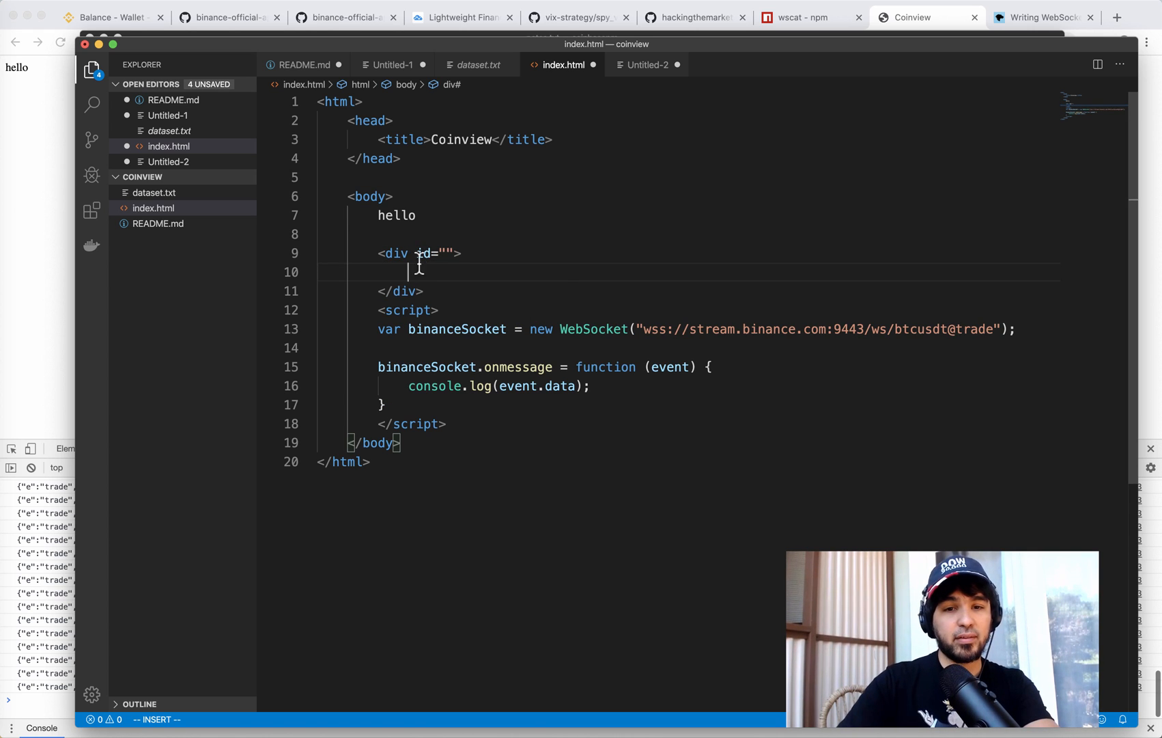
{"action": "type", "text": "trades"}
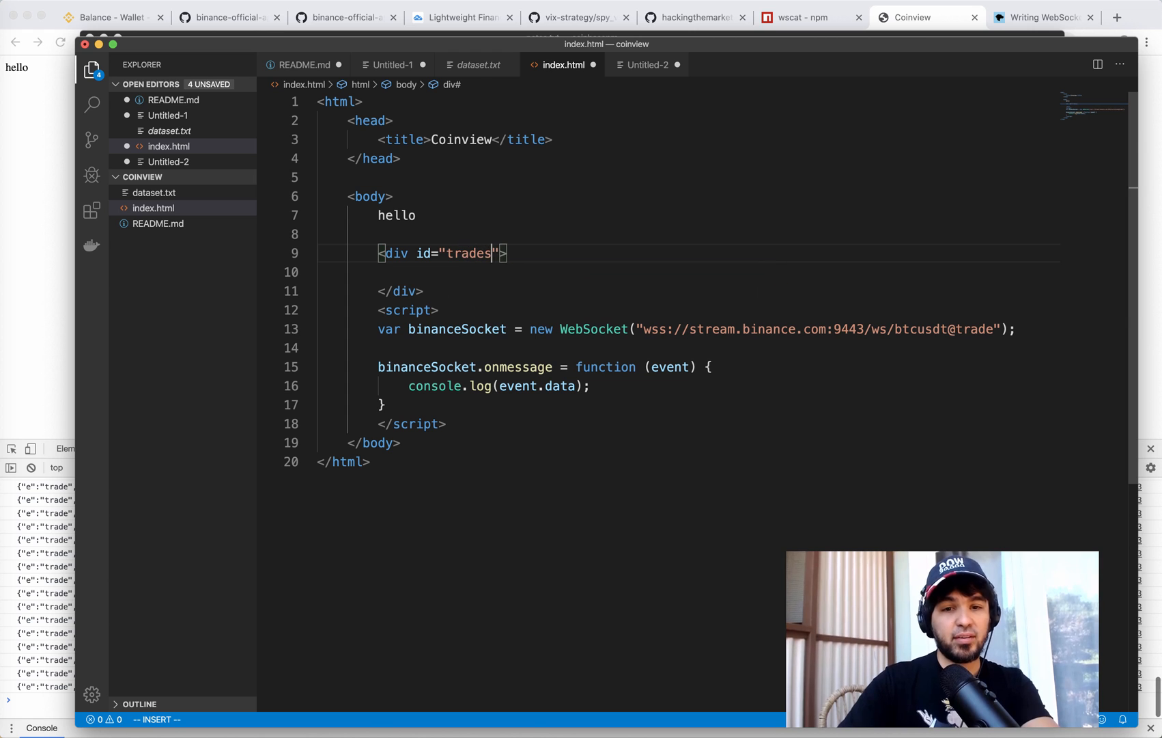
{"action": "key", "text": "enter"}
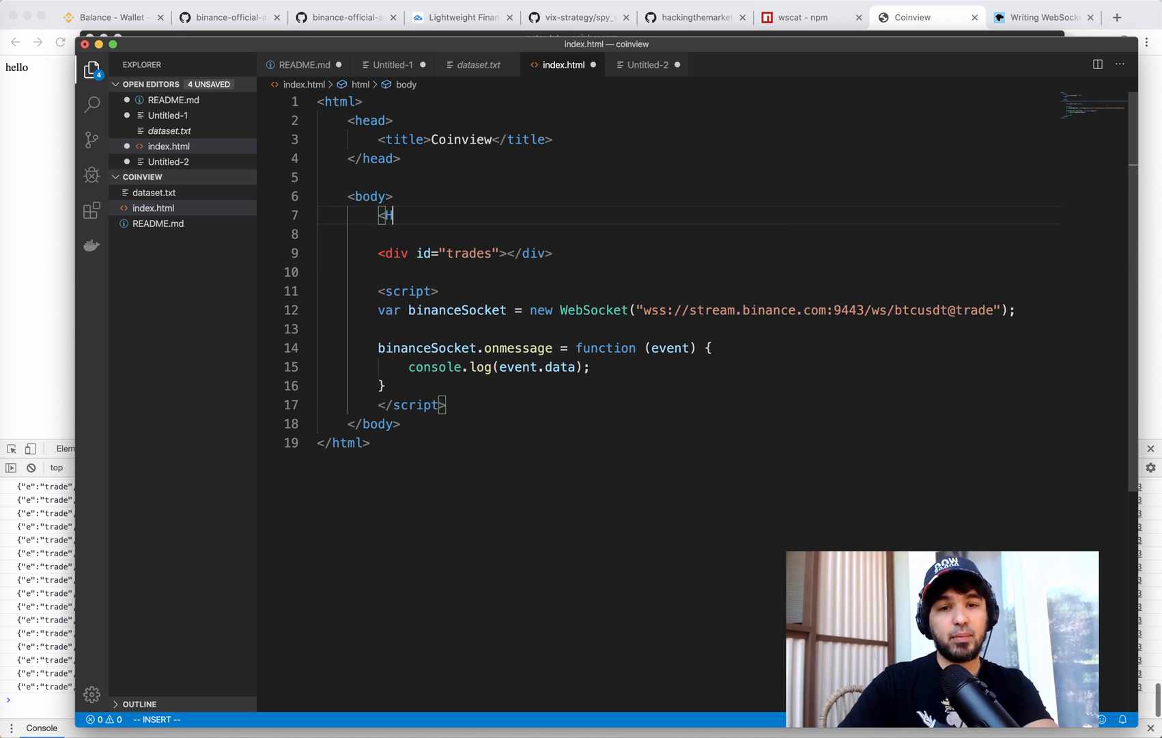
{"action": "type", "text": "h2>Trades</h2>"}
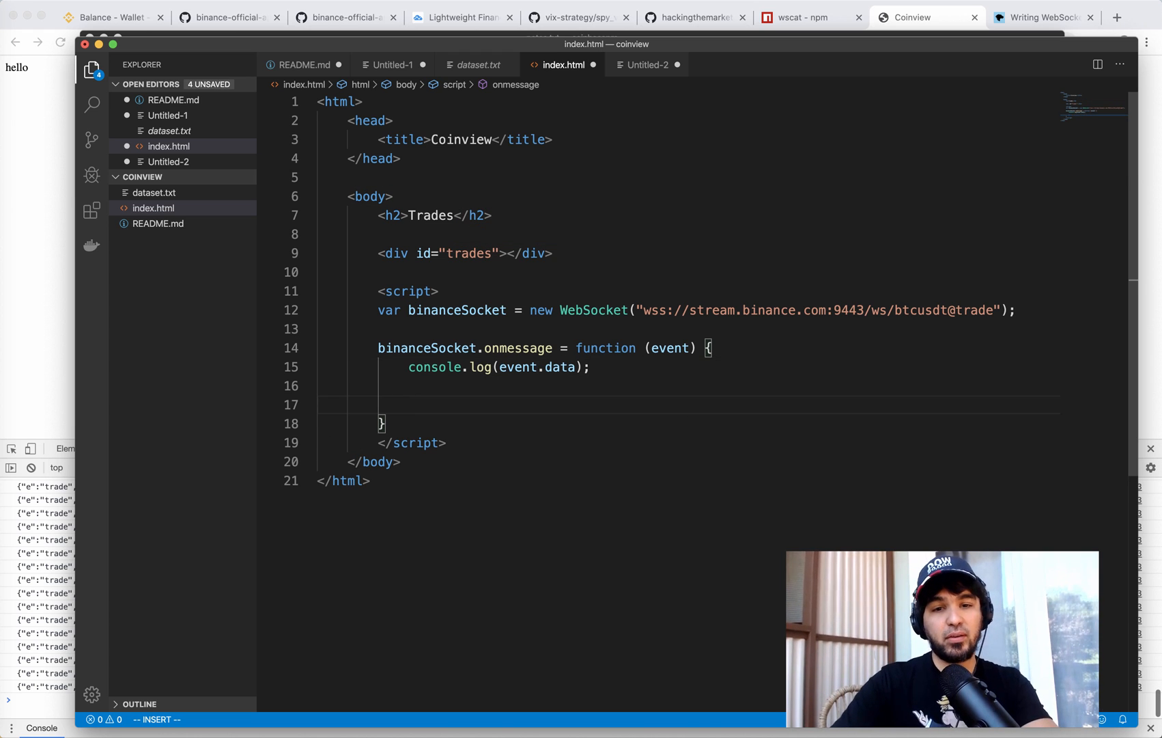
Add var tradeDiv = document.getElementById('trades') below the socket line.
{"action": "left_click", "coordinate": [541, 329]}
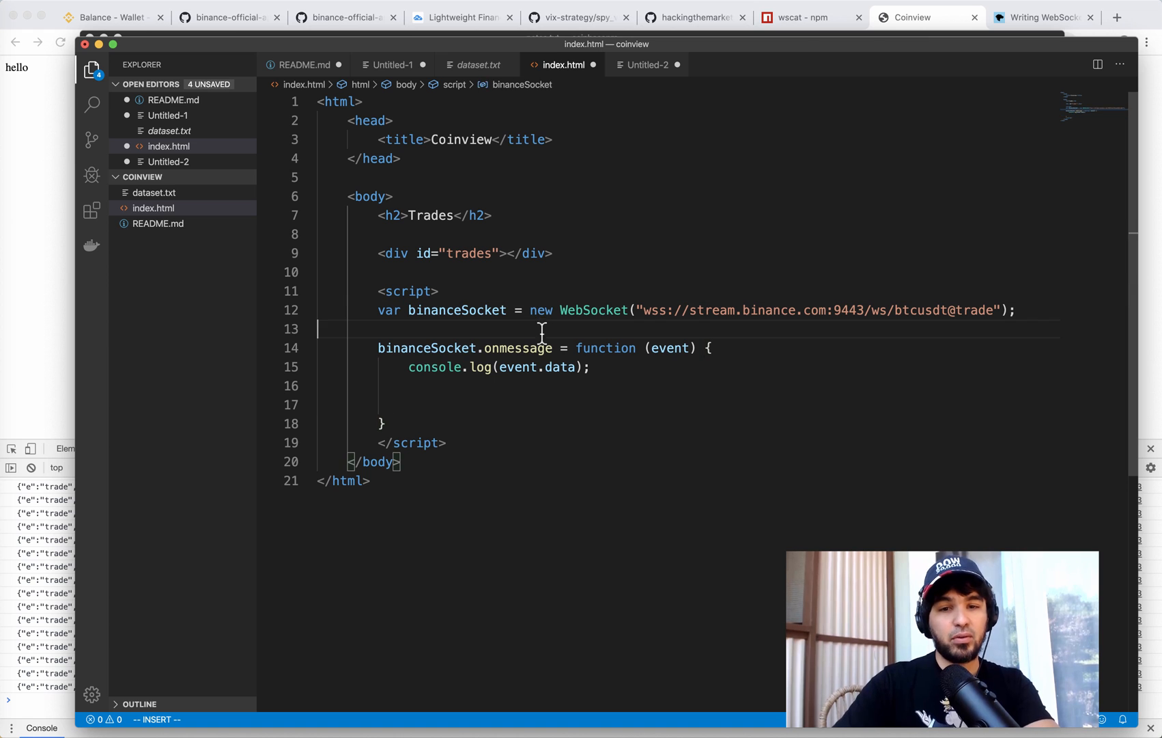
{"action": "type", "text": "d"}
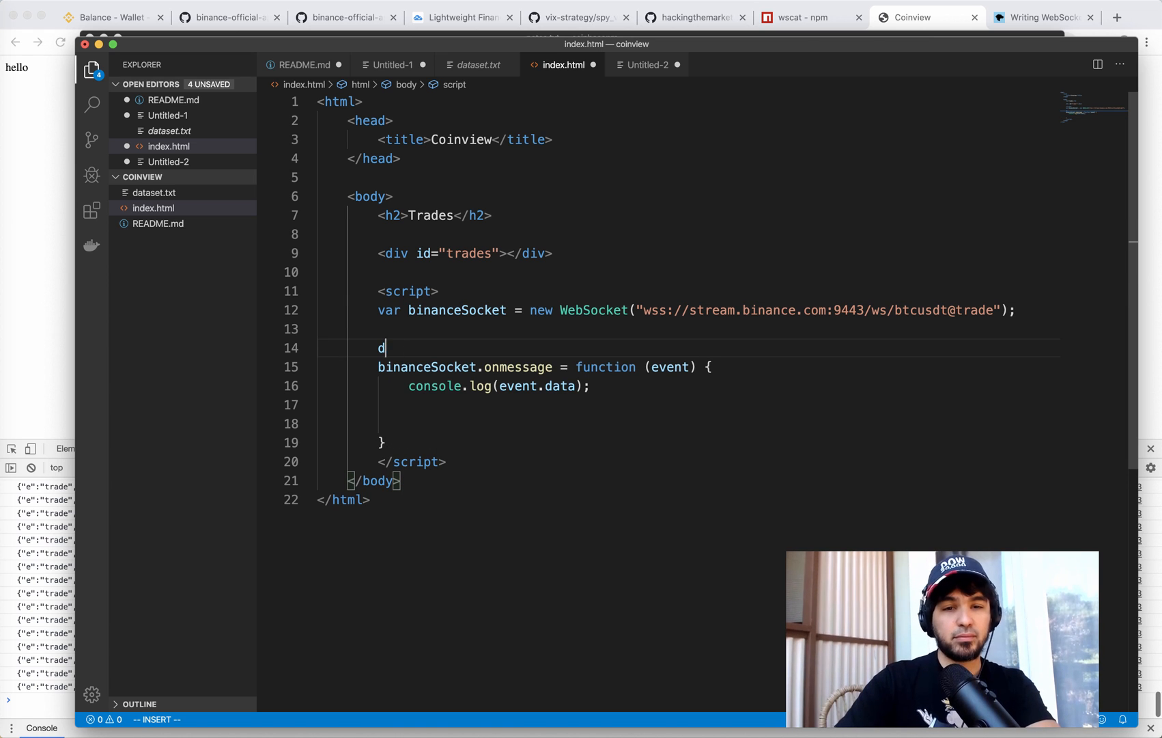
{"action": "type", "text": "ocument.getElementById('#"}
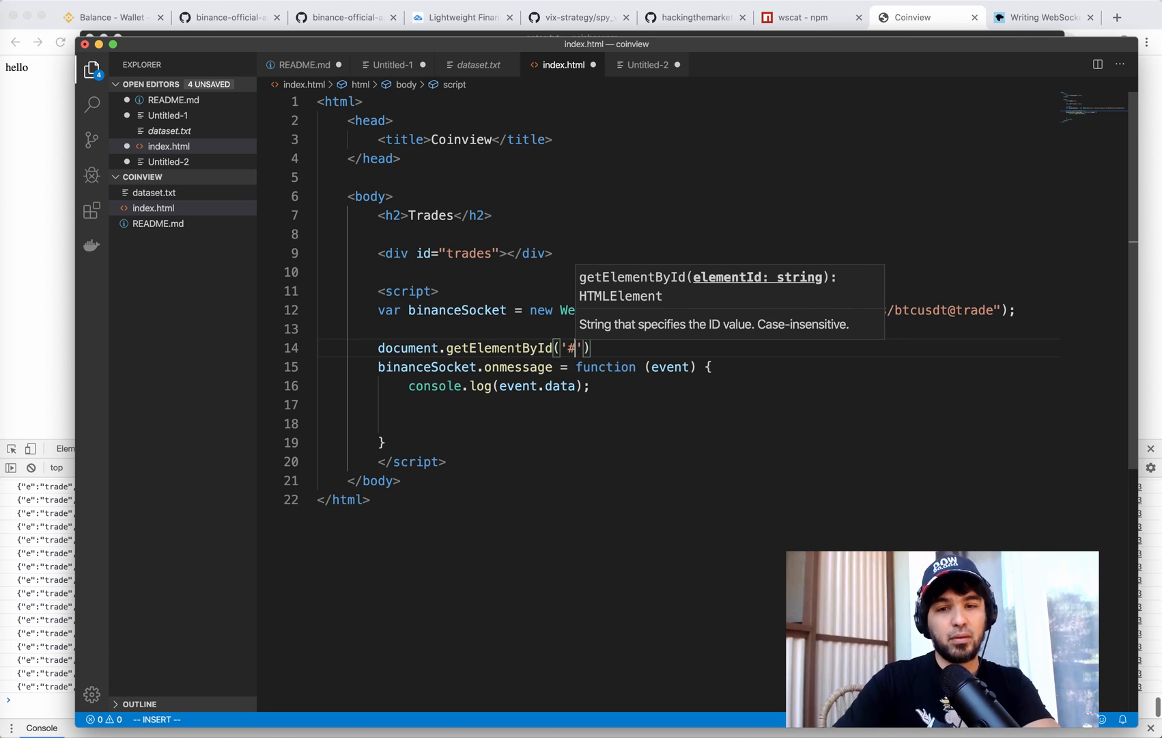
{"action": "type", "text": "trades"}
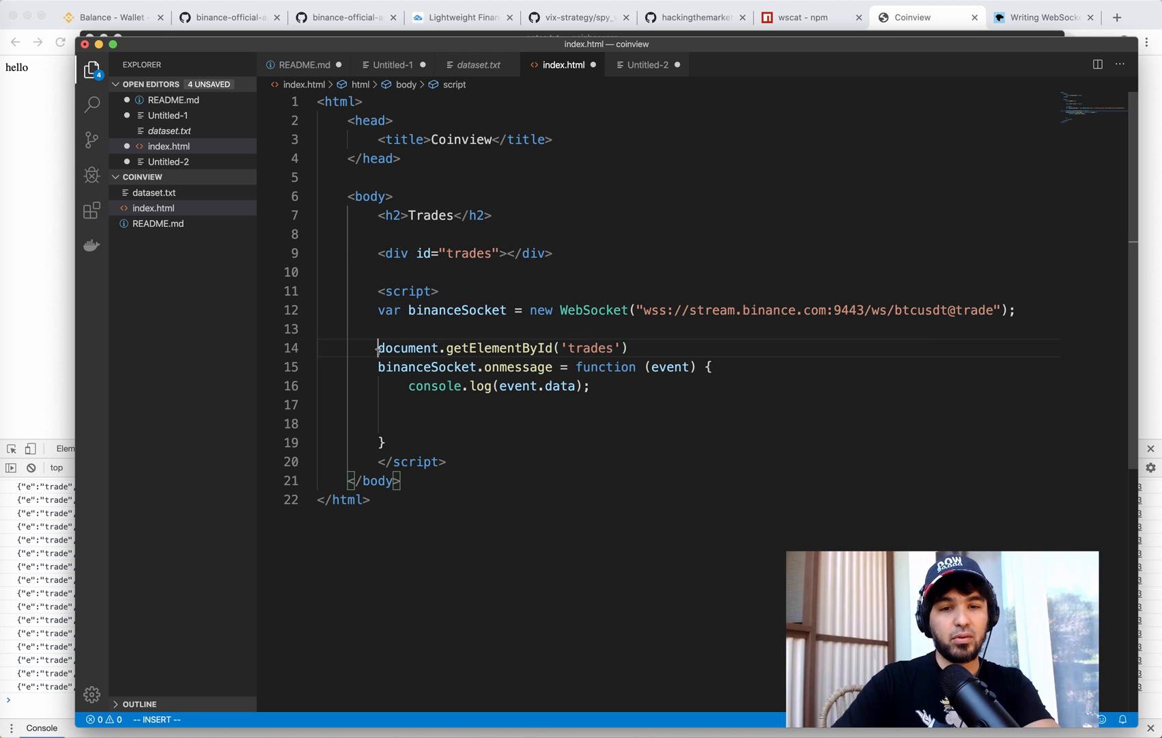
{"action": "type", "text": "var tradeDiv ="}
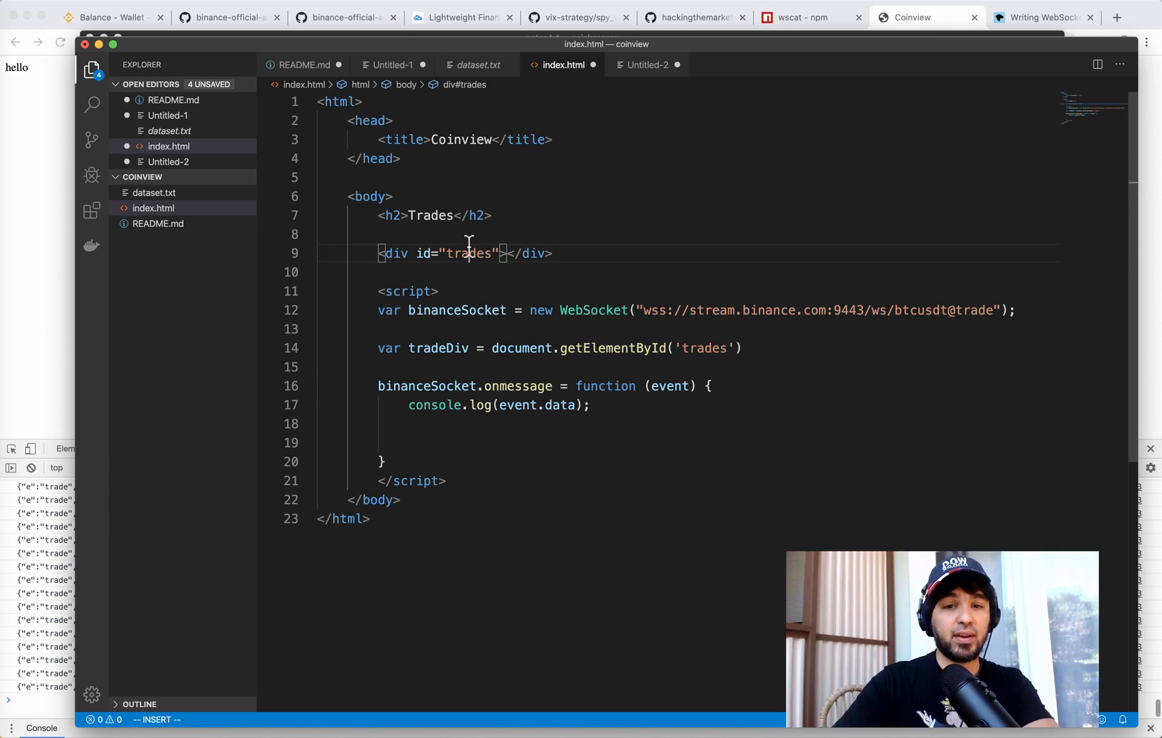
Make the heading h1 and parse event.data into var messageObject inside onmessage.
{"action": "left_click", "coordinate": [925, 17]}
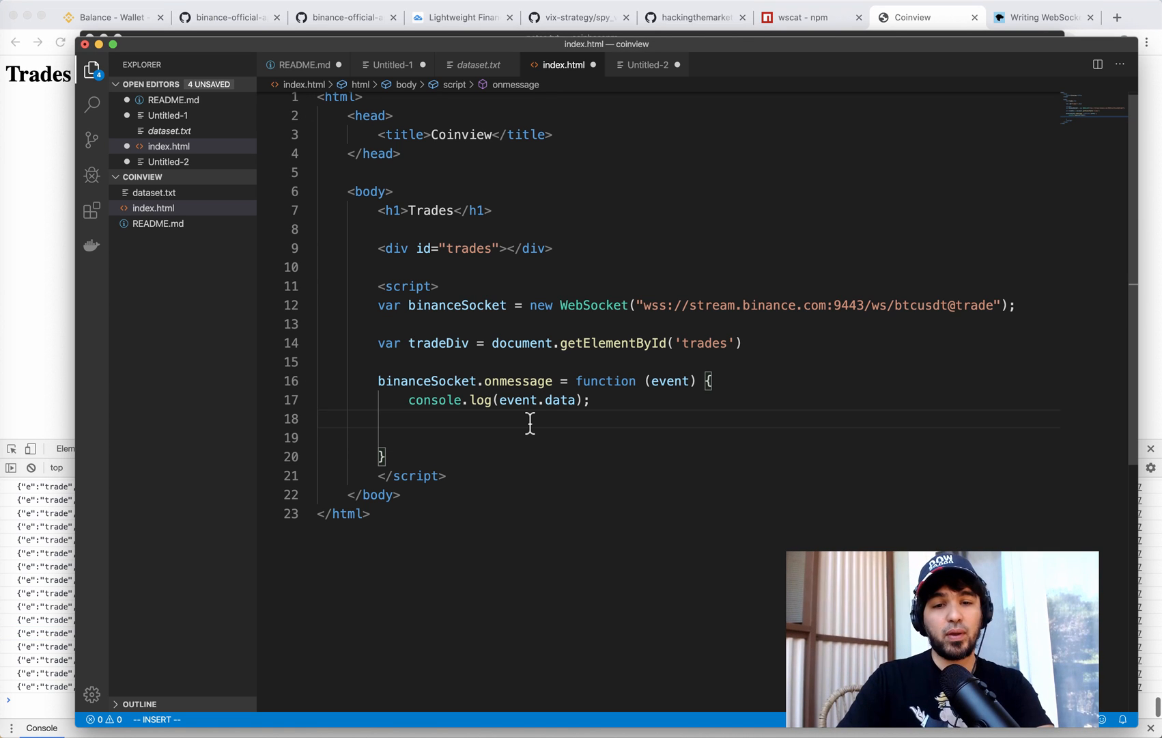
{"action": "type", "text": "var"}
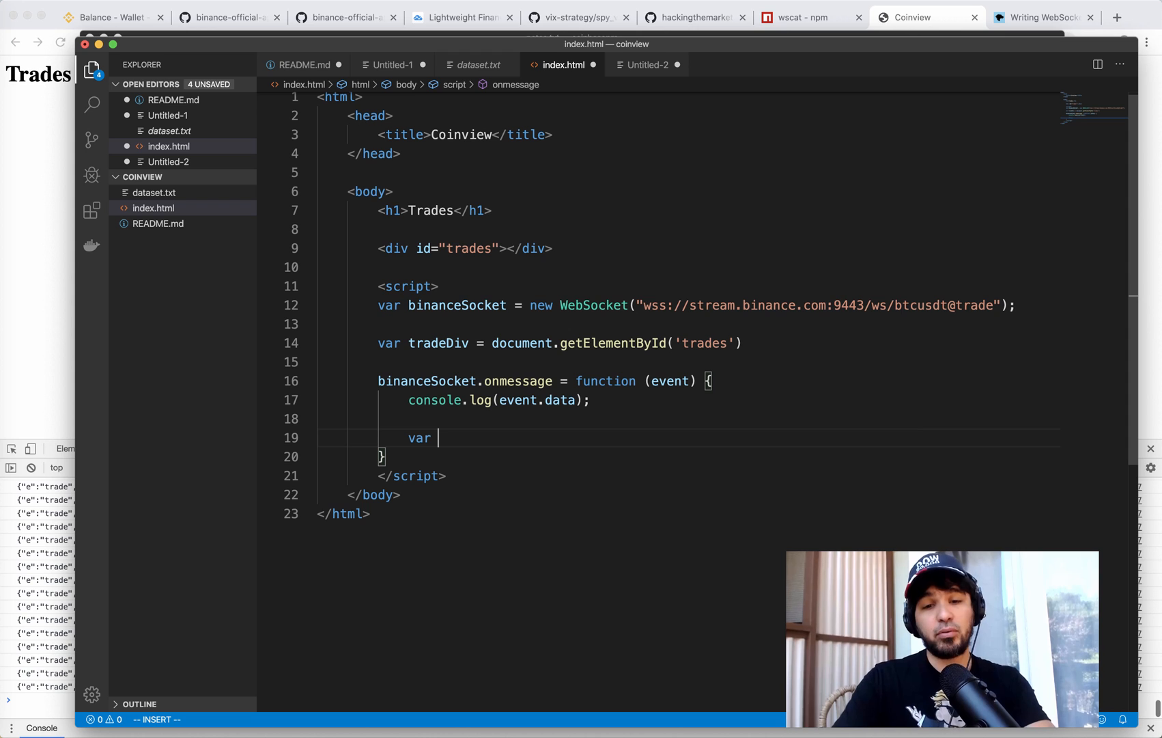
{"action": "type", "text": "me"}
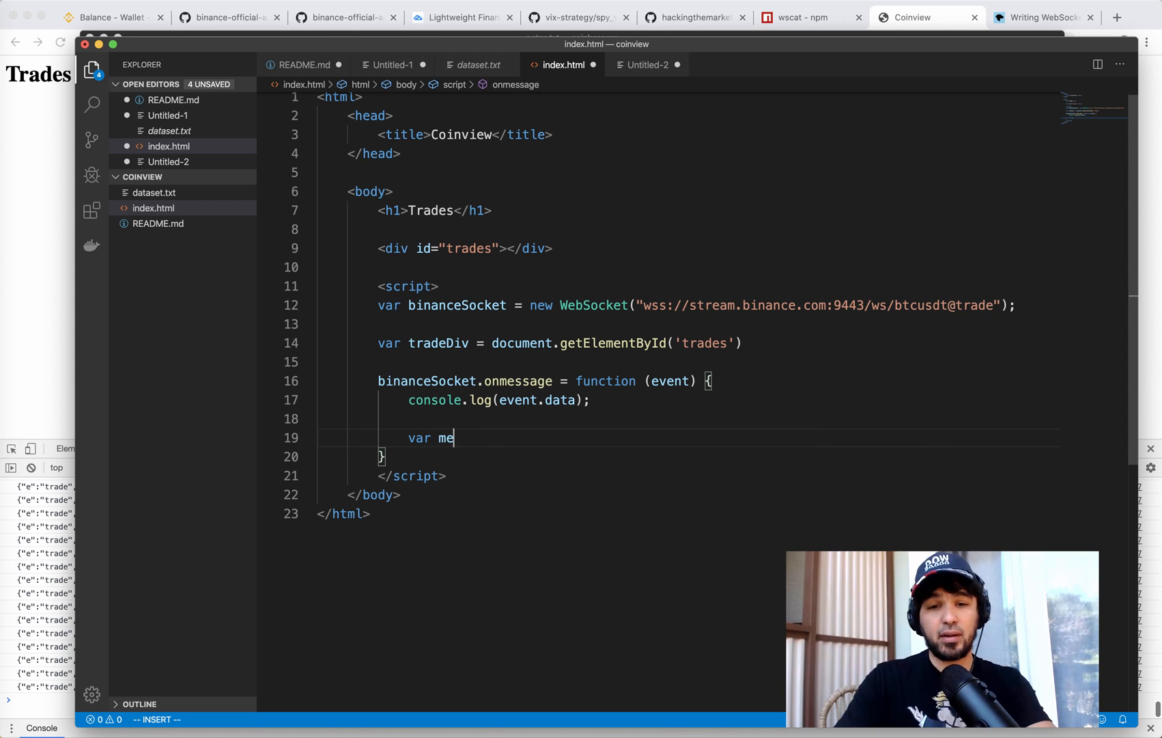
{"action": "type", "text": "ssageObject = JSON."}
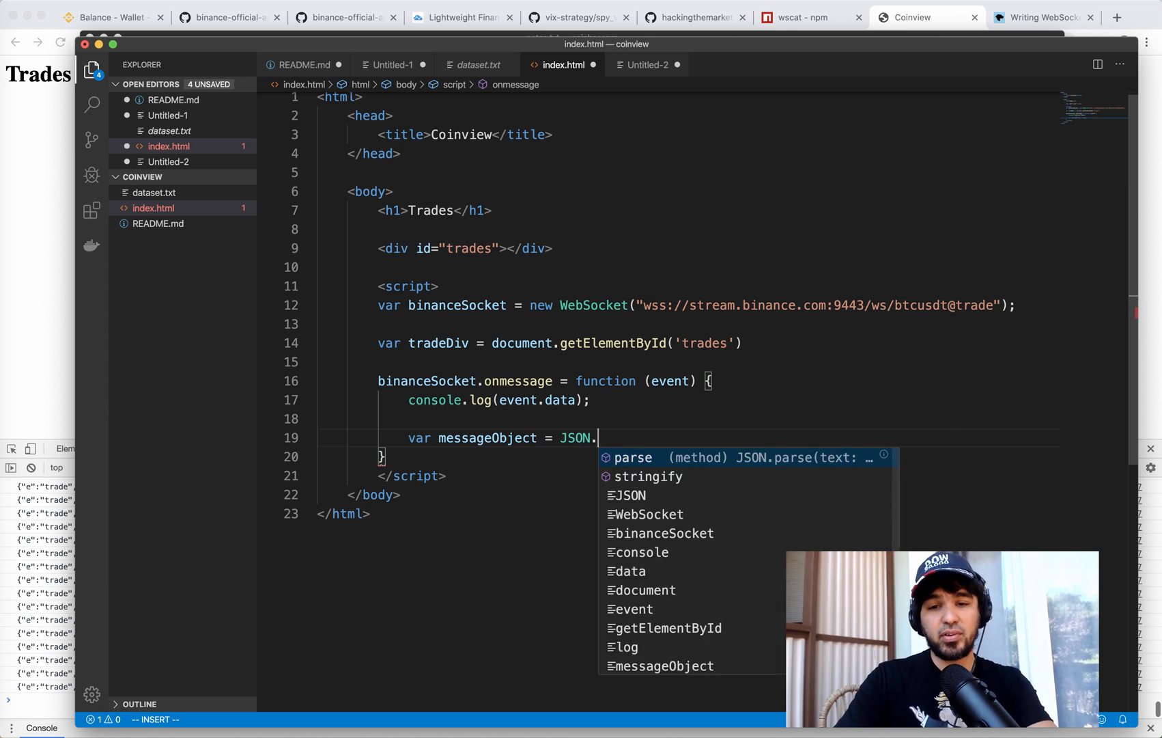
{"action": "type", "text": "parse(event.data)"}
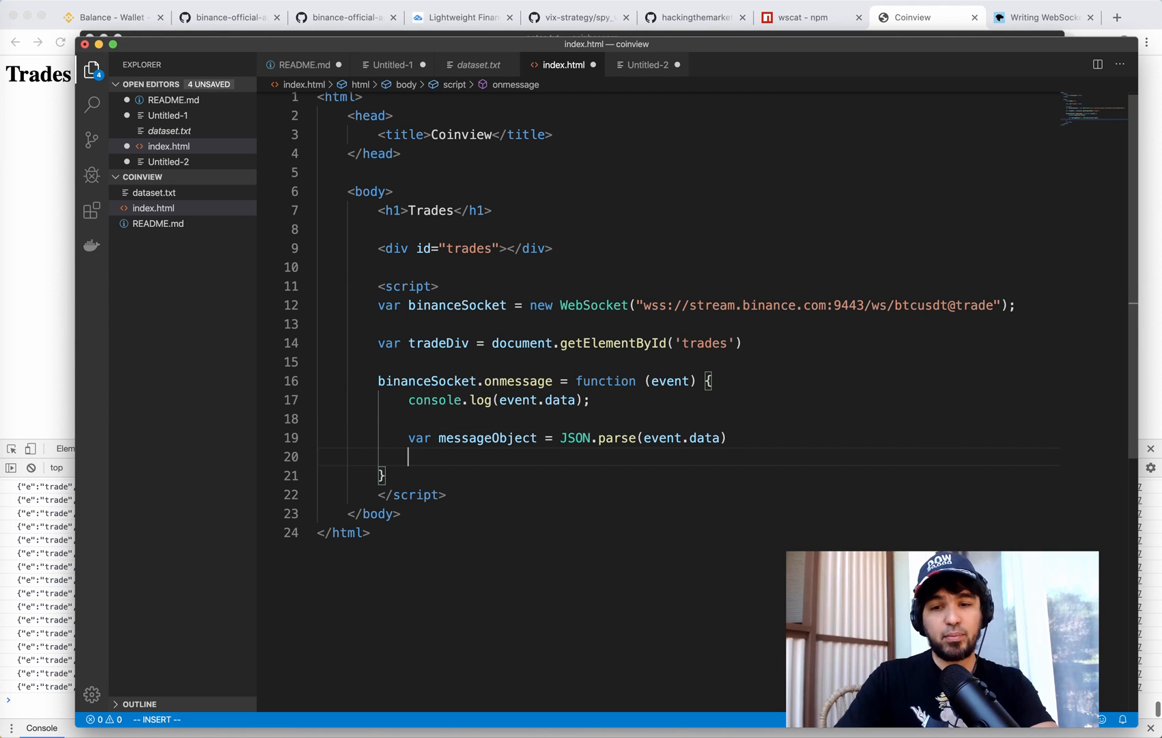
Append messageObject.p, the trade price, to tradeDiv in the onmessage handler.
{"action": "type", "text": "message"}
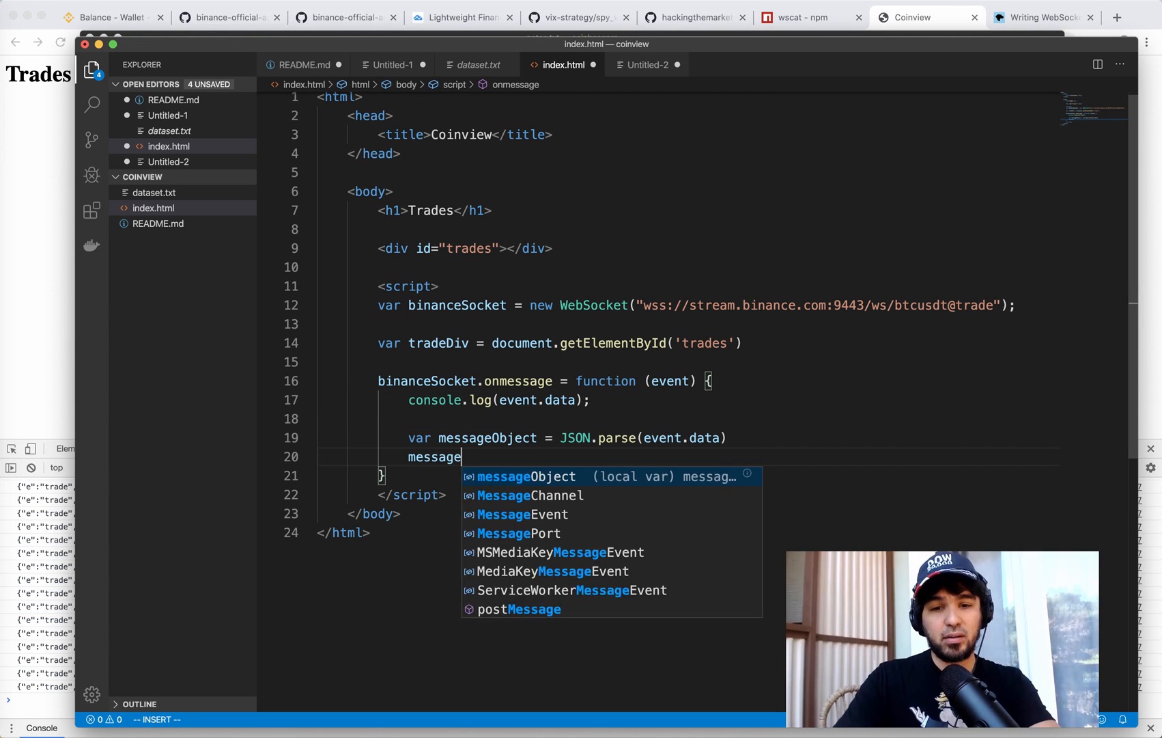
{"action": "left_click", "coordinate": [927, 18]}
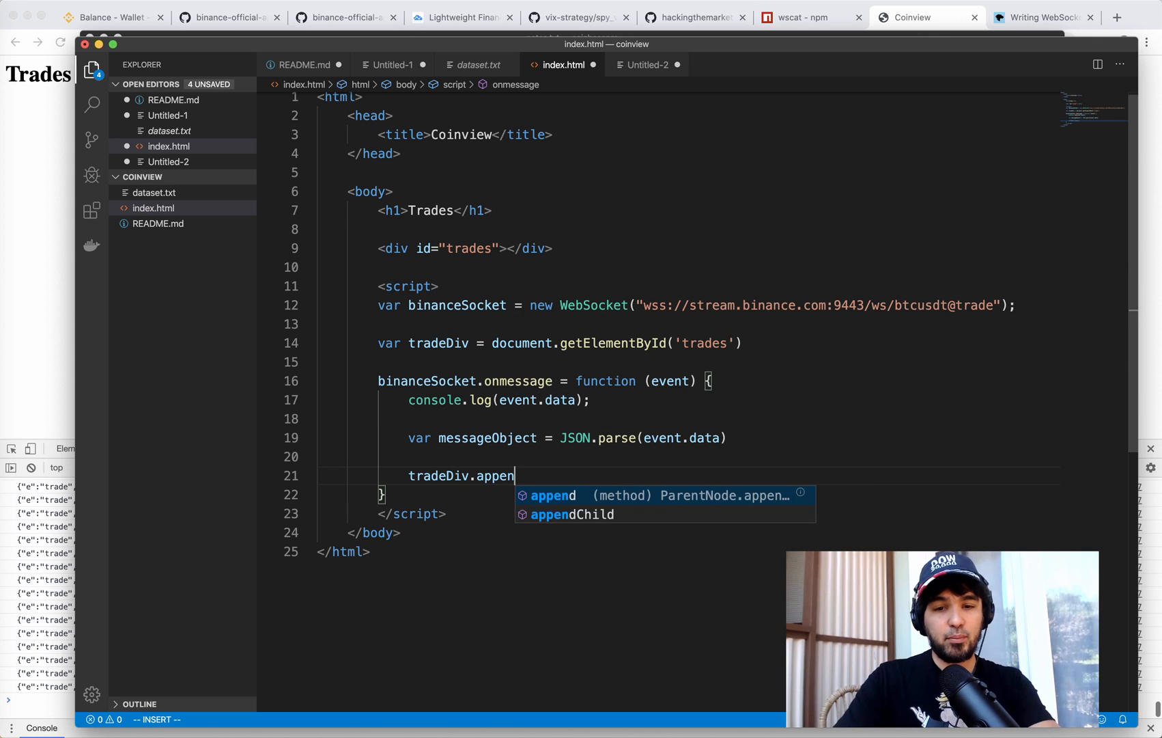
{"action": "type", "text": "d(messageObject)"}
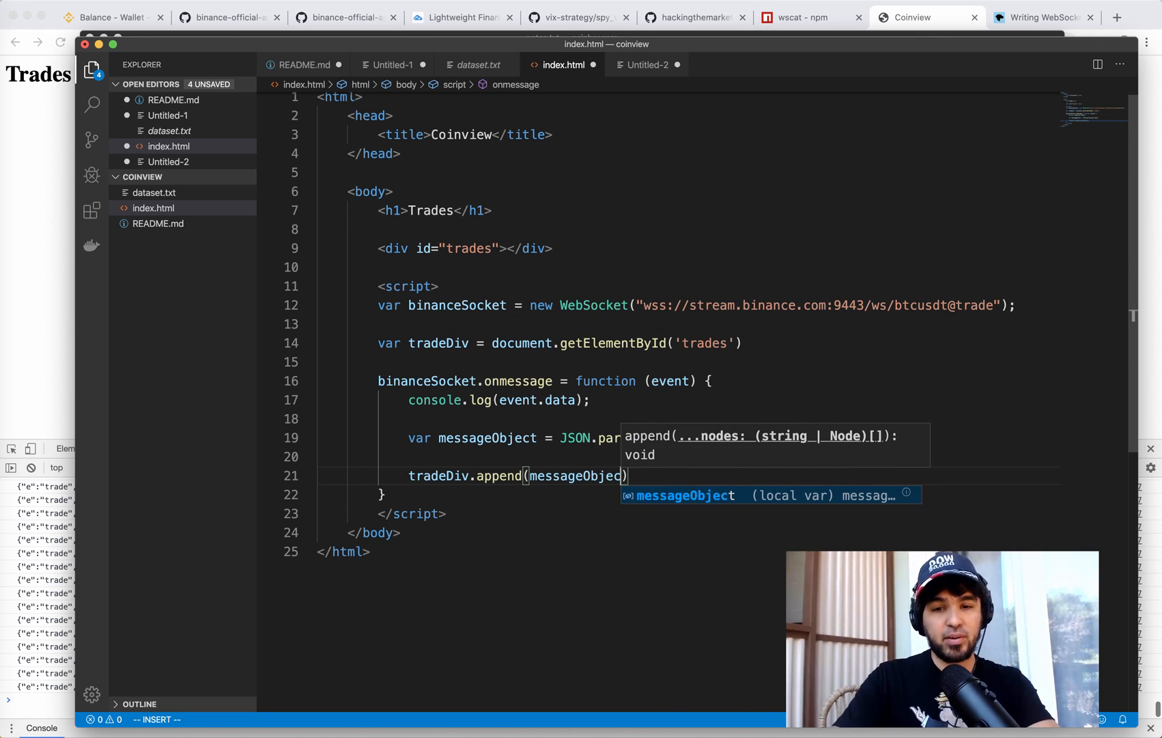
{"action": "type", "text": "."}
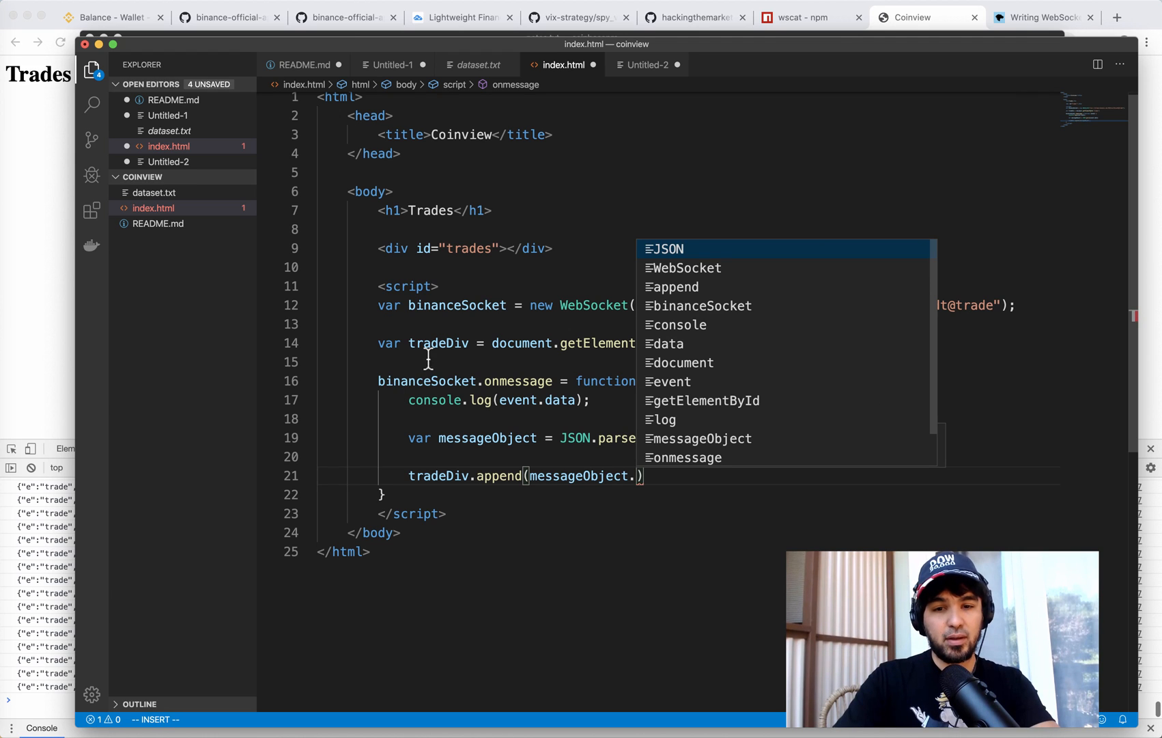
{"action": "type", "text": "p"}
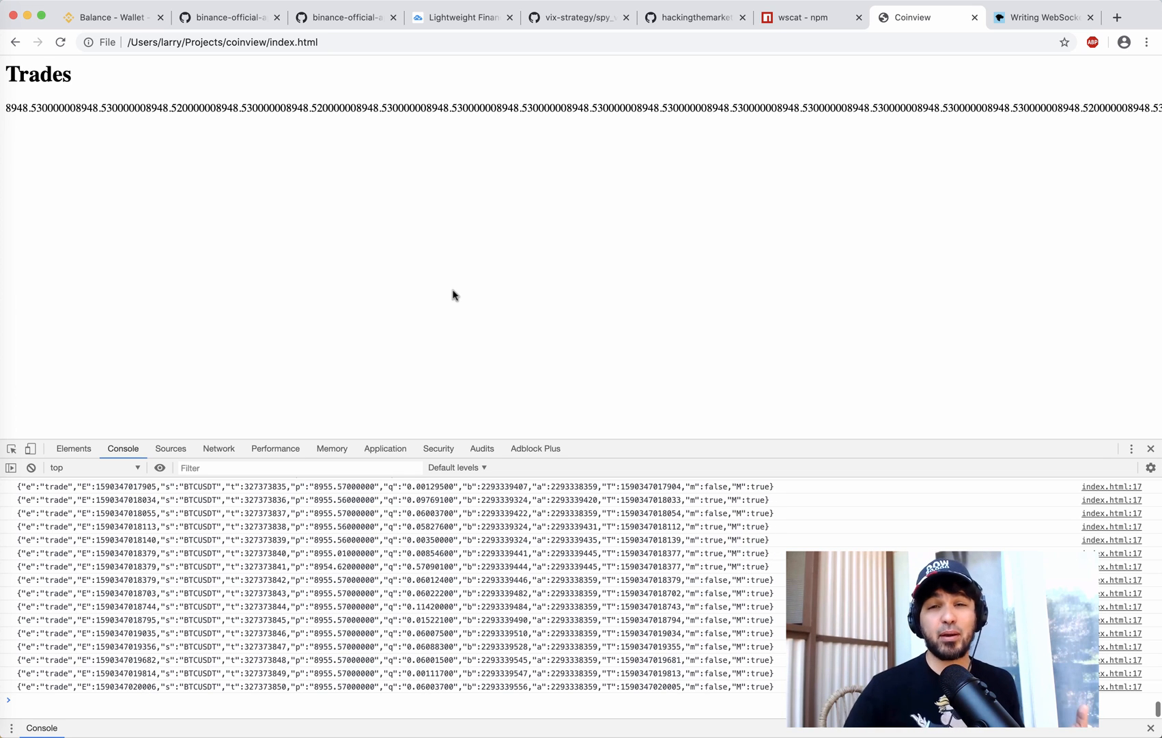
Switch to the TradingView Lightweight Charts demo page showing sample realtime price charts.
{"action": "left_click", "coordinate": [459, 17]}
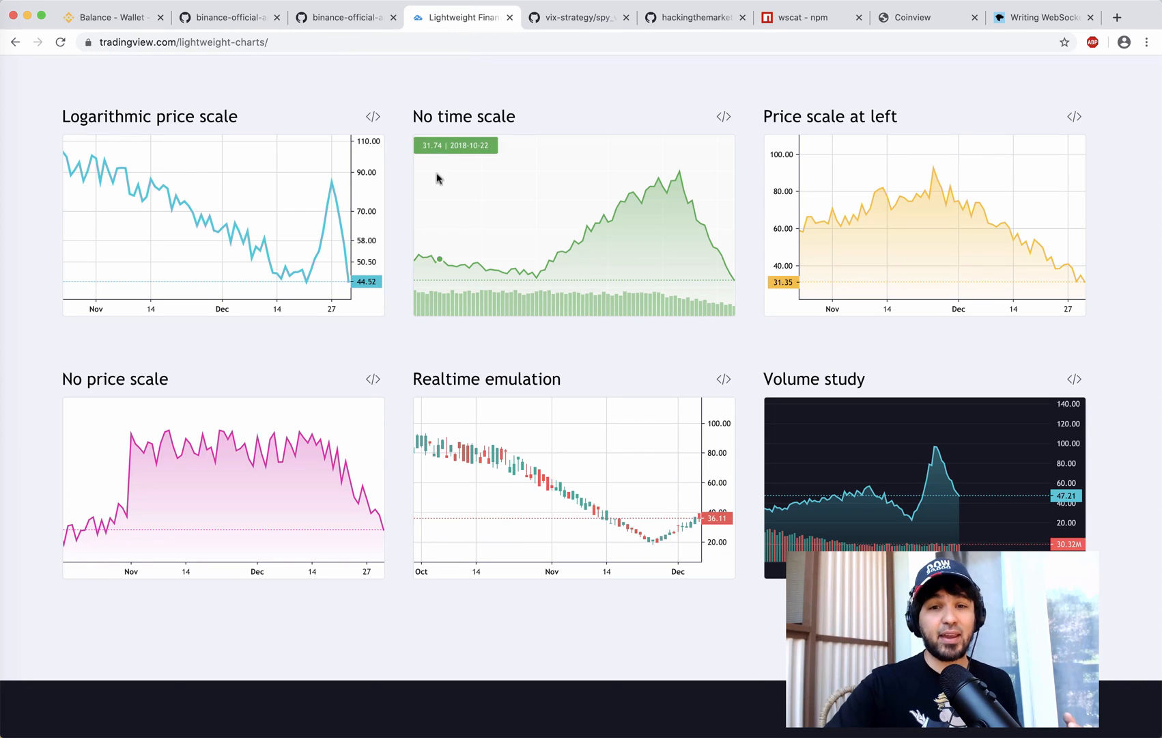
{"action": "mouse_move", "coordinate": [523, 446]}
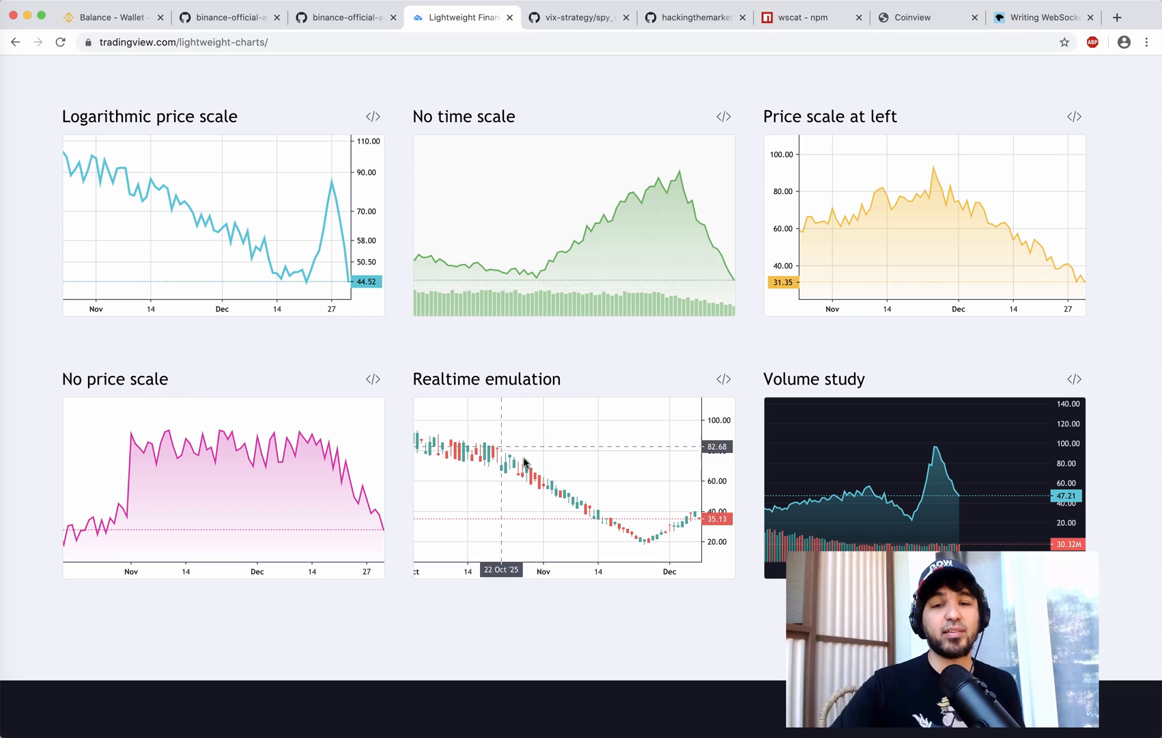